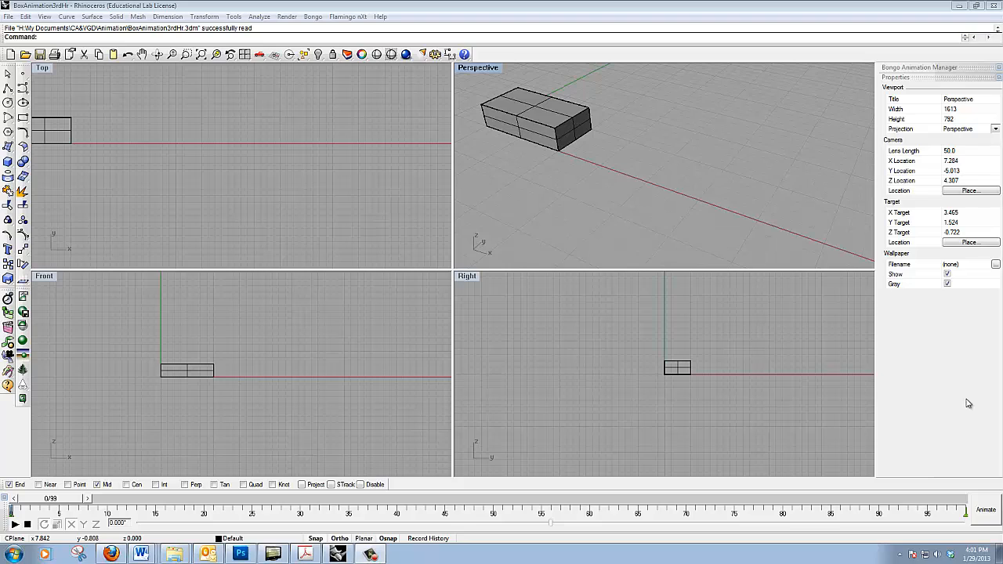
{"action": "mouse_move", "coordinate": [900, 293]}
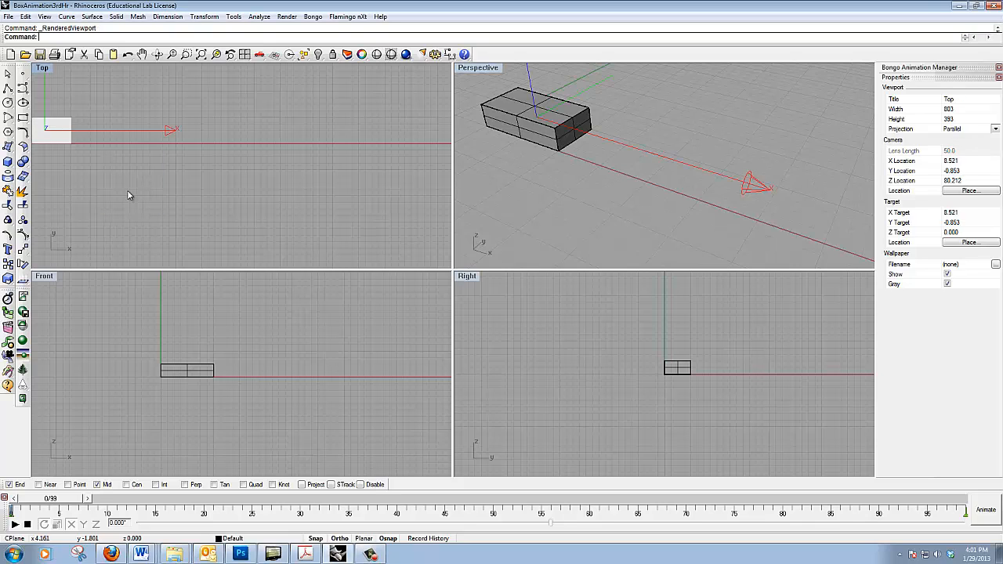
{"action": "mouse_move", "coordinate": [129, 223]}
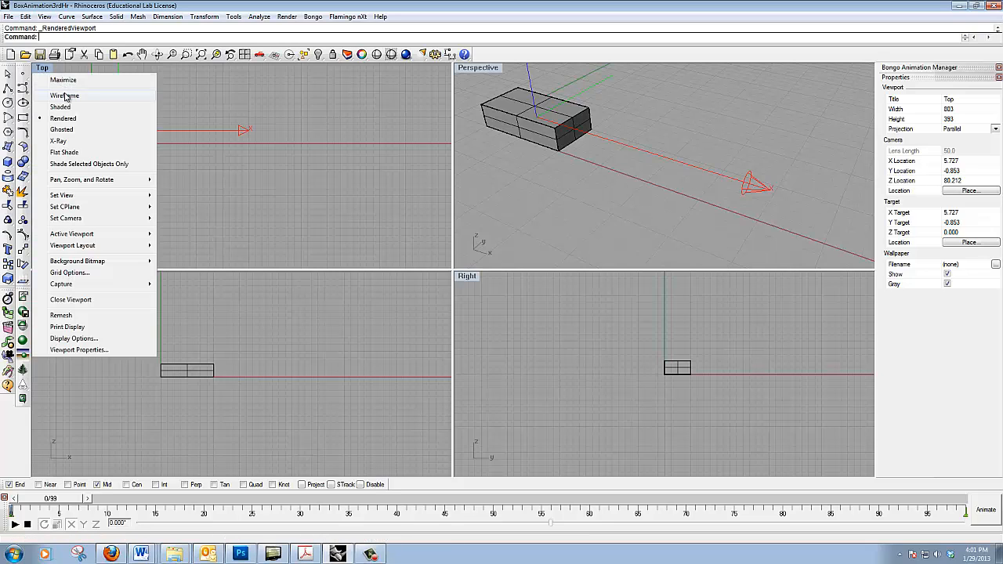
- Set the Top viewport to Wireframe display so the box shows as lines
{"action": "left_click", "coordinate": [66, 96]}
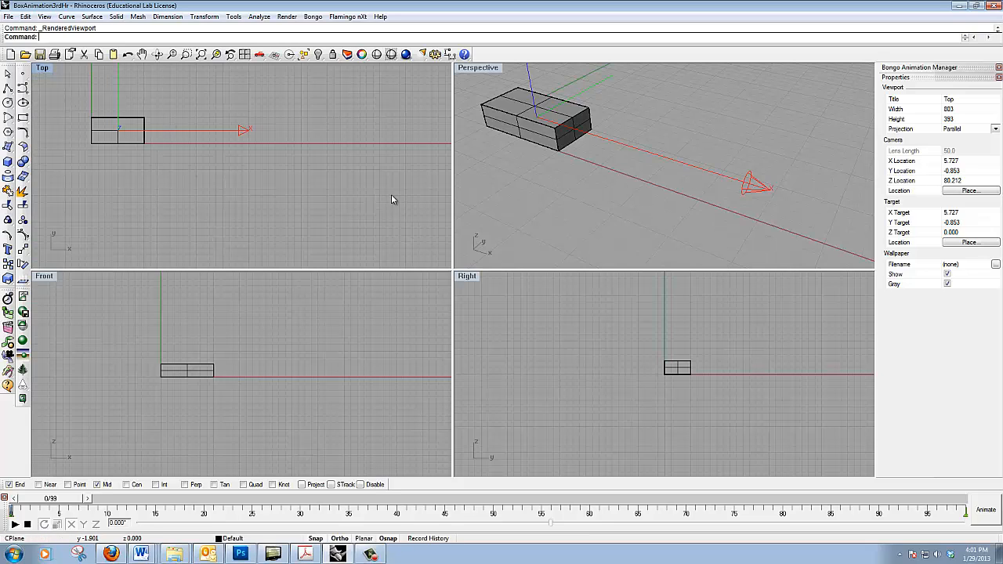
{"action": "mouse_move", "coordinate": [505, 116]}
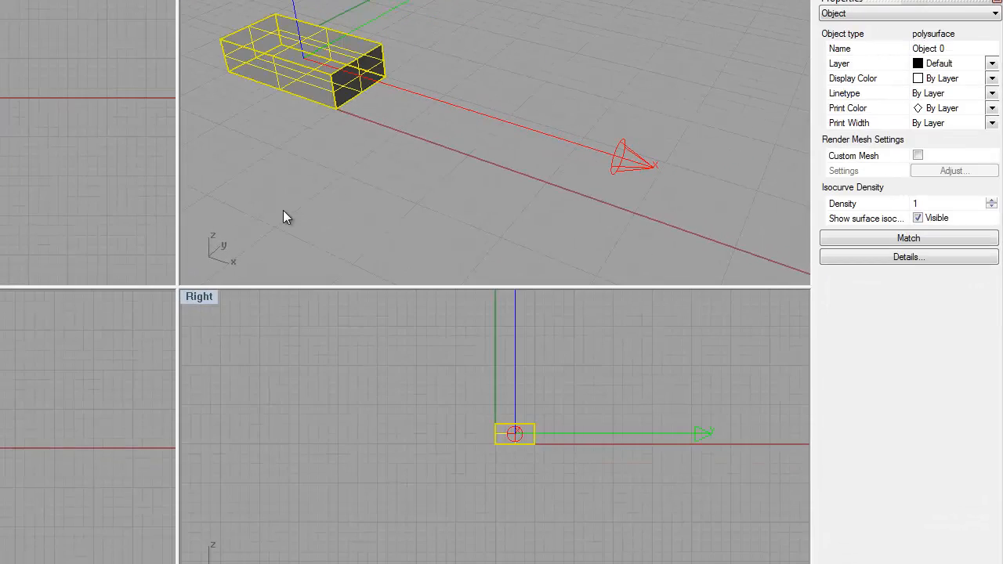
{"action": "mouse_move", "coordinate": [304, 125]}
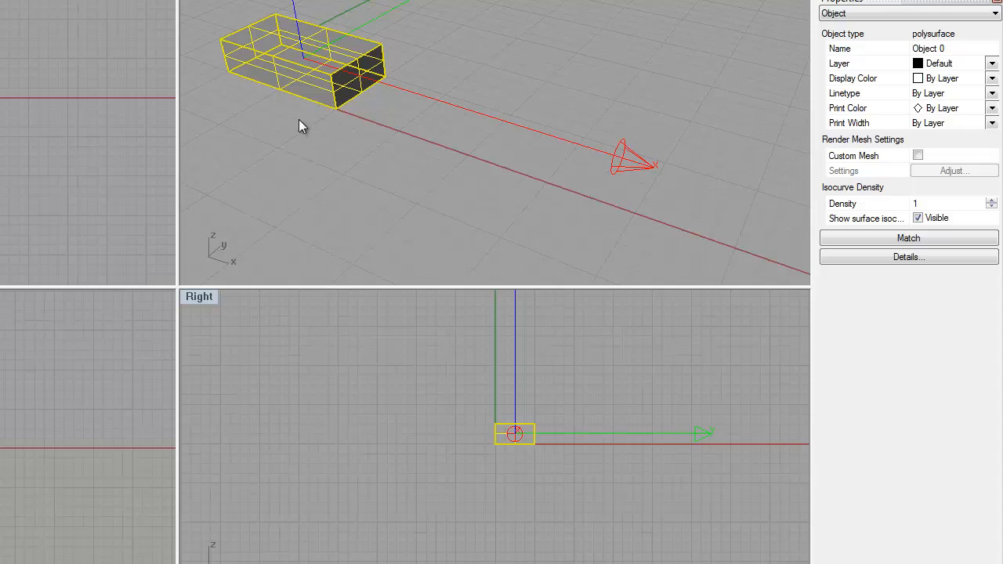
{"action": "mouse_move", "coordinate": [306, 260]}
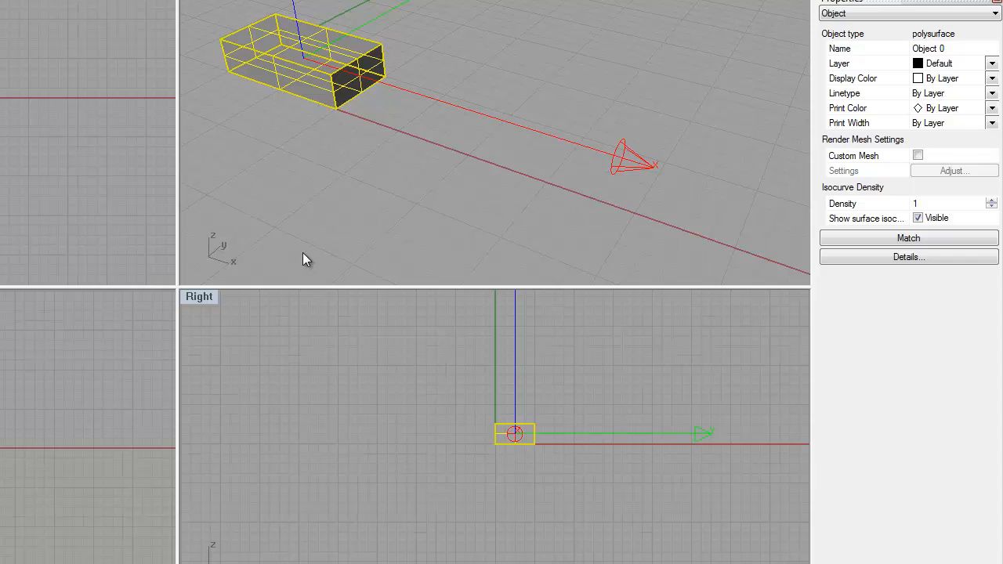
{"action": "mouse_move", "coordinate": [270, 260]}
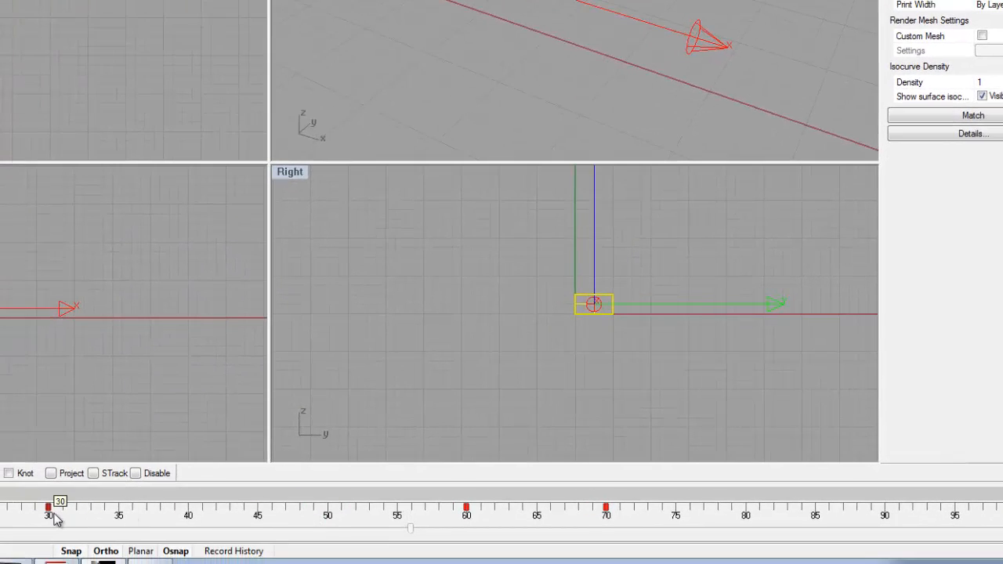
{"action": "mouse_move", "coordinate": [6, 501]}
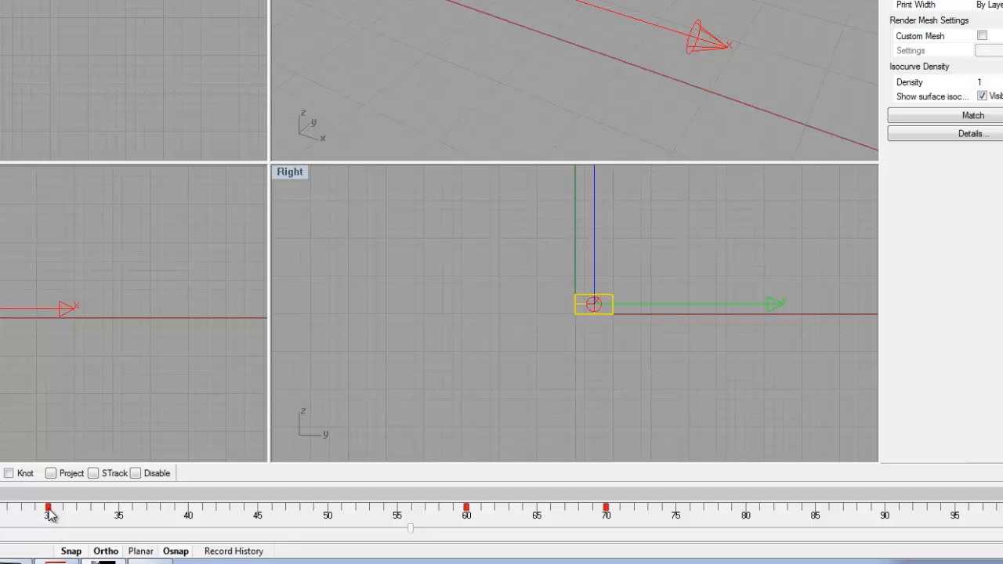
{"action": "mouse_move", "coordinate": [82, 530]}
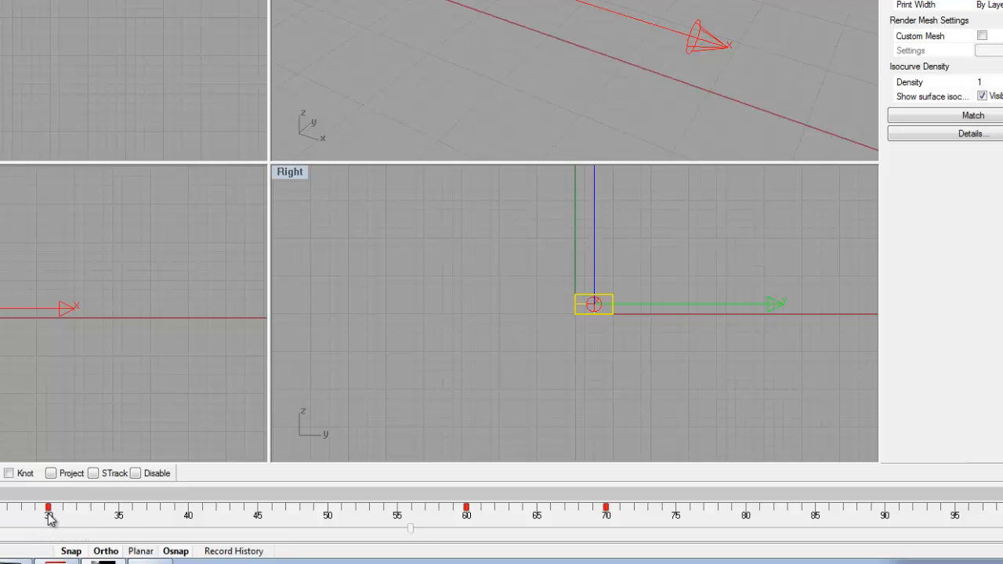
- Move the box's keyframe marker from frame 30 to frame 50 via the Move dialog
{"action": "right_click", "coordinate": [48, 511]}
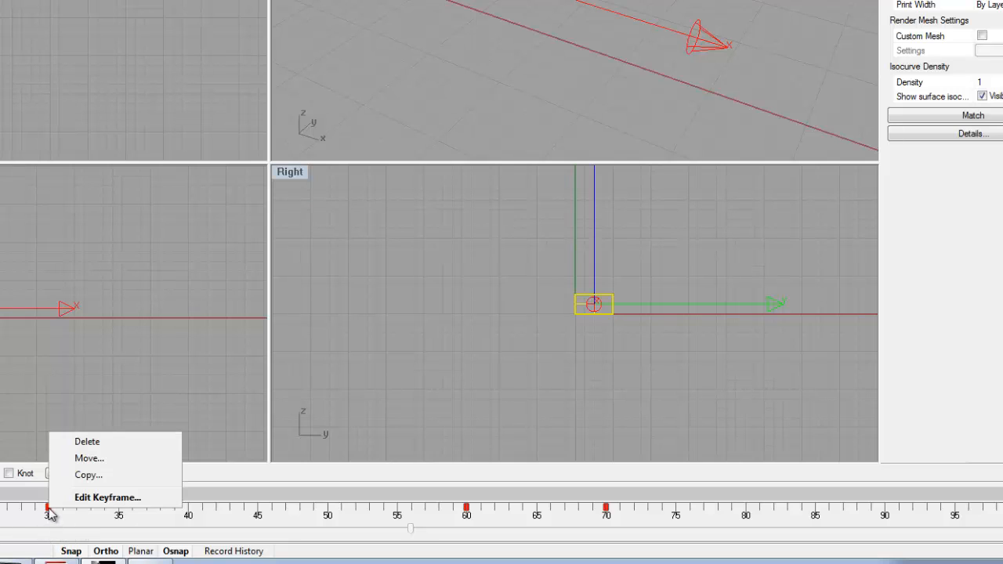
{"action": "left_click", "coordinate": [90, 458]}
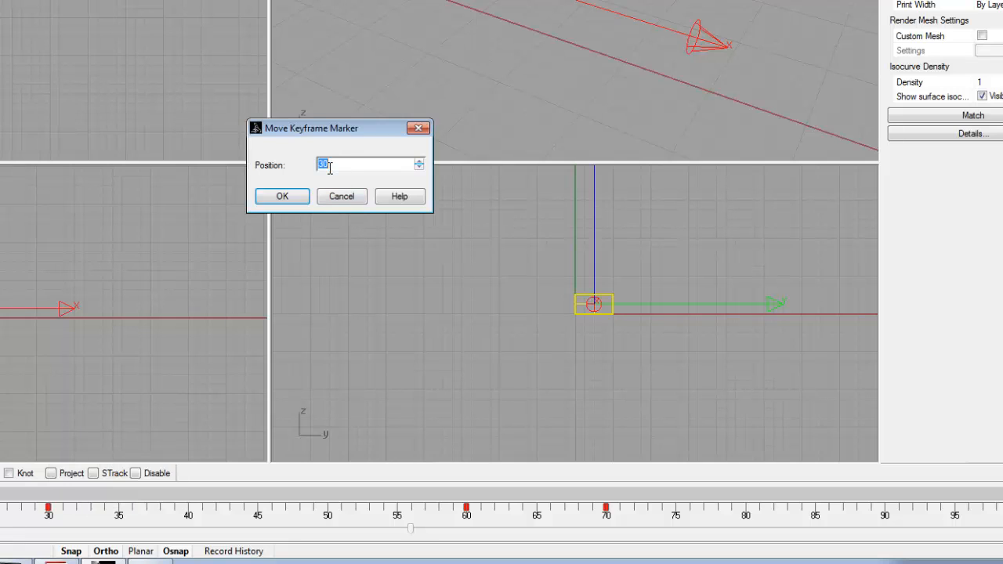
{"action": "type", "text": "50"}
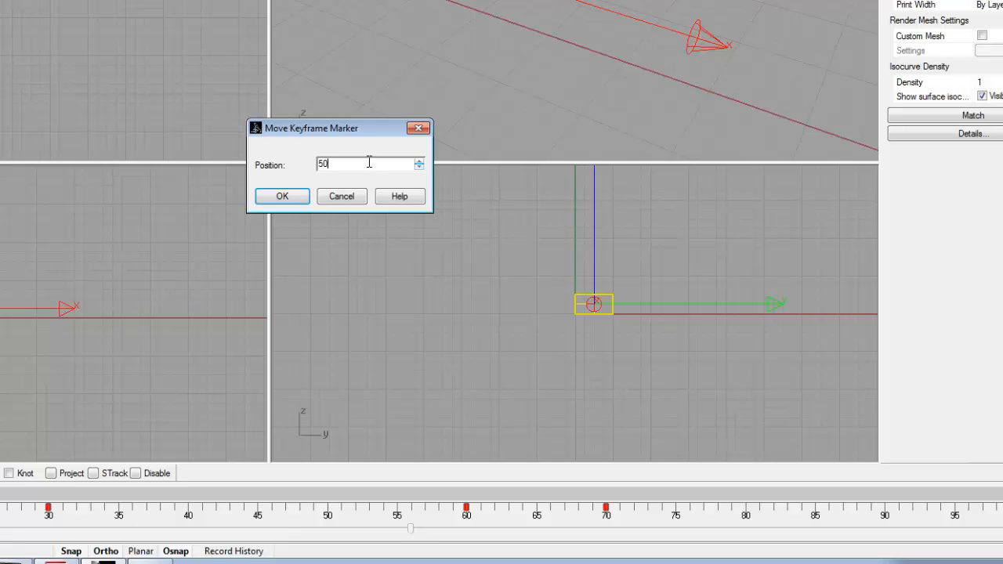
{"action": "left_click", "coordinate": [282, 195]}
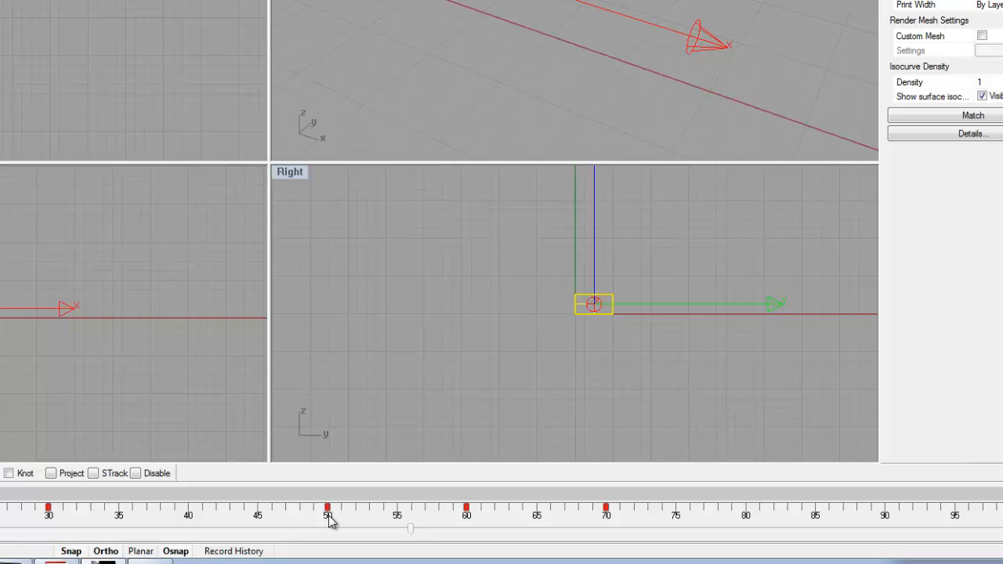
{"action": "mouse_move", "coordinate": [66, 523]}
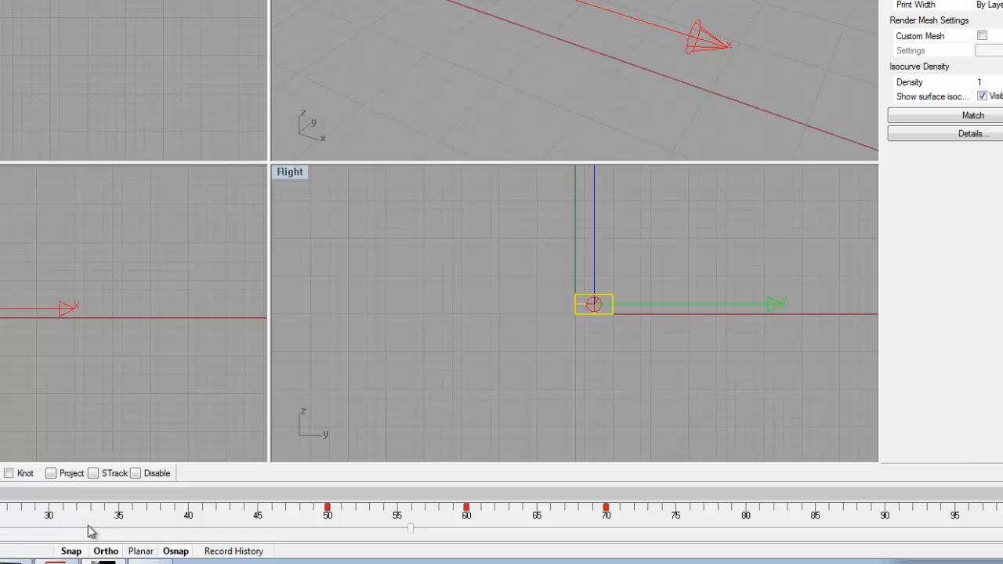
{"action": "mouse_move", "coordinate": [263, 541]}
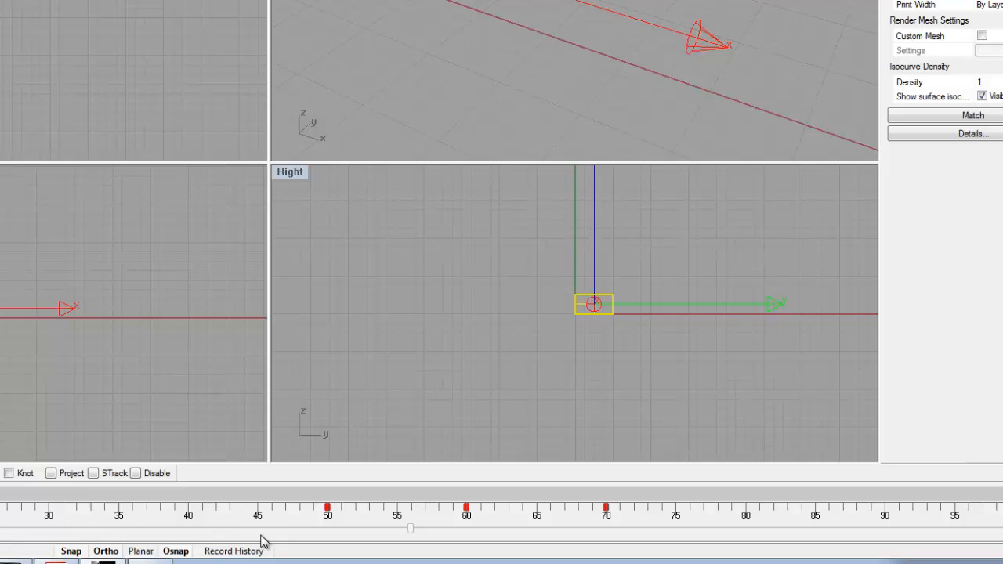
{"action": "mouse_move", "coordinate": [270, 533]}
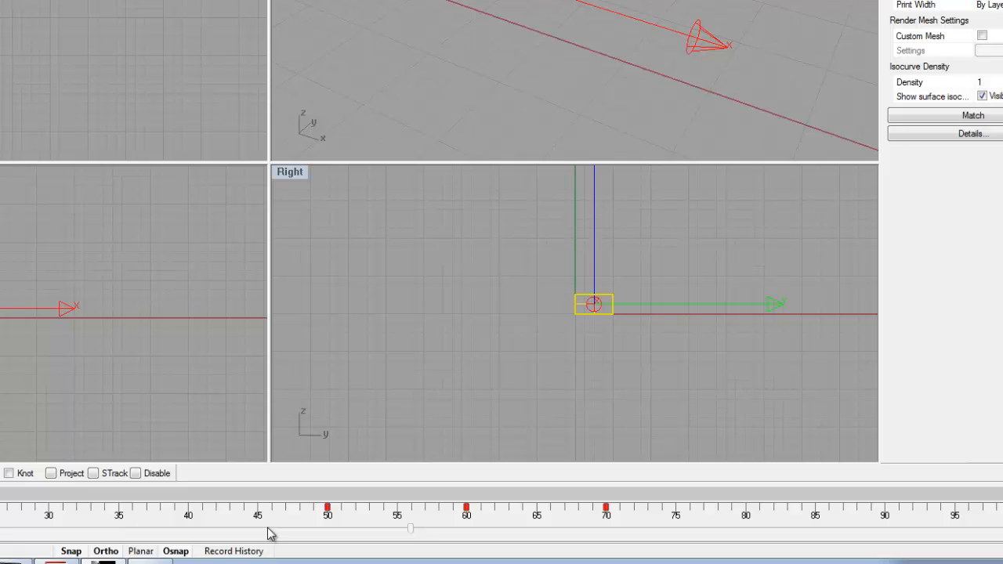
{"action": "mouse_move", "coordinate": [479, 540]}
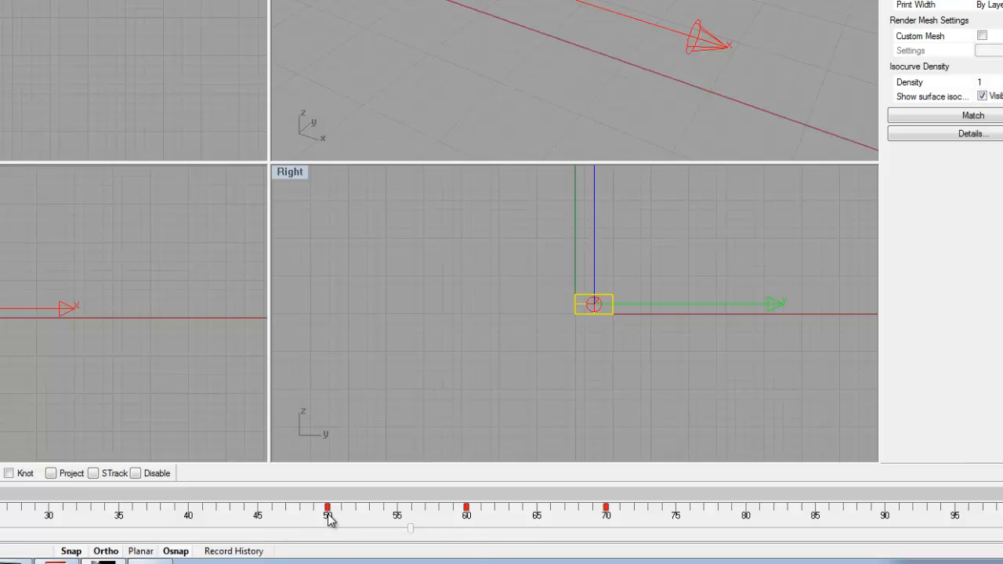
- Copy the frame-50 keyframe to frame 40, giving markers at 40, 50, 60 and 70
{"action": "right_click", "coordinate": [328, 509]}
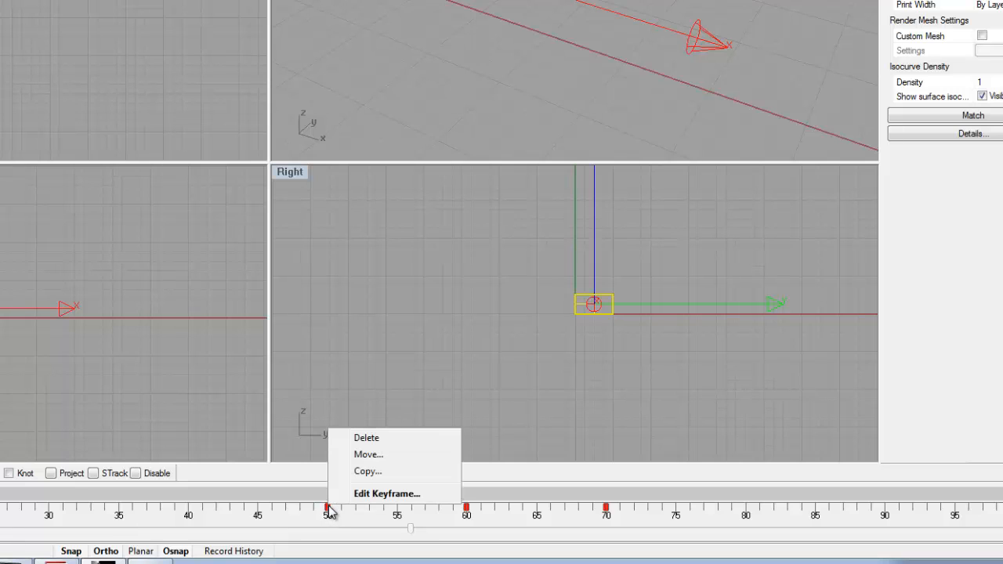
{"action": "mouse_move", "coordinate": [363, 470]}
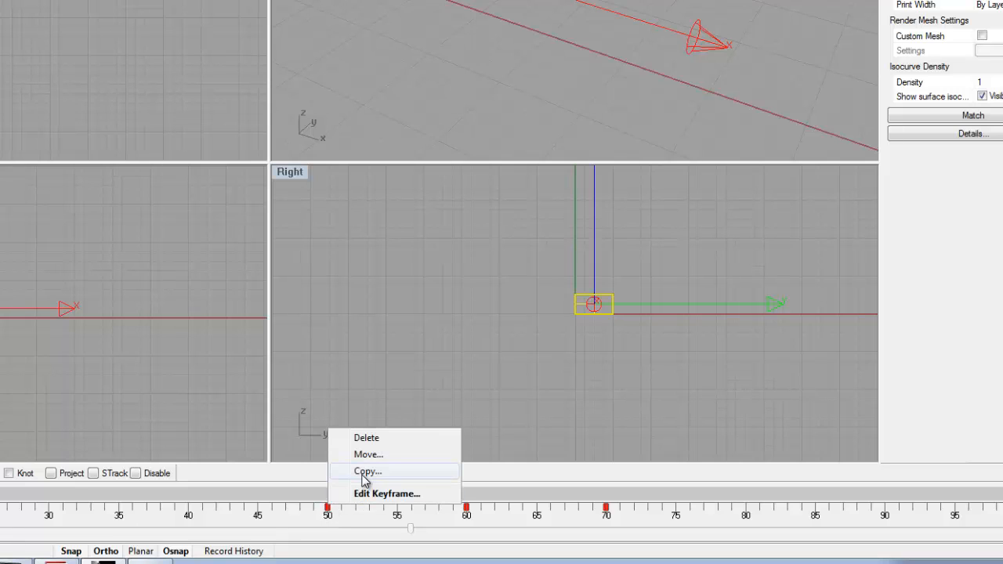
{"action": "left_click", "coordinate": [367, 471]}
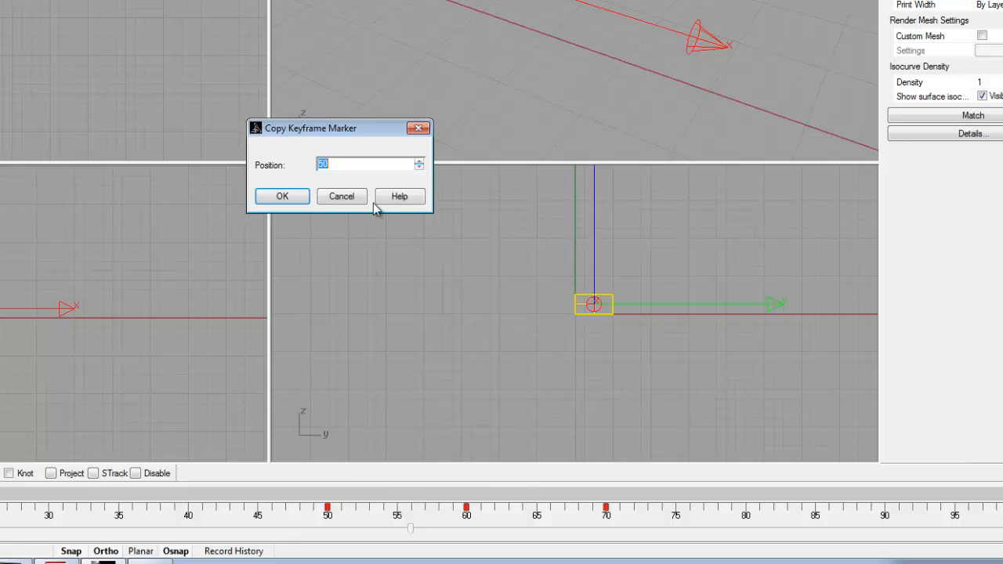
{"action": "type", "text": "40"}
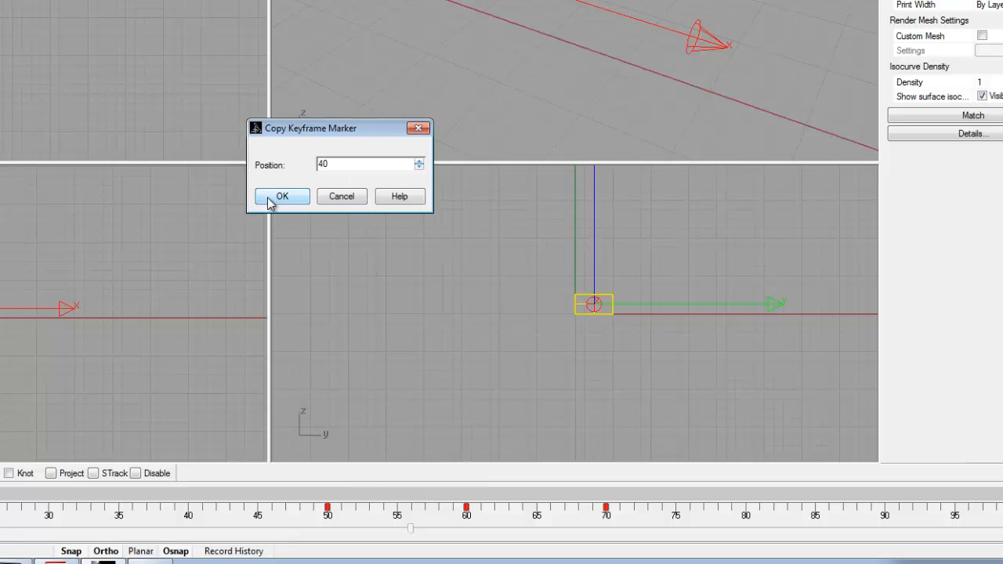
{"action": "left_click", "coordinate": [282, 196]}
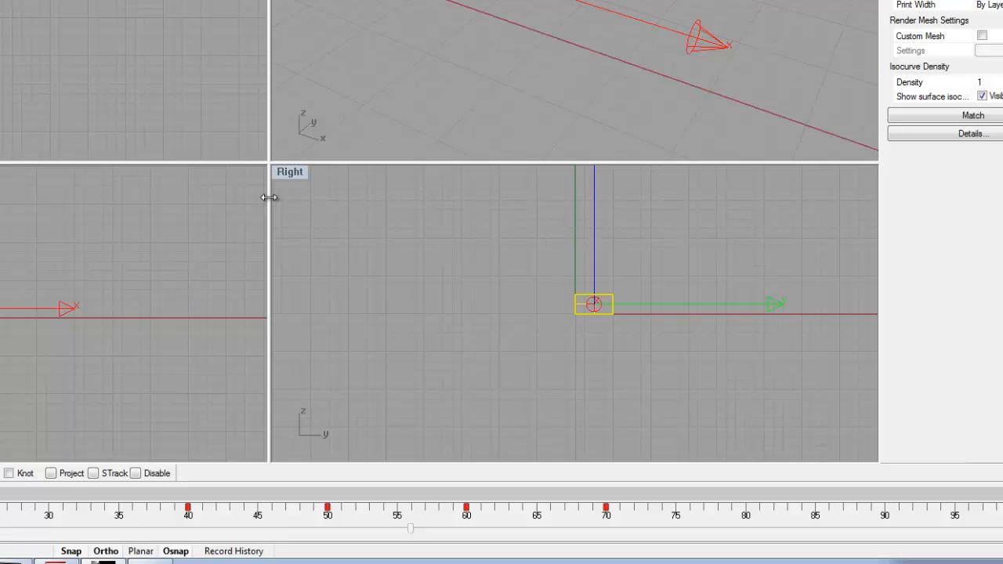
{"action": "mouse_move", "coordinate": [317, 395]}
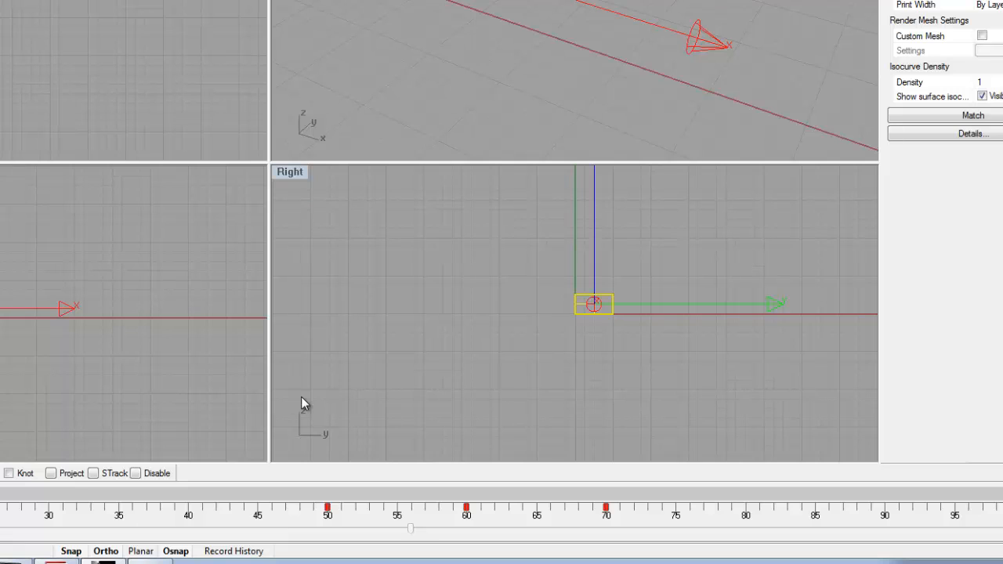
{"action": "mouse_move", "coordinate": [413, 476]}
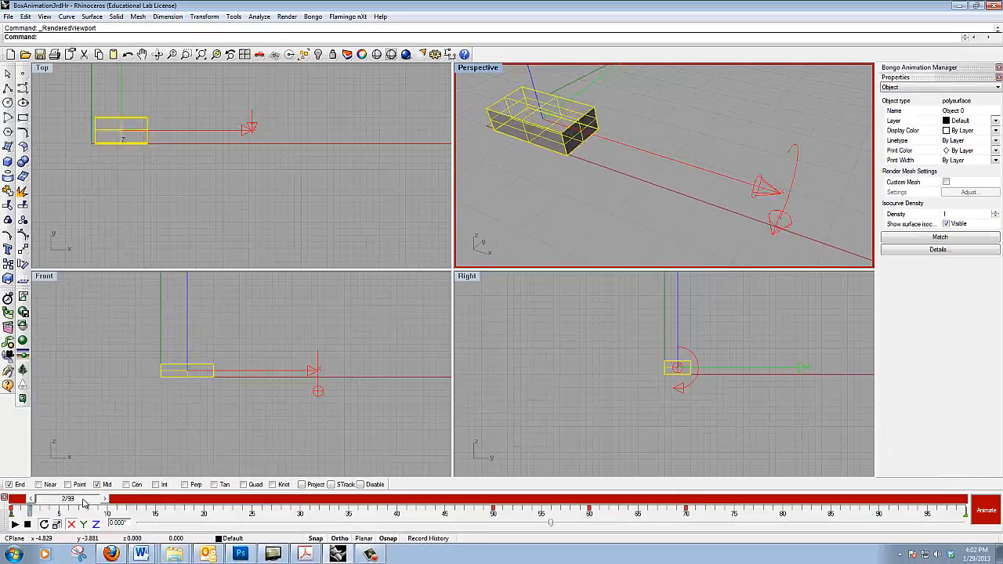
- After scrubbing the timeline, add a Current Position keyframe at frame 80 and turn Animate off
{"action": "left_click_drag", "start_coordinate": [86, 498], "coordinate": [668, 499]}
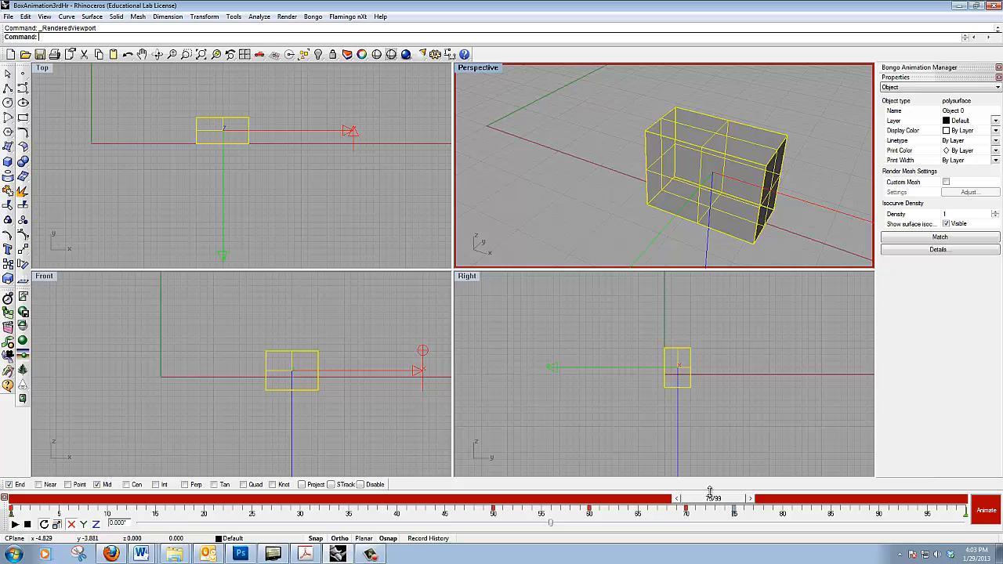
{"action": "mouse_move", "coordinate": [207, 123]}
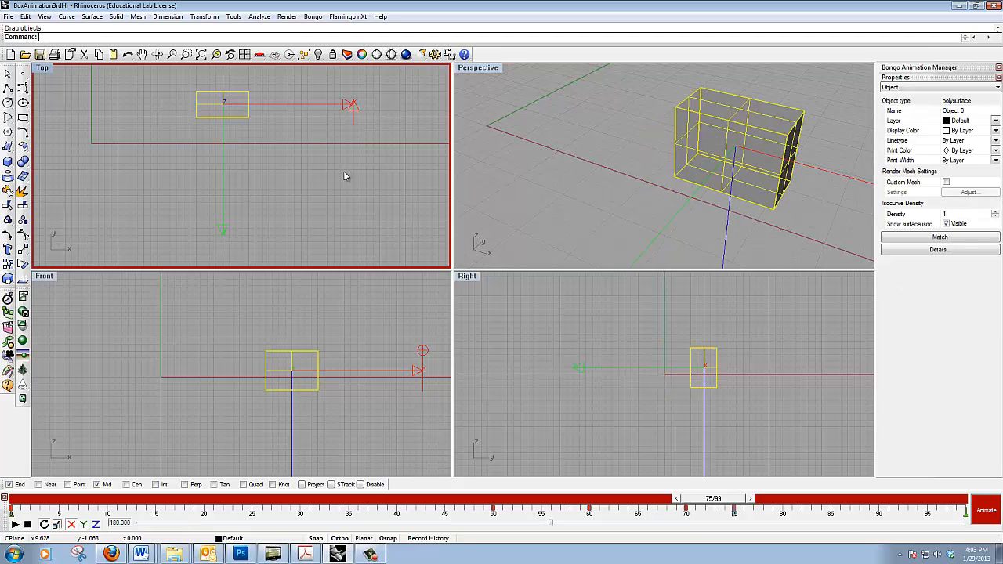
{"action": "mouse_move", "coordinate": [593, 346]}
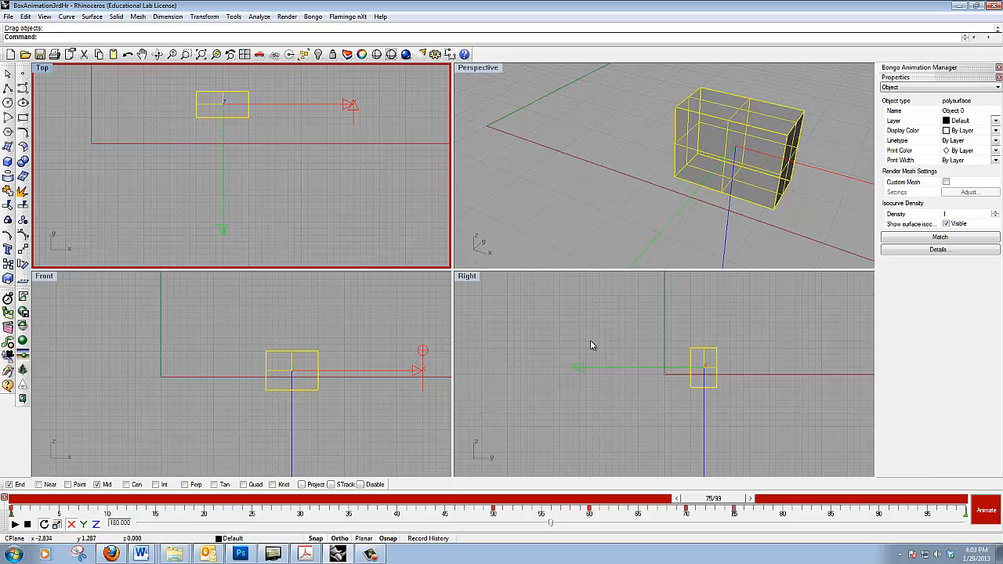
{"action": "mouse_move", "coordinate": [733, 514]}
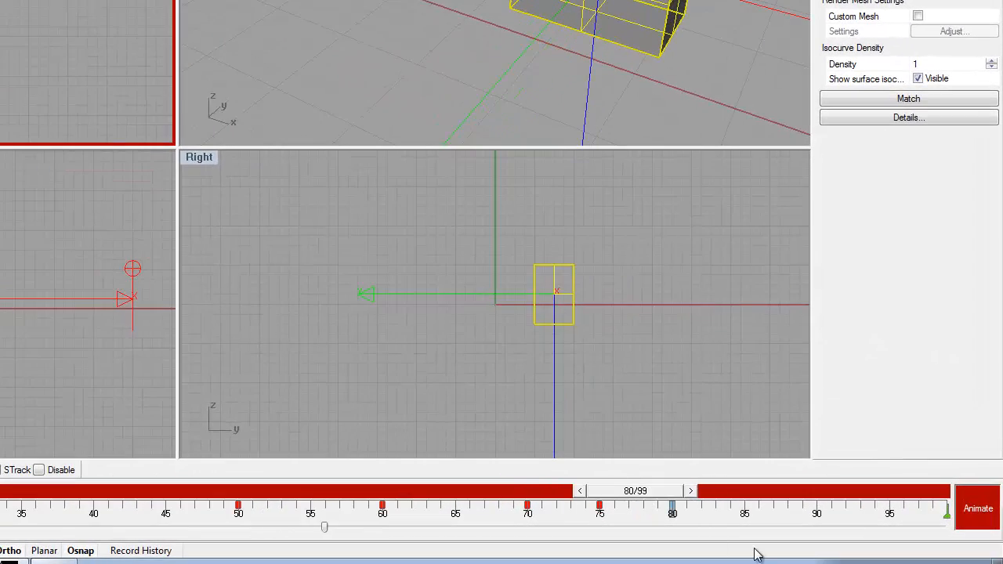
{"action": "right_click", "coordinate": [682, 509]}
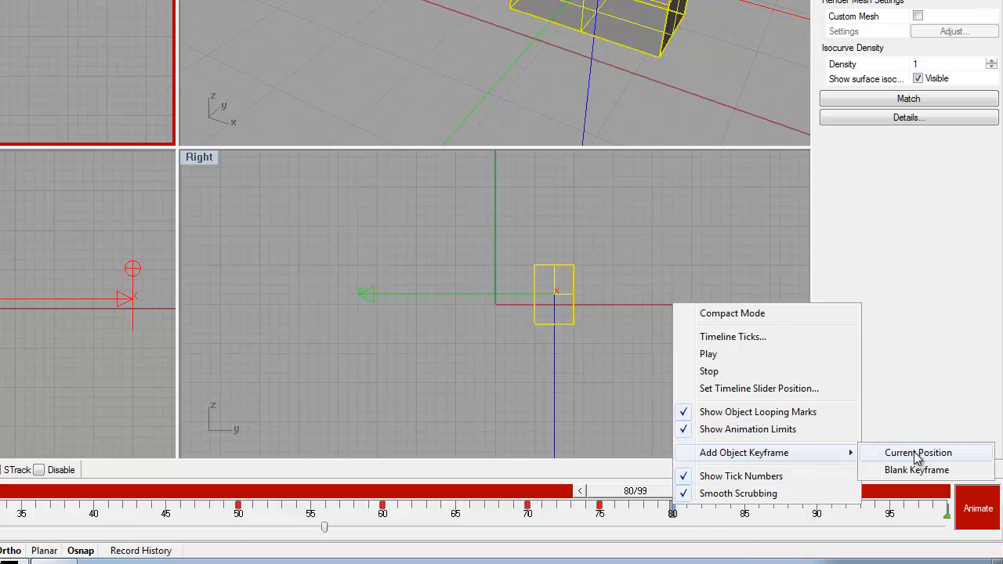
{"action": "left_click", "coordinate": [918, 453]}
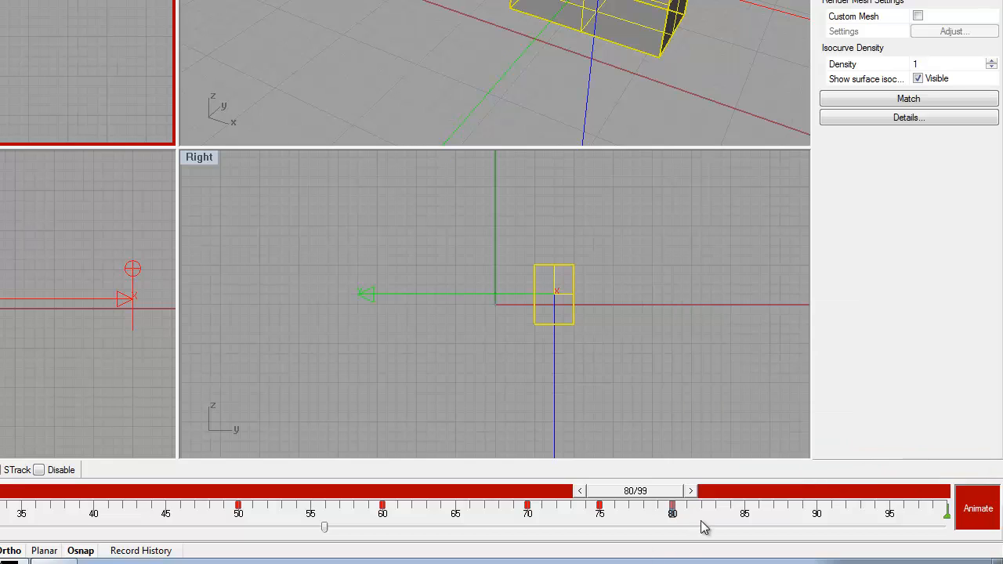
{"action": "mouse_move", "coordinate": [681, 527]}
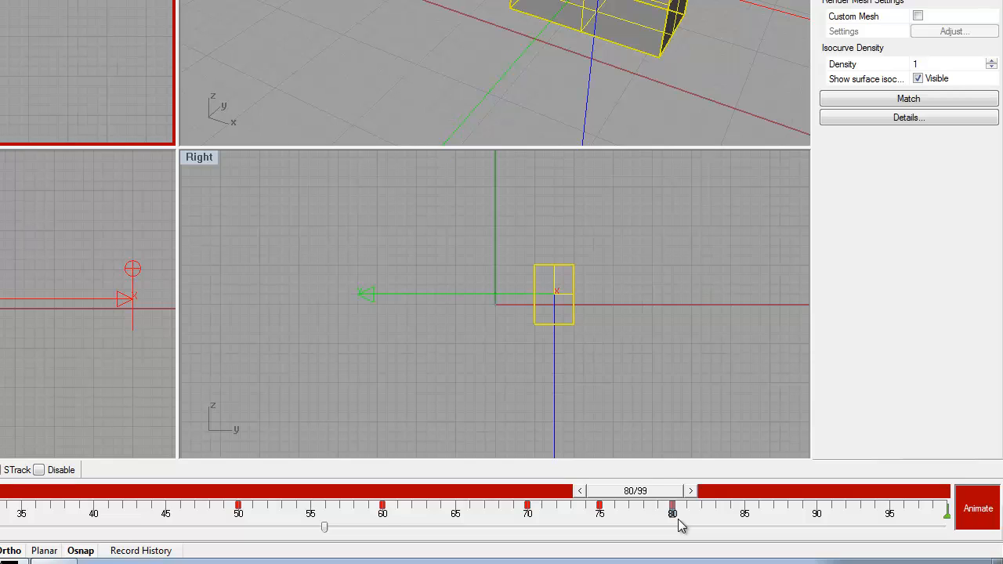
{"action": "mouse_move", "coordinate": [719, 524]}
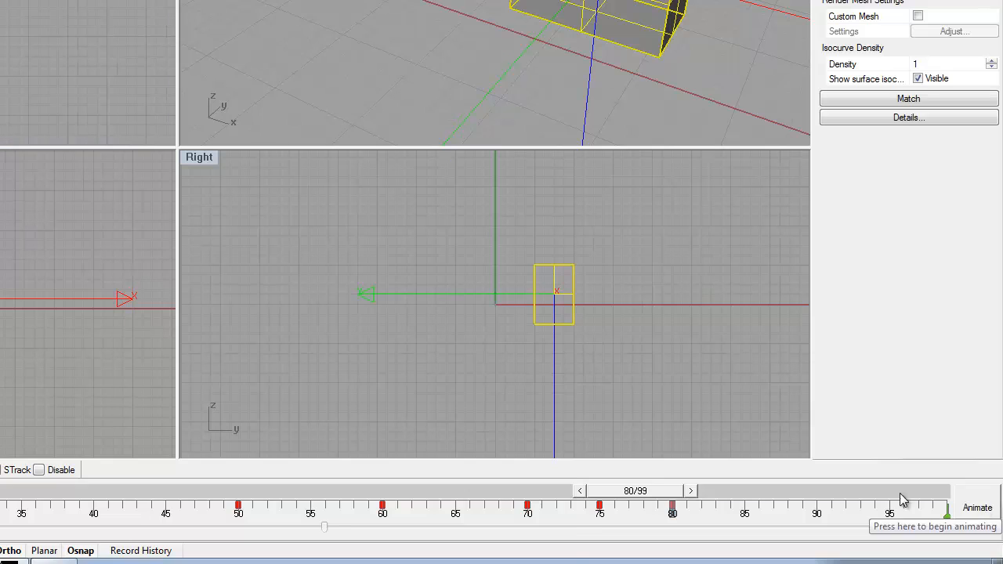
{"action": "mouse_move", "coordinate": [570, 548]}
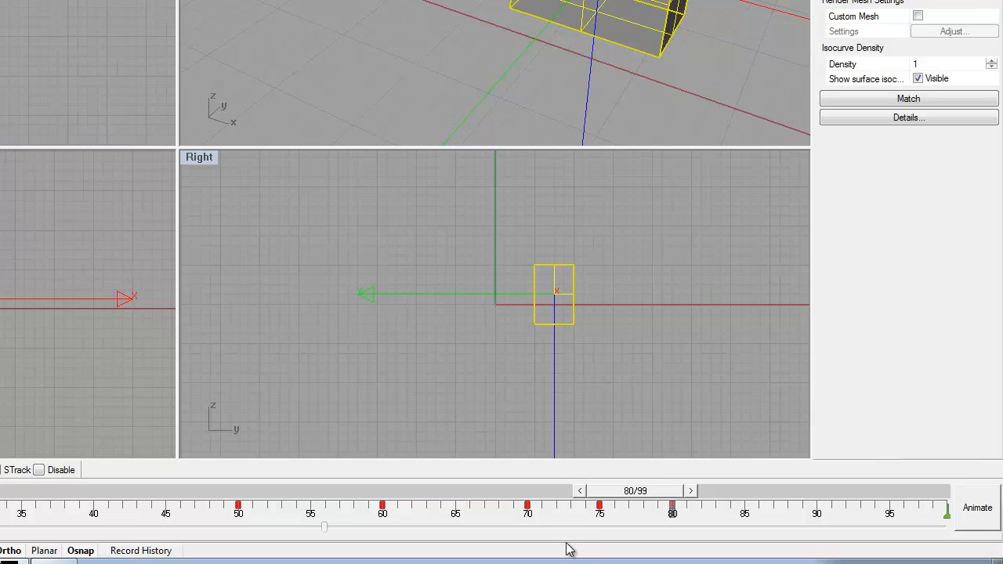
{"action": "left_click", "coordinate": [580, 490]}
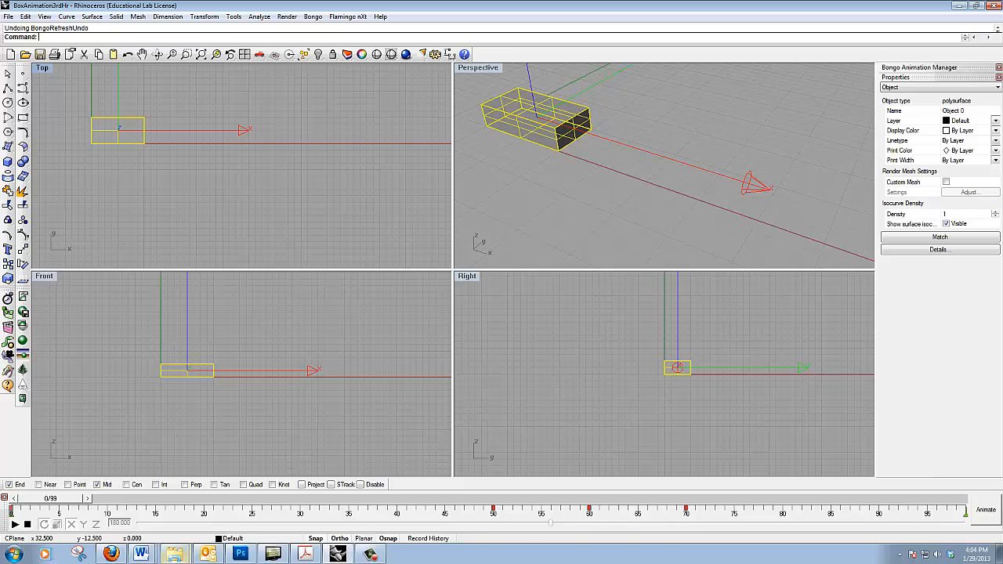
{"action": "left_click", "coordinate": [14, 524]}
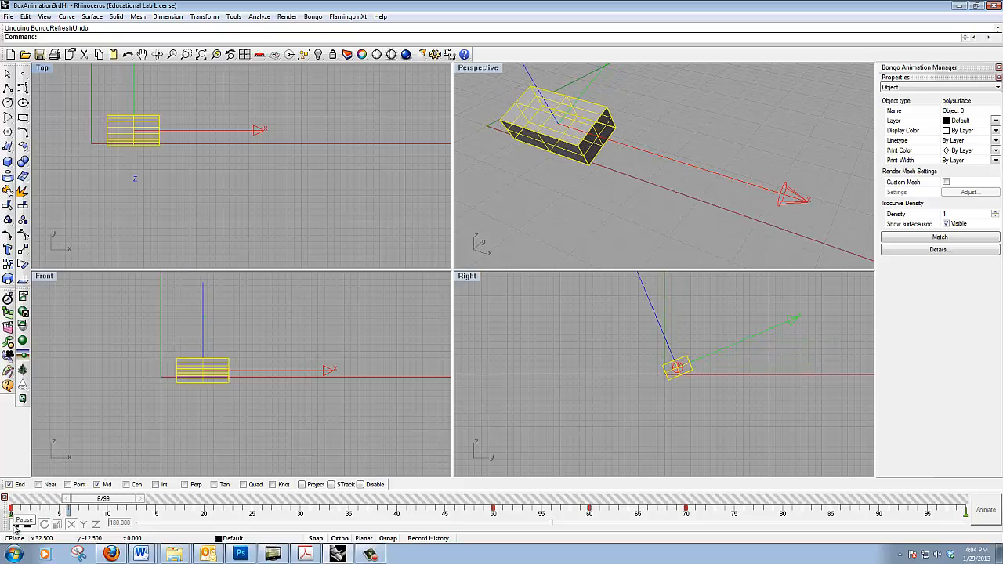
{"action": "left_click", "coordinate": [13, 511]}
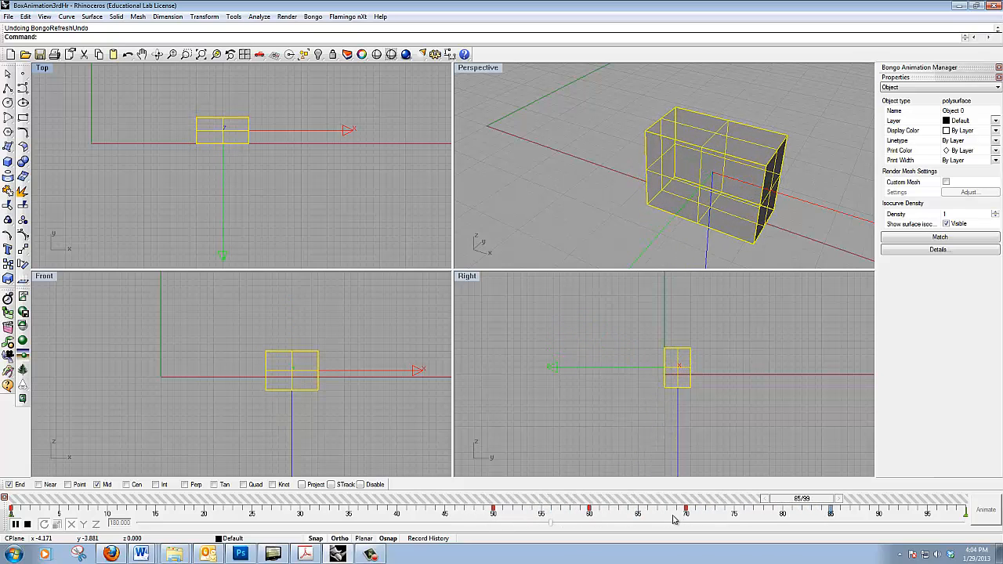
{"action": "left_click_drag", "start_coordinate": [686, 510], "coordinate": [604, 510]}
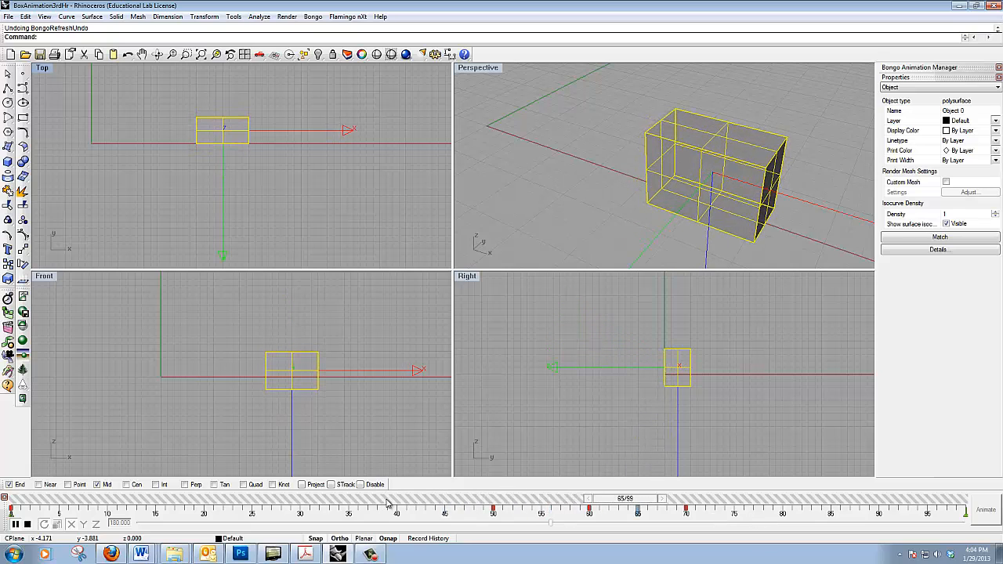
{"action": "left_click", "coordinate": [14, 524]}
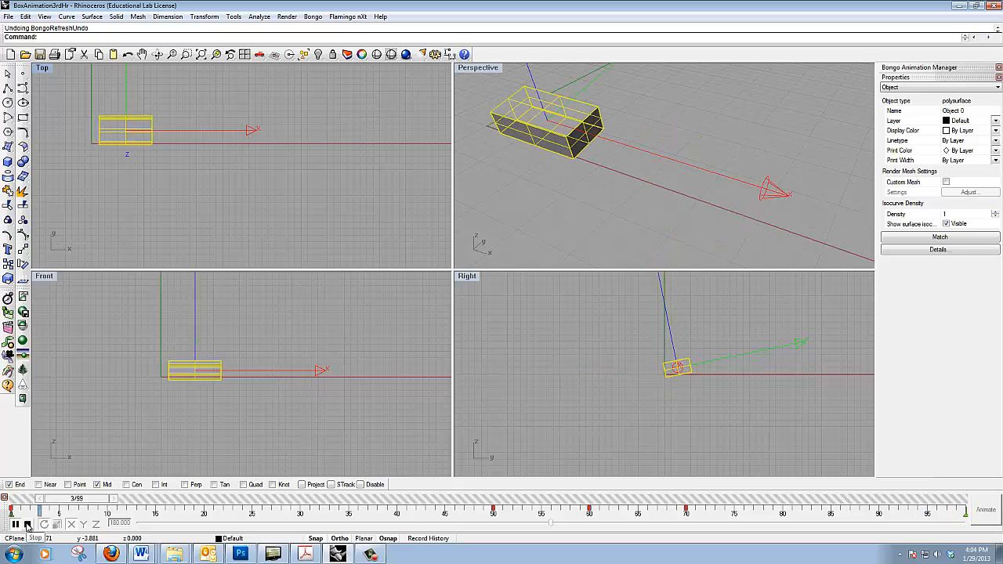
{"action": "left_click", "coordinate": [14, 524]}
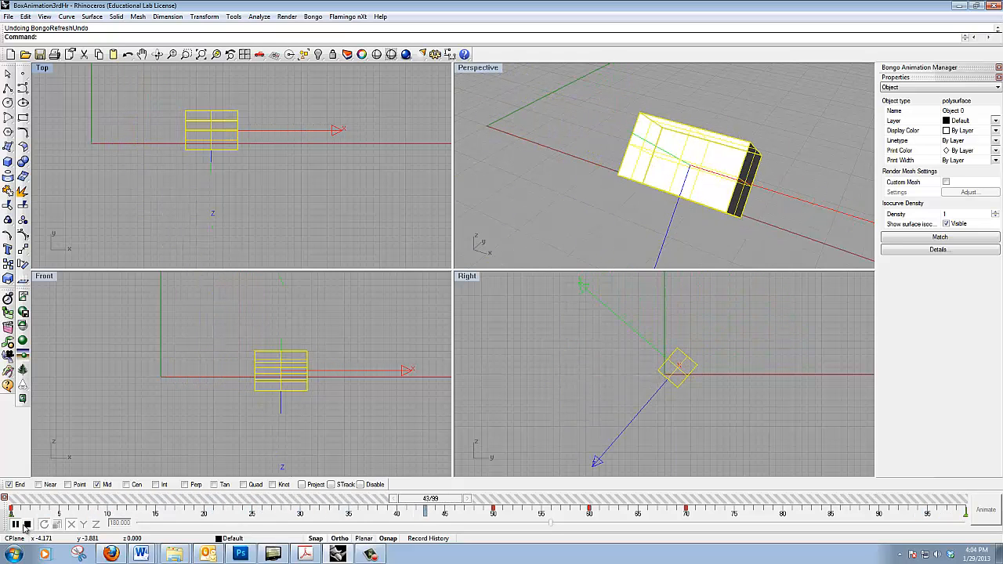
{"action": "left_click", "coordinate": [14, 524]}
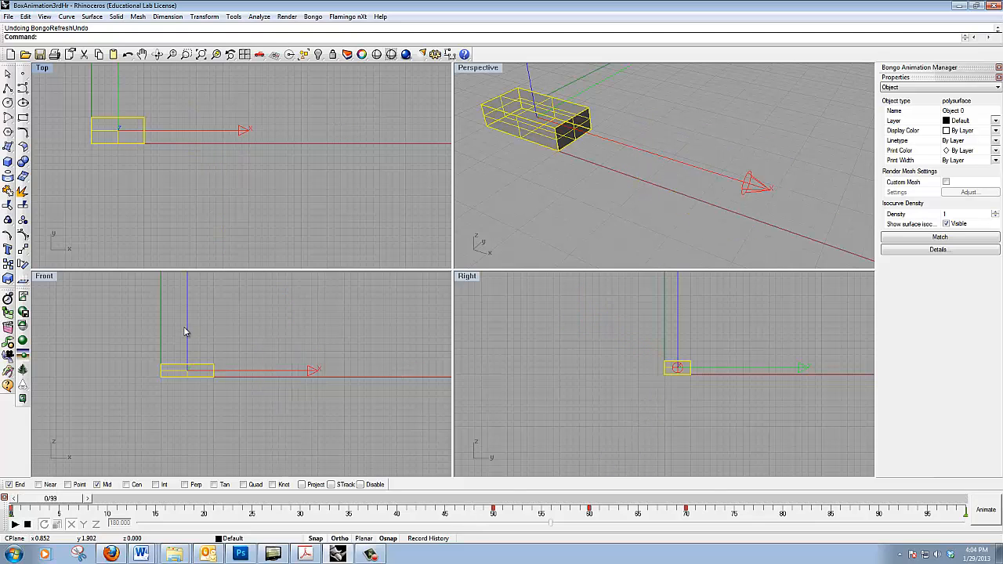
{"action": "mouse_move", "coordinate": [189, 329]}
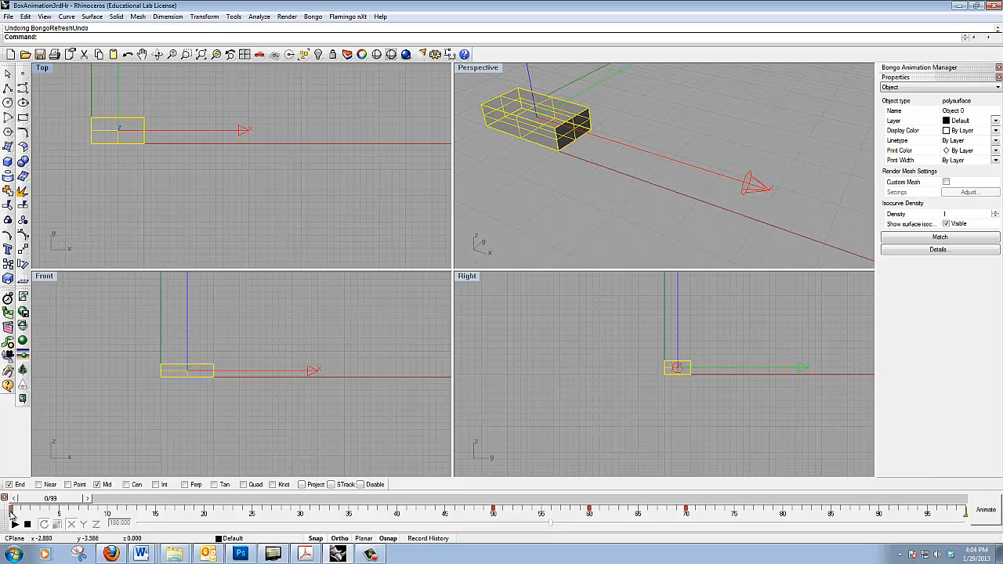
{"action": "right_click", "coordinate": [12, 517]}
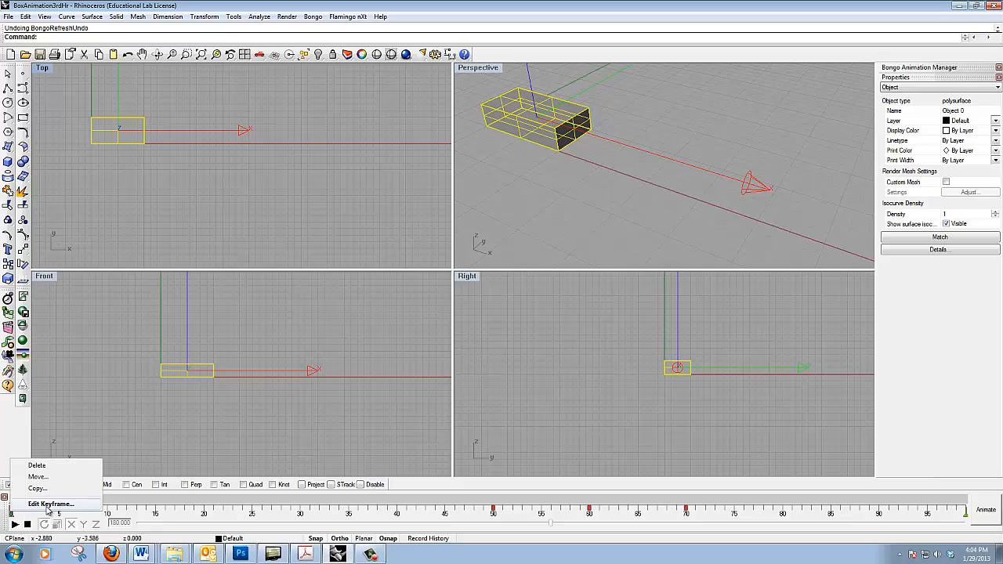
{"action": "left_click", "coordinate": [50, 505]}
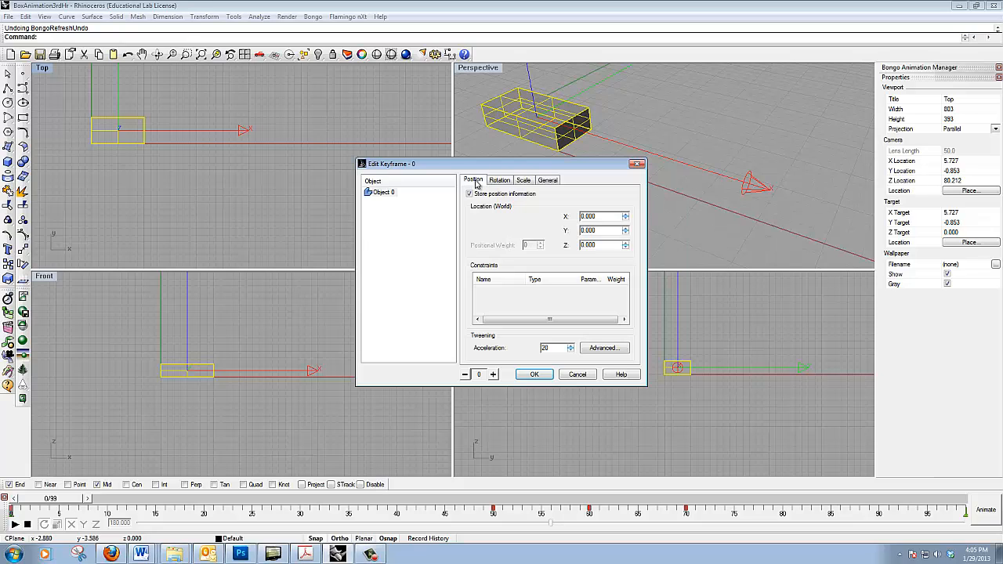
{"action": "left_click", "coordinate": [471, 194]}
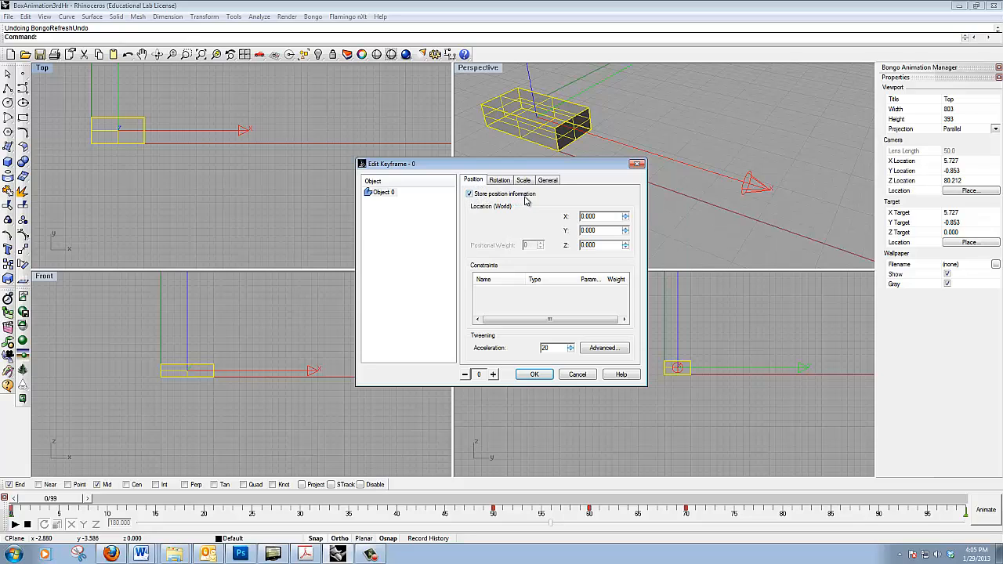
{"action": "mouse_move", "coordinate": [520, 203]}
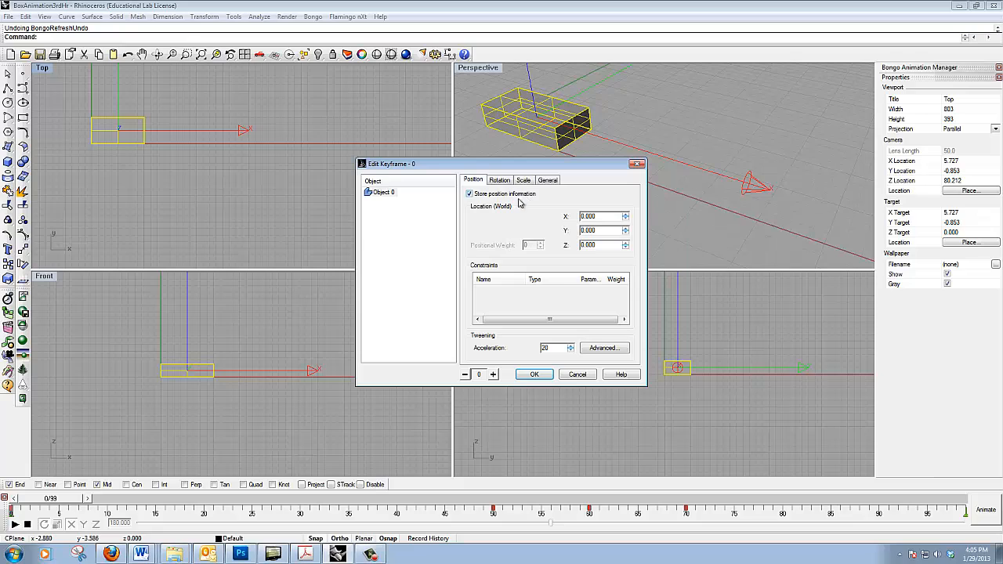
{"action": "mouse_move", "coordinate": [492, 202]}
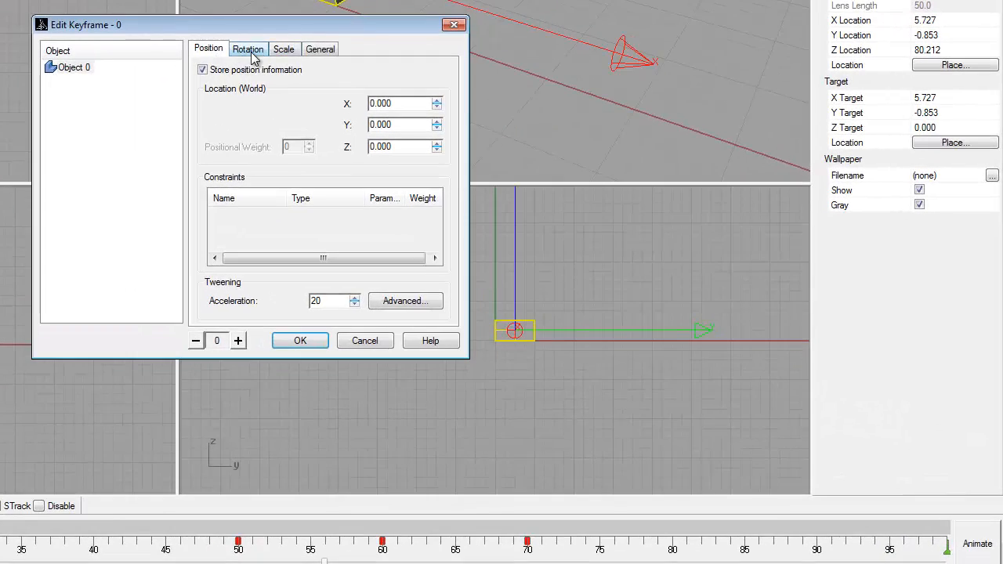
{"action": "left_click", "coordinate": [248, 49]}
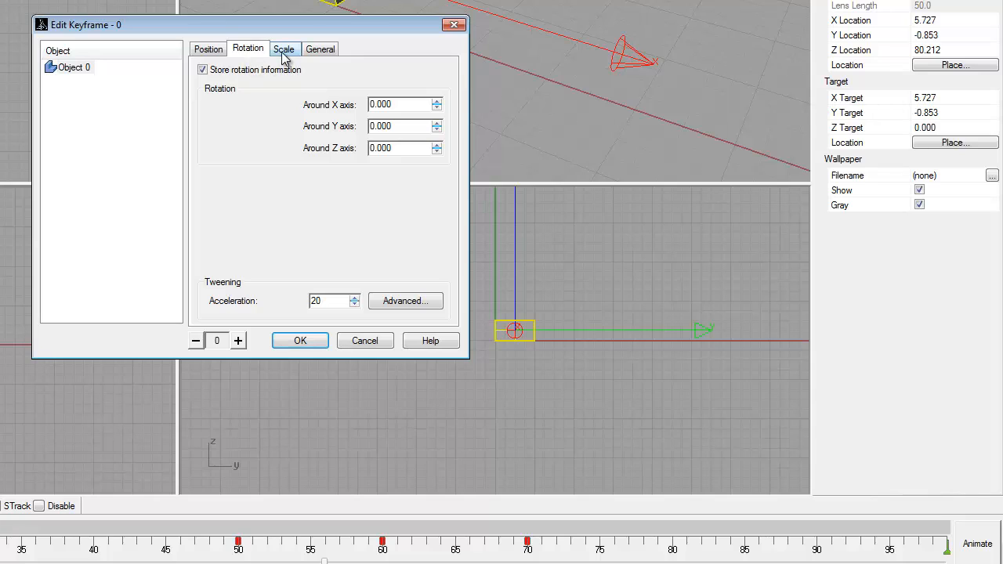
{"action": "left_click", "coordinate": [283, 49]}
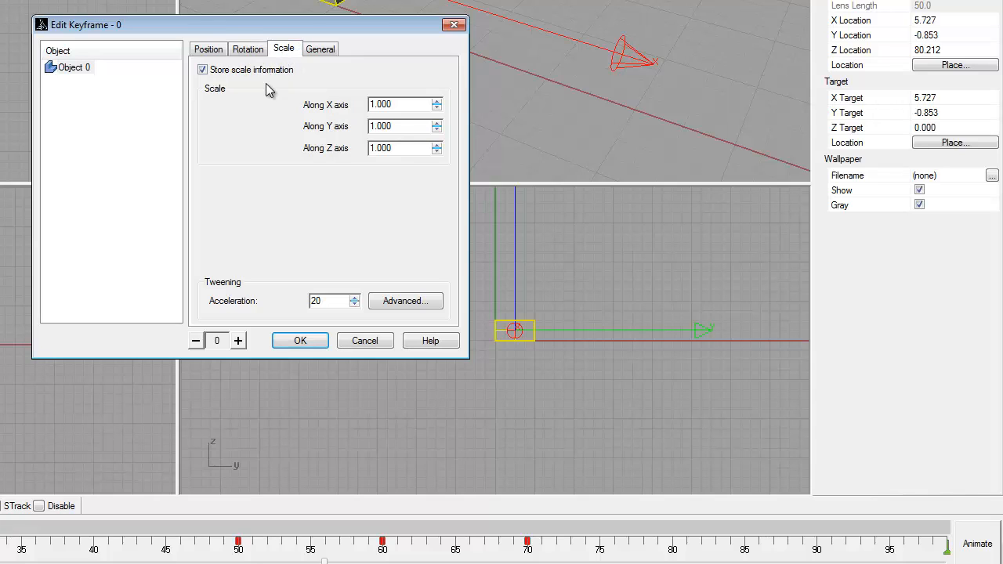
{"action": "mouse_move", "coordinate": [203, 69]}
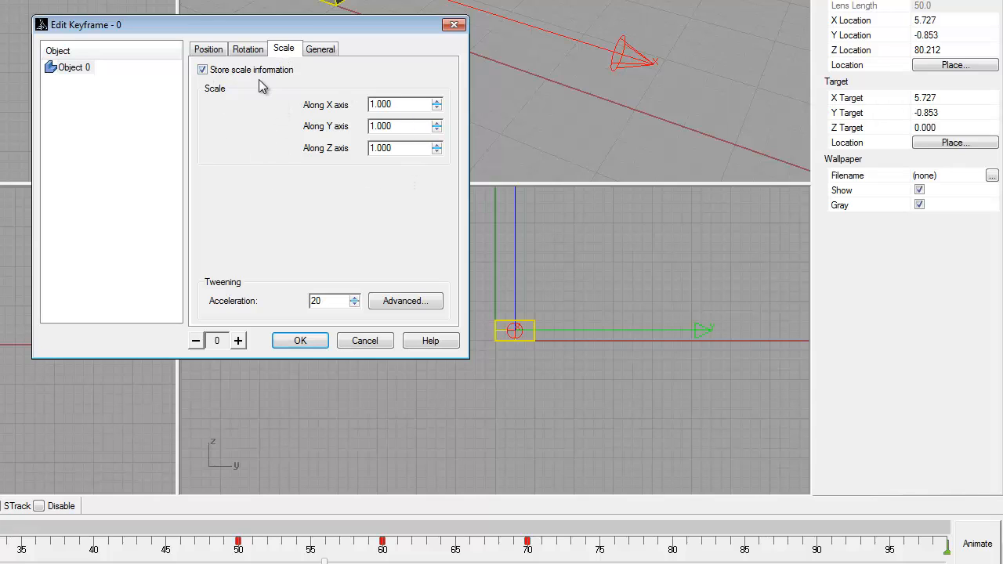
{"action": "mouse_move", "coordinate": [253, 135]}
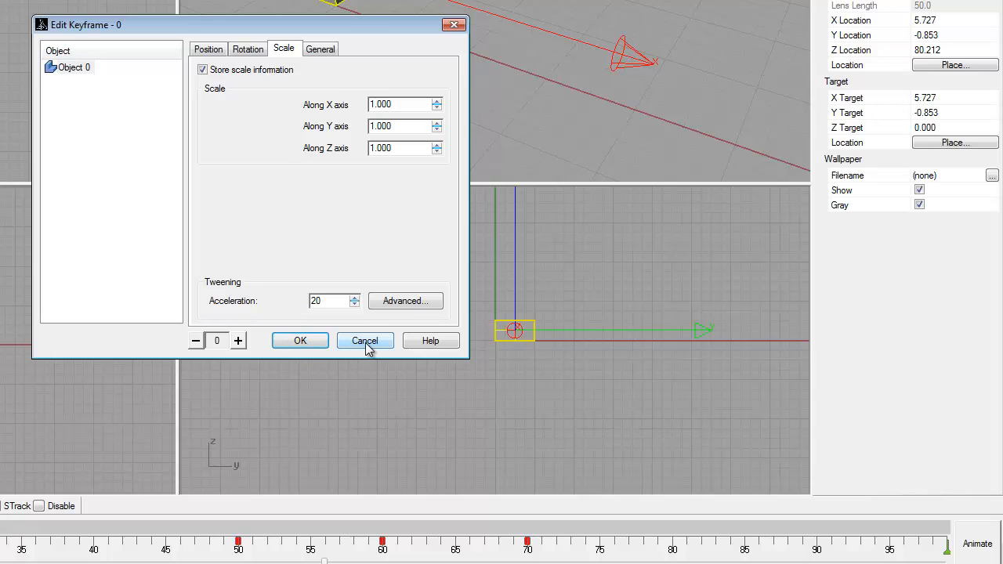
{"action": "left_click", "coordinate": [364, 340]}
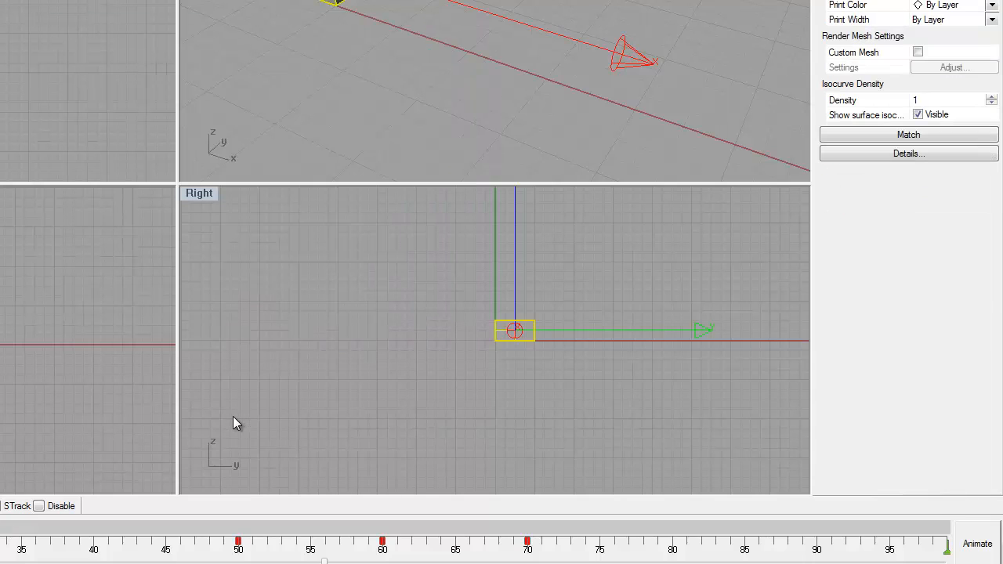
{"action": "mouse_move", "coordinate": [238, 417]}
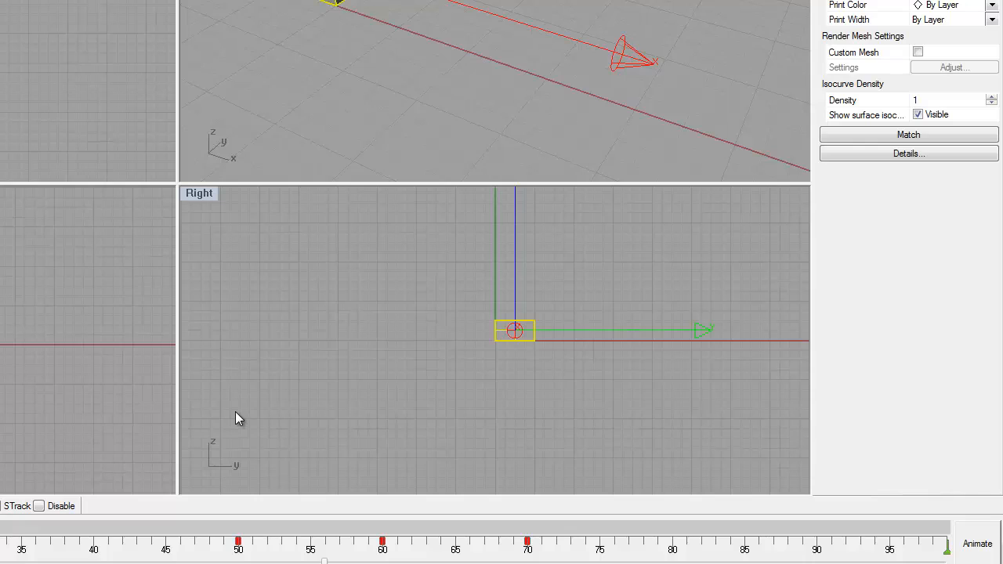
{"action": "mouse_move", "coordinate": [238, 545]}
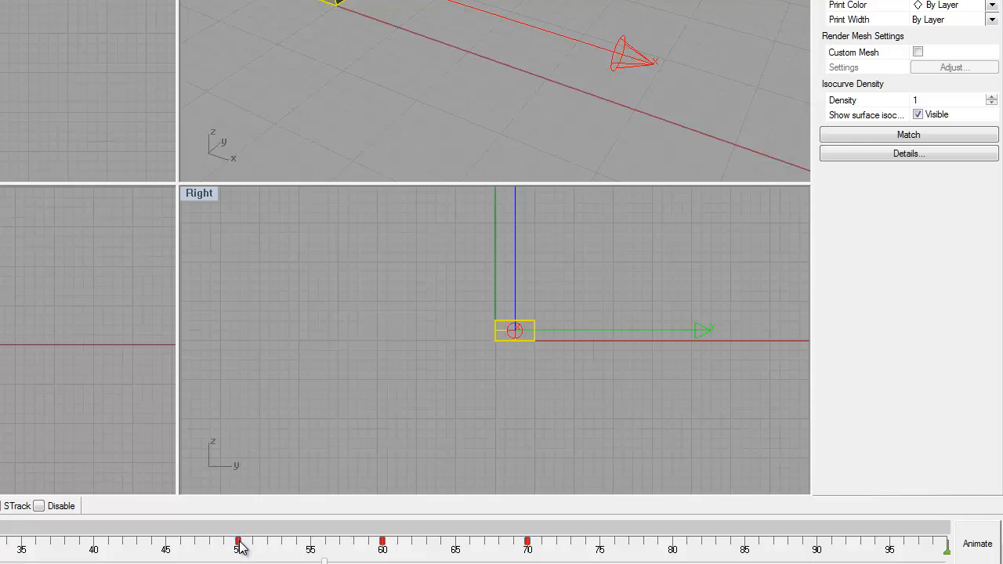
{"action": "right_click", "coordinate": [494, 510]}
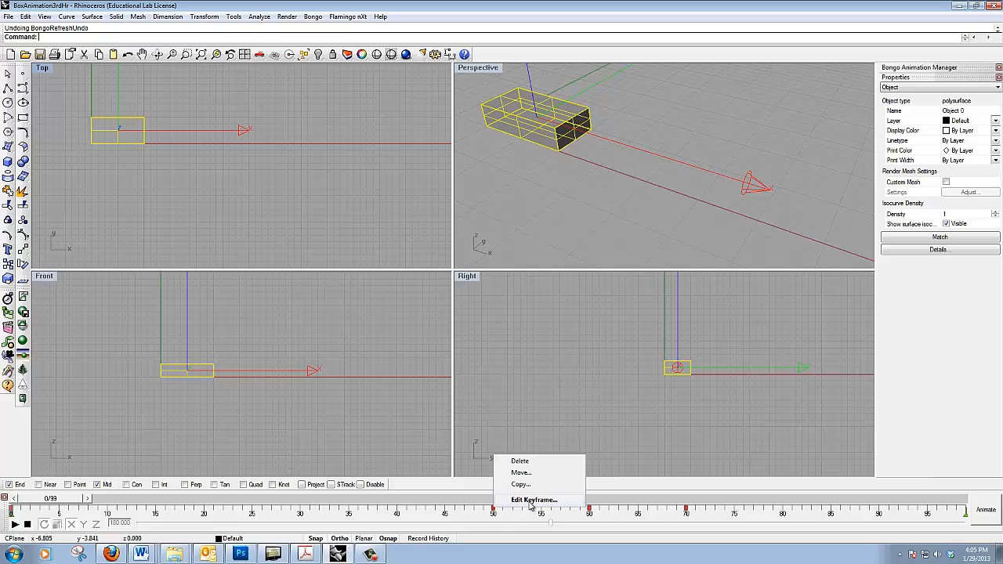
{"action": "left_click", "coordinate": [533, 500]}
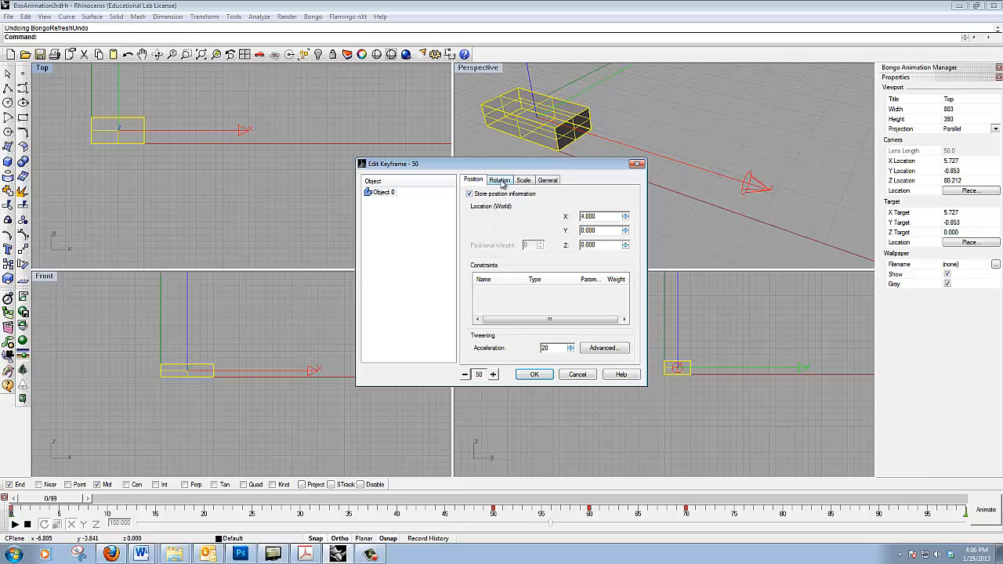
{"action": "left_click", "coordinate": [498, 179]}
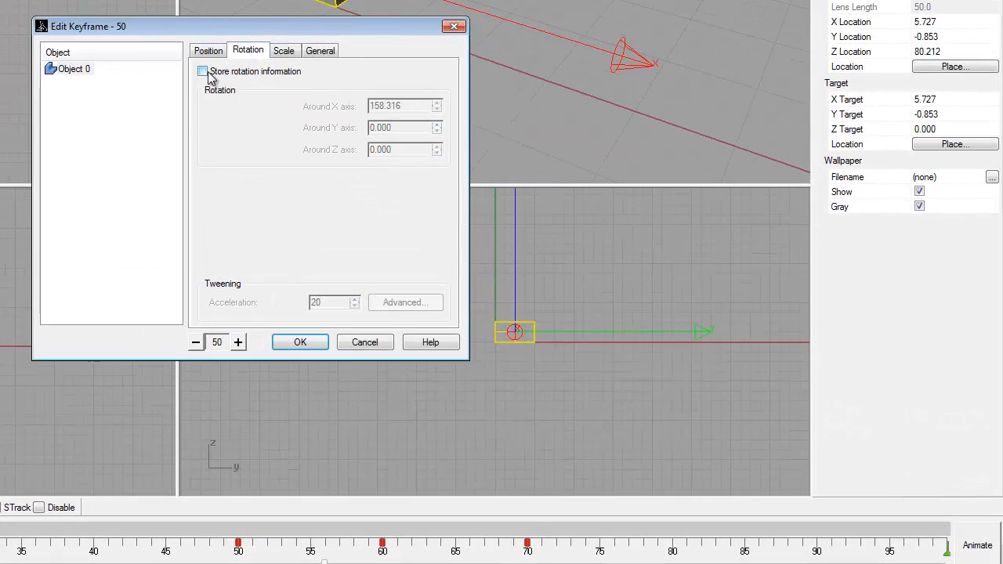
{"action": "mouse_move", "coordinate": [254, 72]}
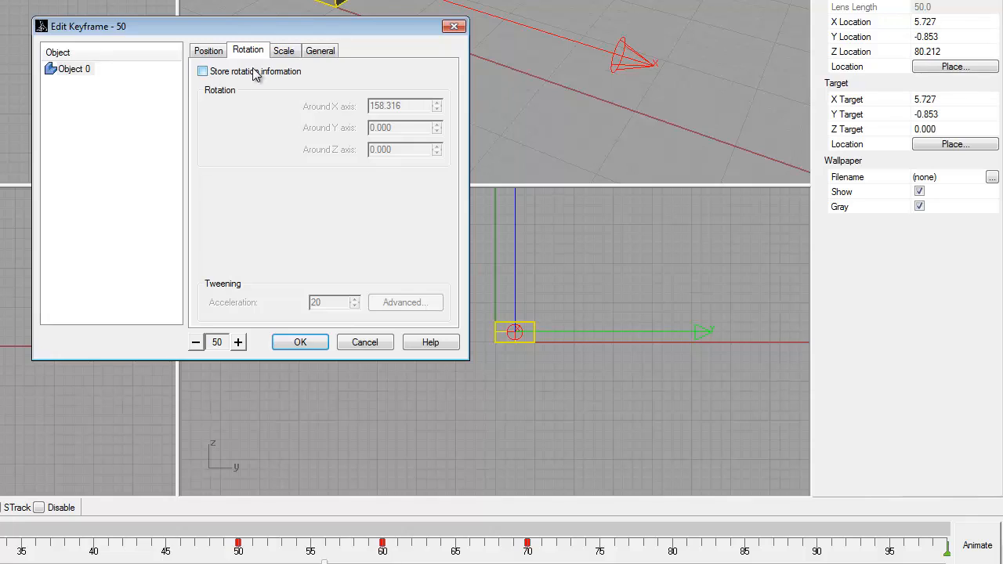
{"action": "left_click", "coordinate": [284, 50]}
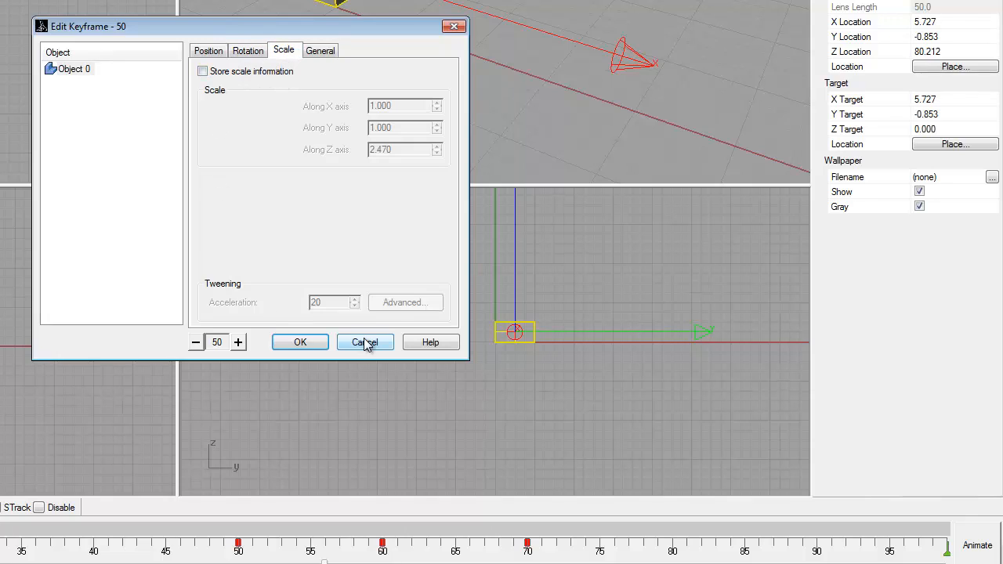
{"action": "left_click", "coordinate": [364, 342]}
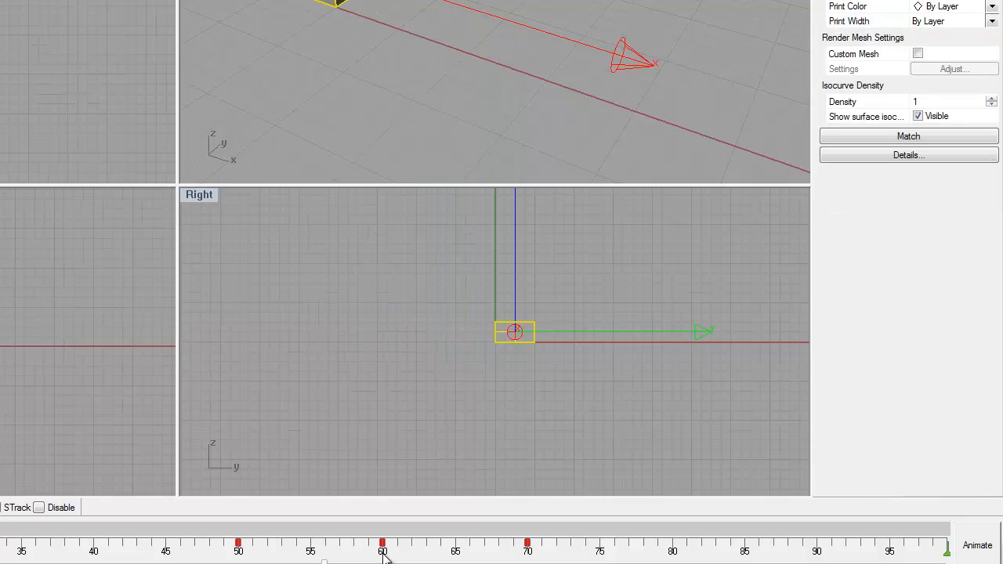
{"action": "right_click", "coordinate": [382, 542]}
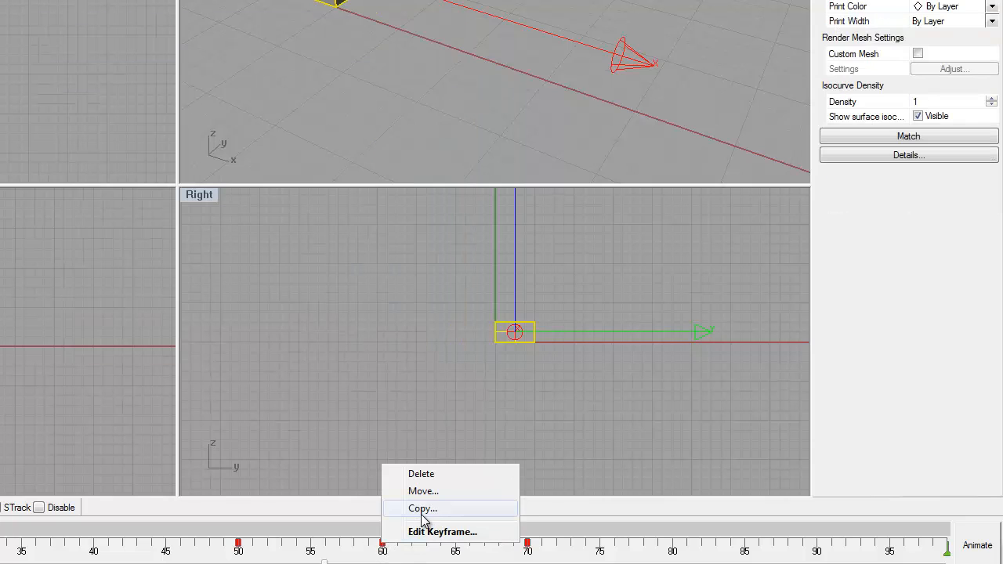
{"action": "left_click", "coordinate": [442, 531]}
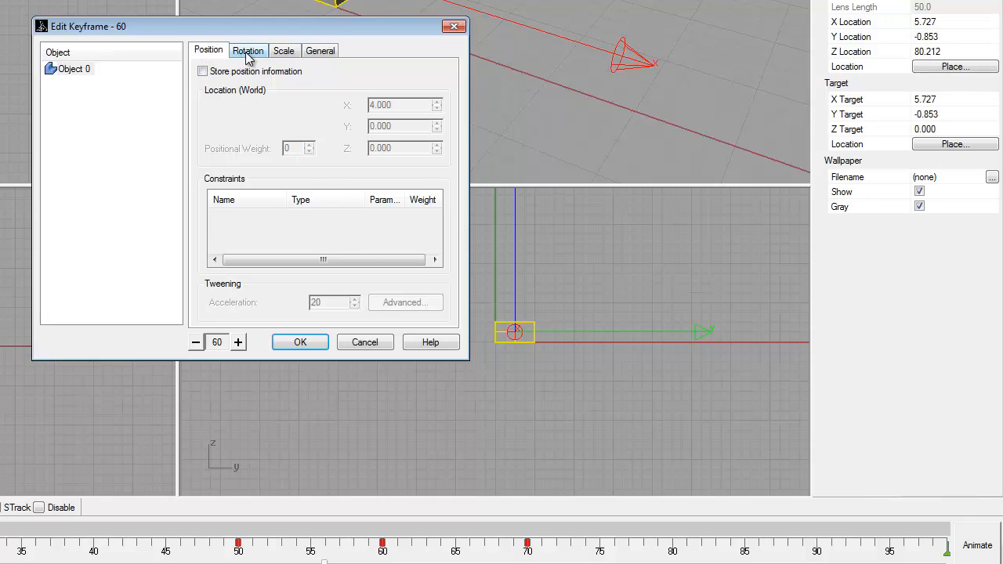
{"action": "left_click", "coordinate": [247, 50]}
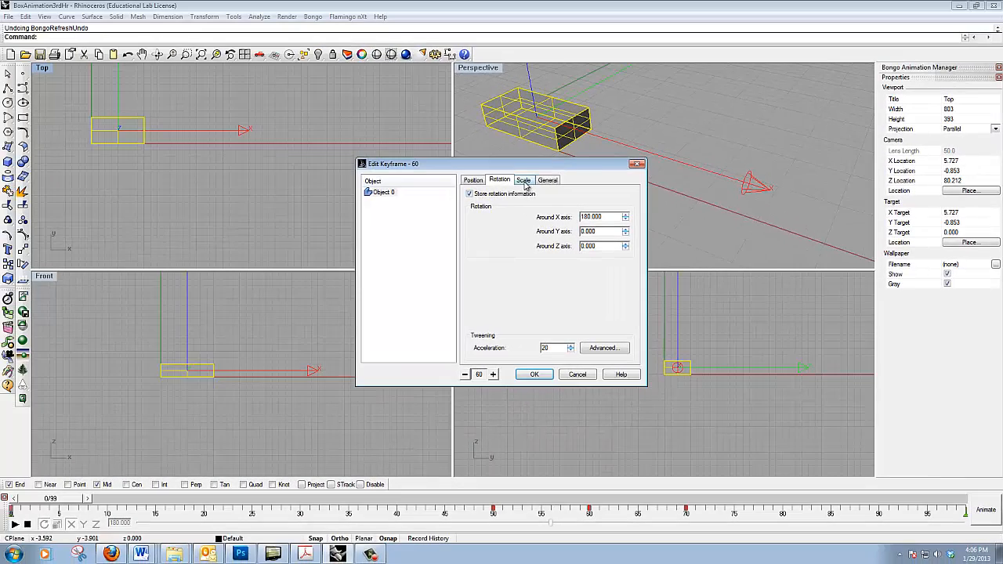
{"action": "left_click", "coordinate": [524, 179]}
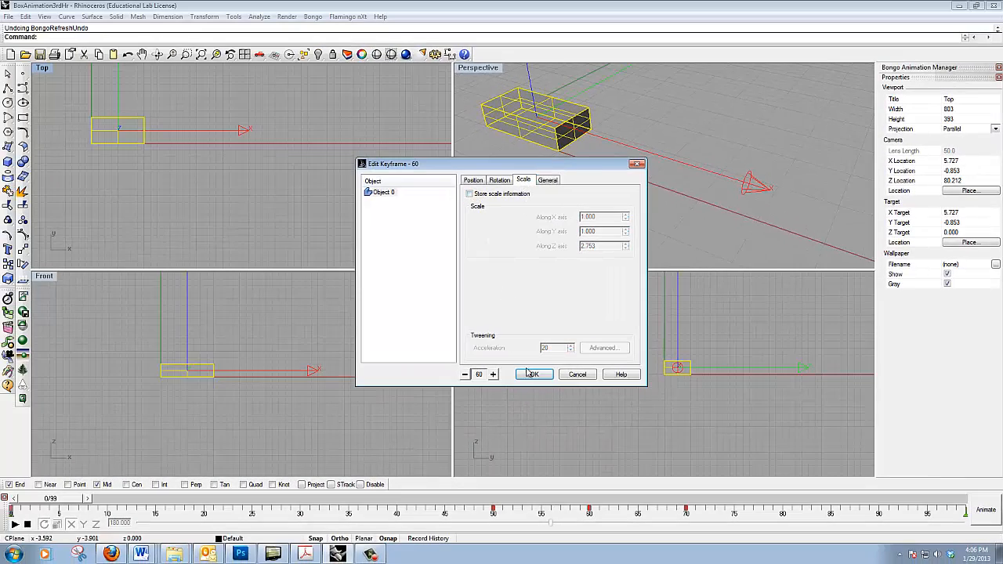
{"action": "left_click", "coordinate": [533, 373]}
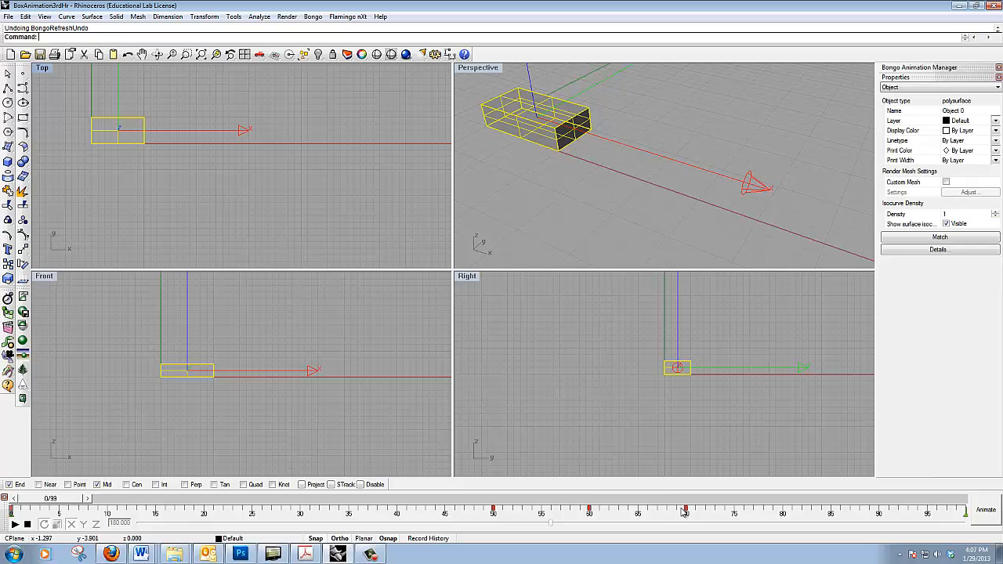
{"action": "right_click", "coordinate": [686, 511]}
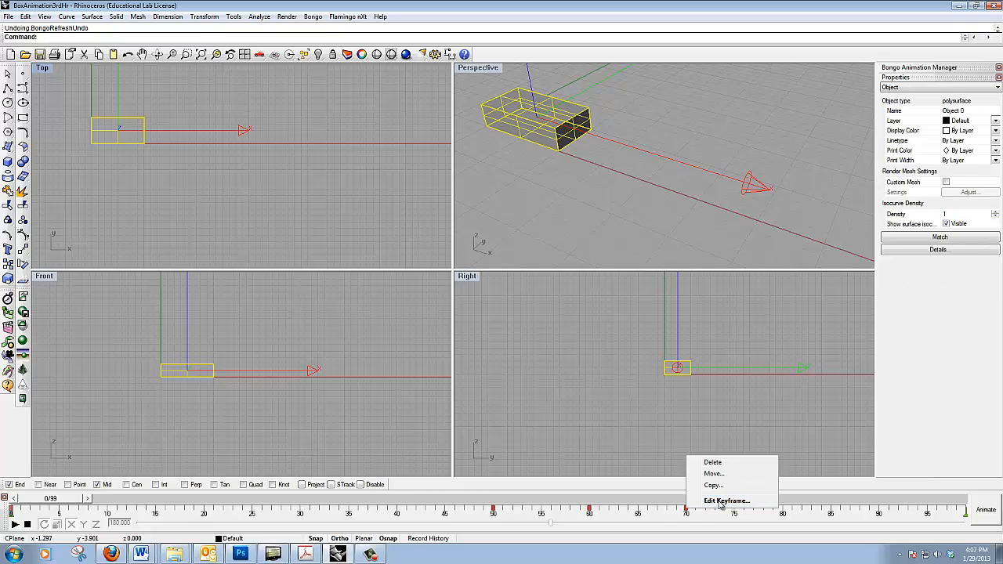
{"action": "left_click", "coordinate": [727, 502]}
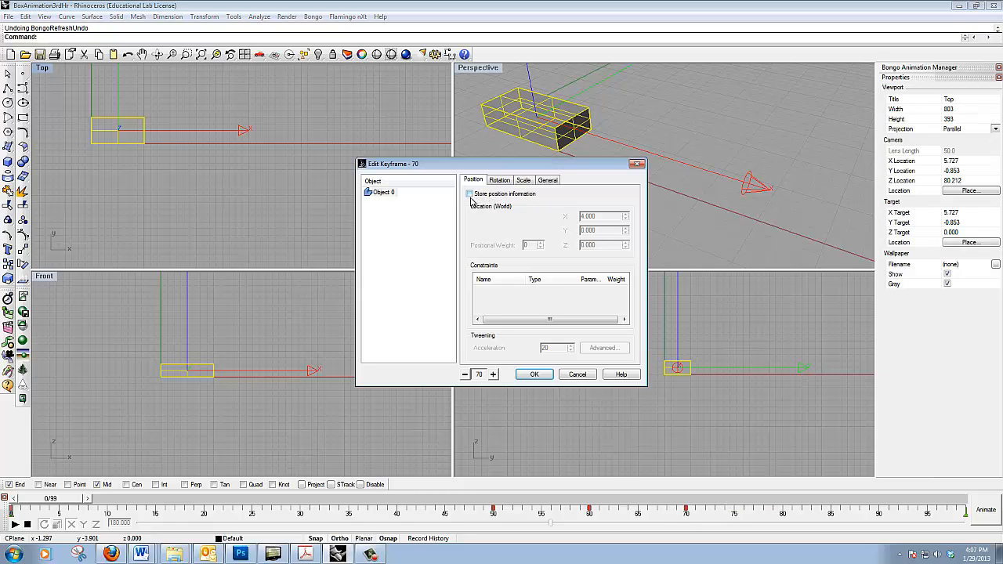
{"action": "left_click", "coordinate": [499, 178]}
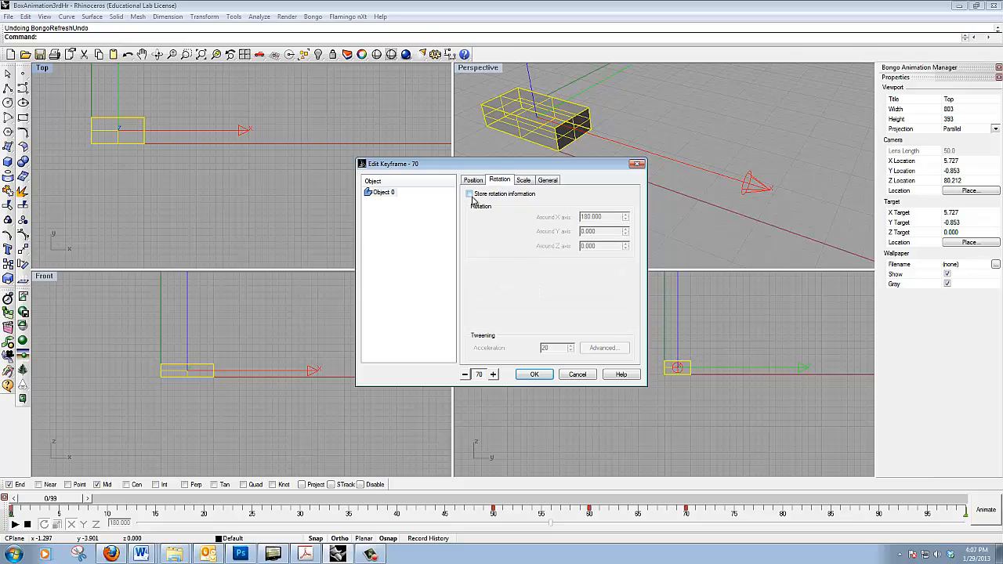
{"action": "left_click", "coordinate": [524, 178]}
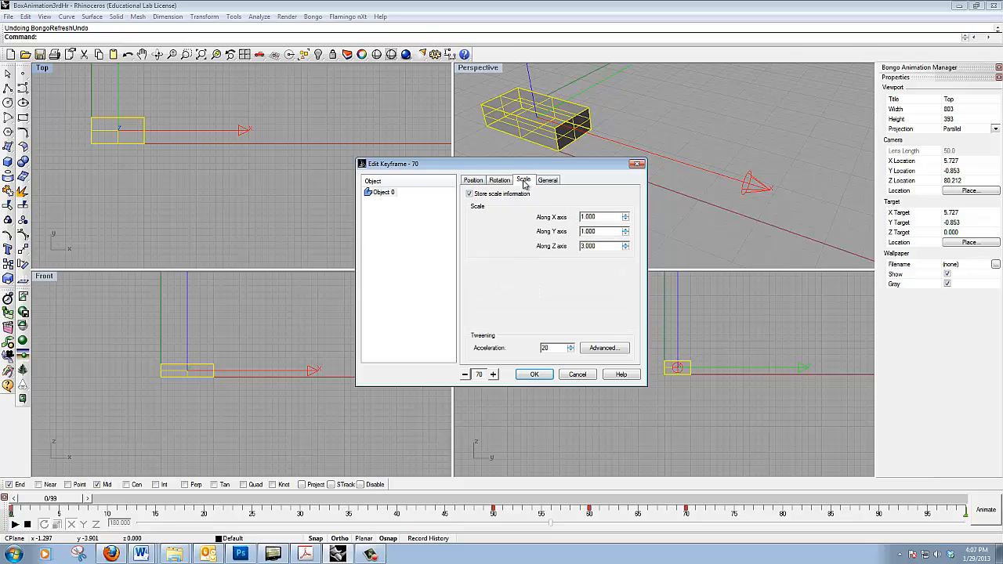
{"action": "left_click", "coordinate": [470, 194]}
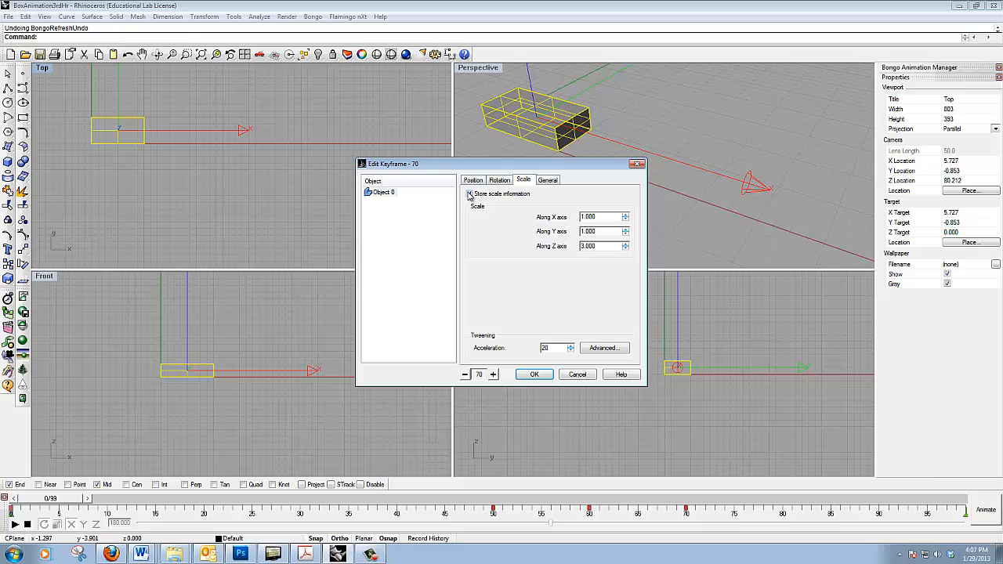
{"action": "left_click", "coordinate": [470, 195]}
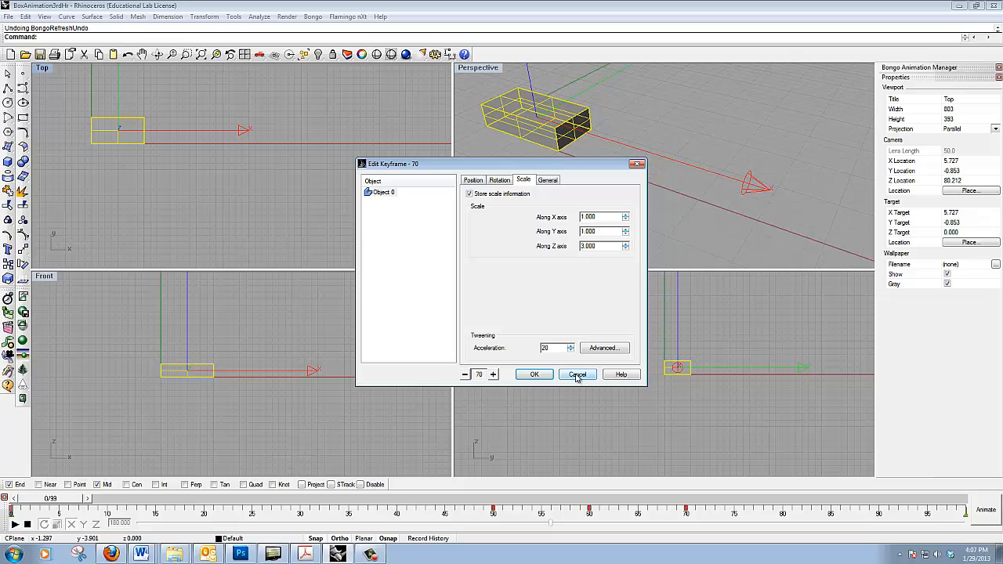
{"action": "left_click", "coordinate": [577, 373]}
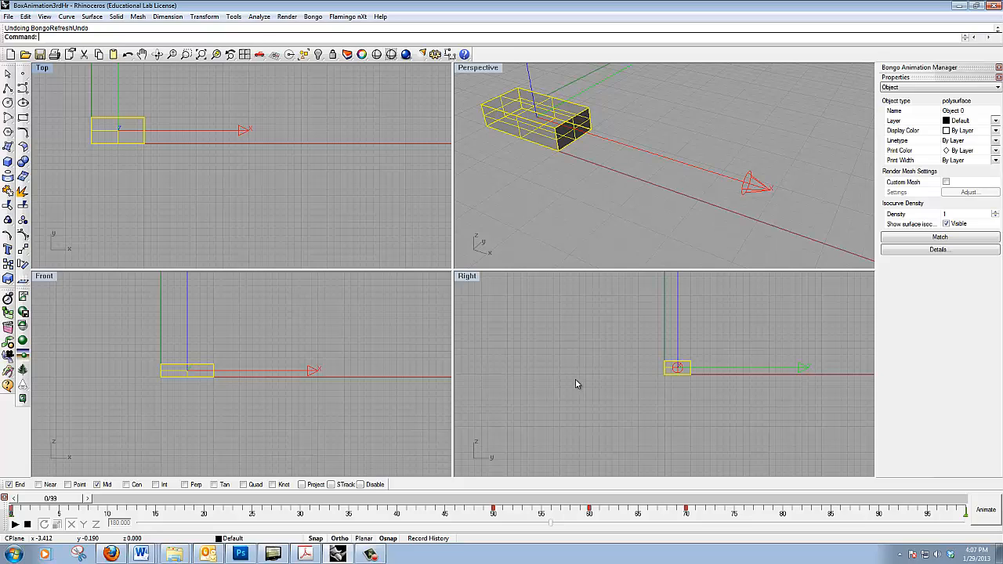
{"action": "mouse_move", "coordinate": [530, 130]}
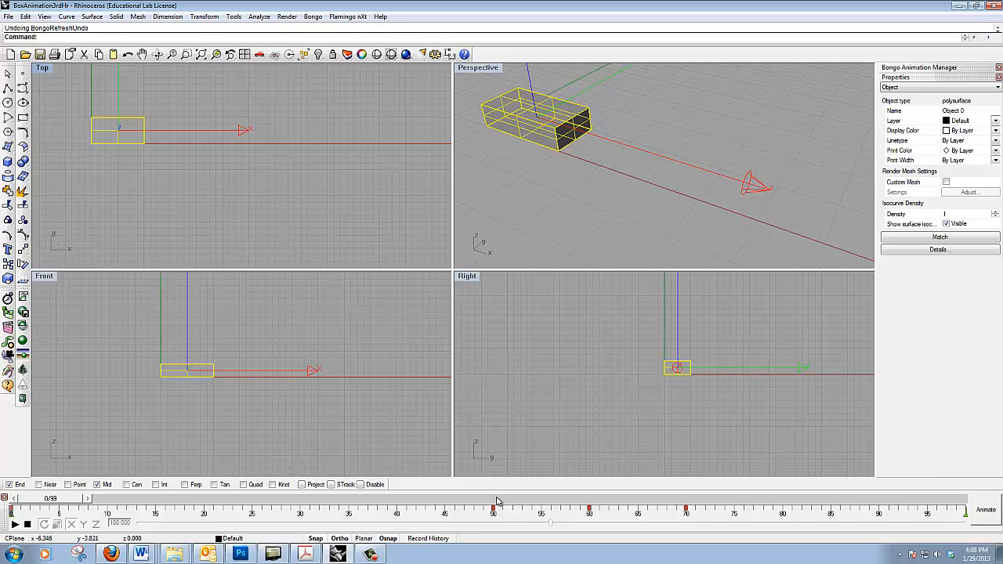
- In keyframe 50's editor, enable Store rotation information and select the X-axis value 158.316
{"action": "right_click", "coordinate": [492, 511]}
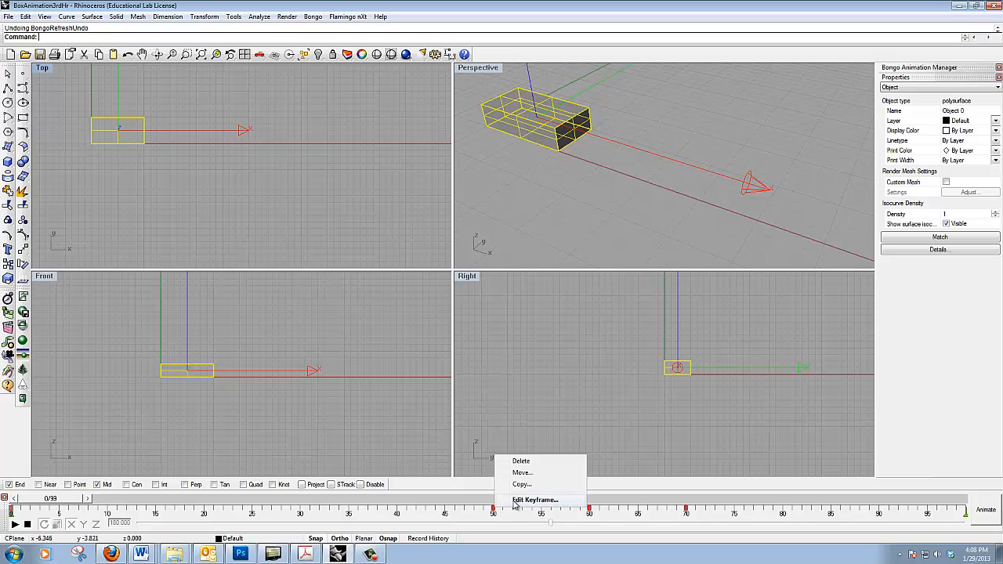
{"action": "left_click", "coordinate": [536, 500]}
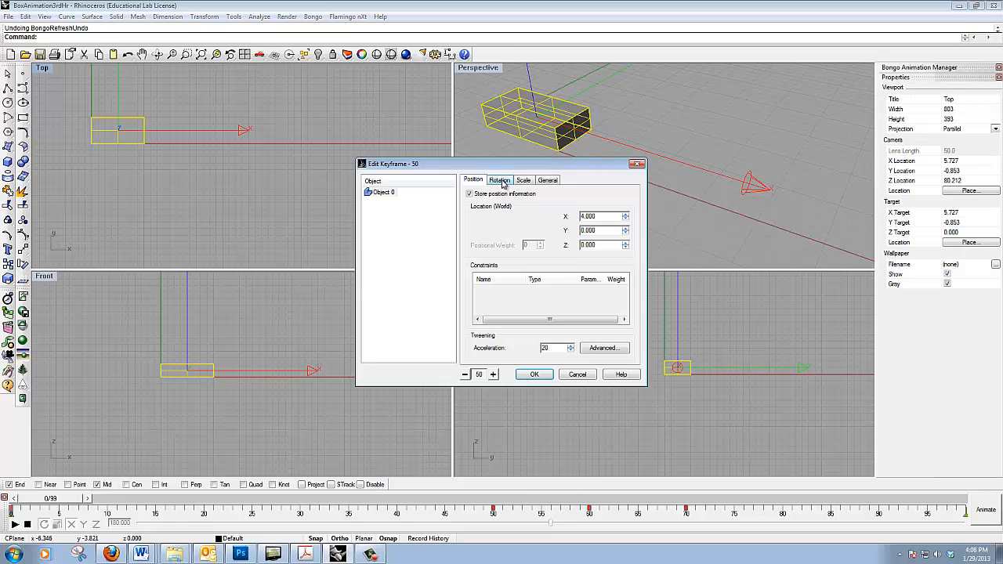
{"action": "left_click", "coordinate": [498, 179]}
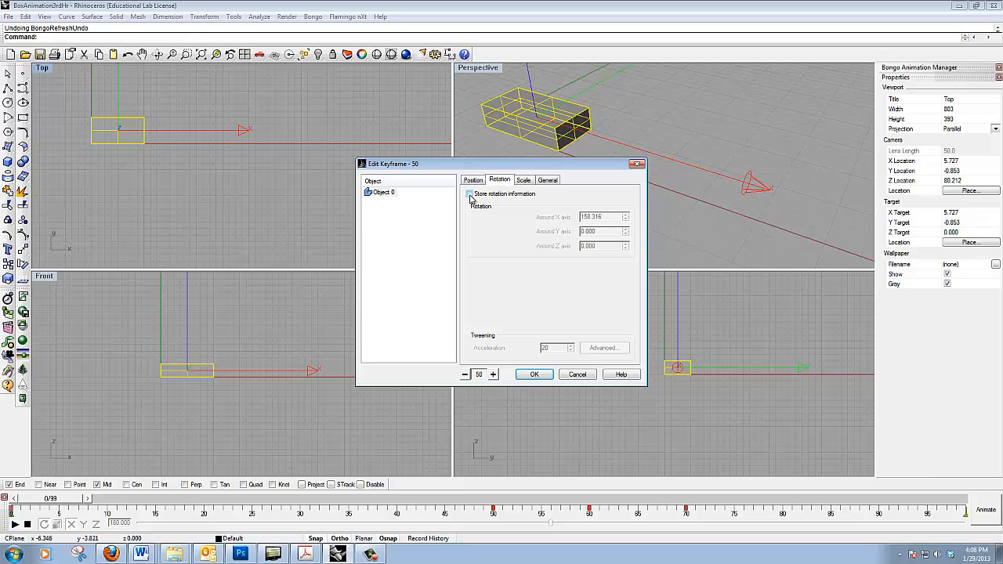
{"action": "left_click", "coordinate": [470, 195]}
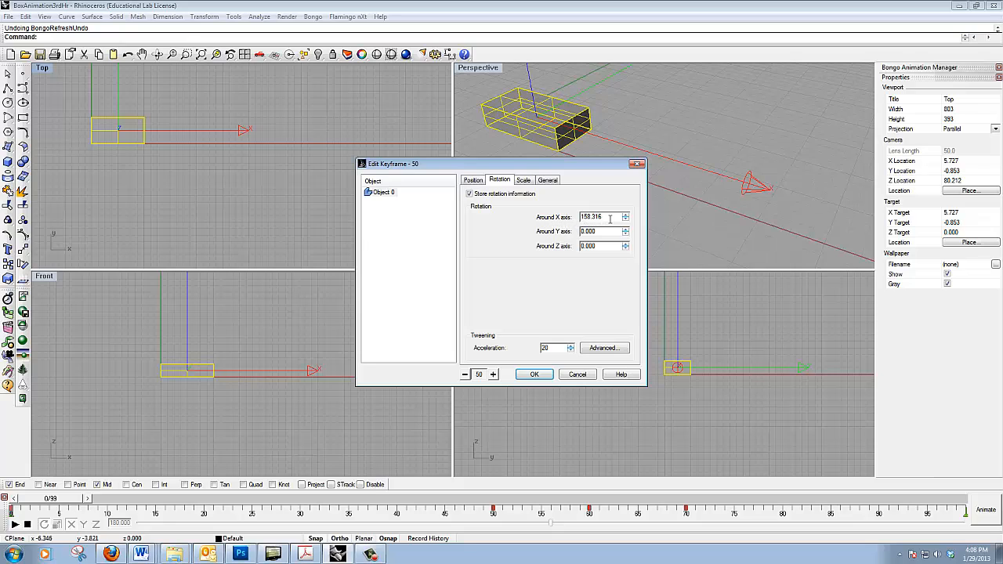
{"action": "triple_click", "coordinate": [599, 216]}
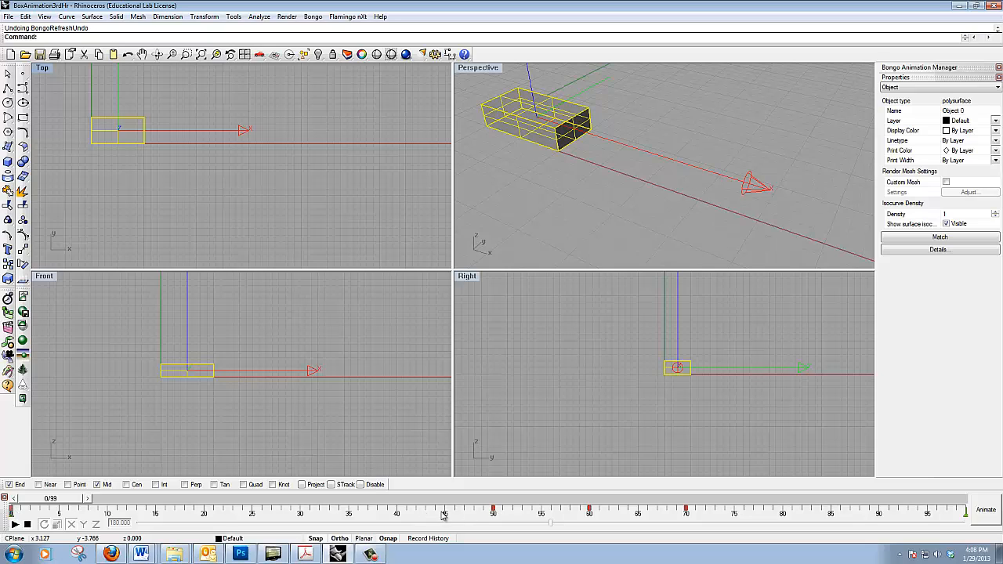
{"action": "mouse_move", "coordinate": [596, 520]}
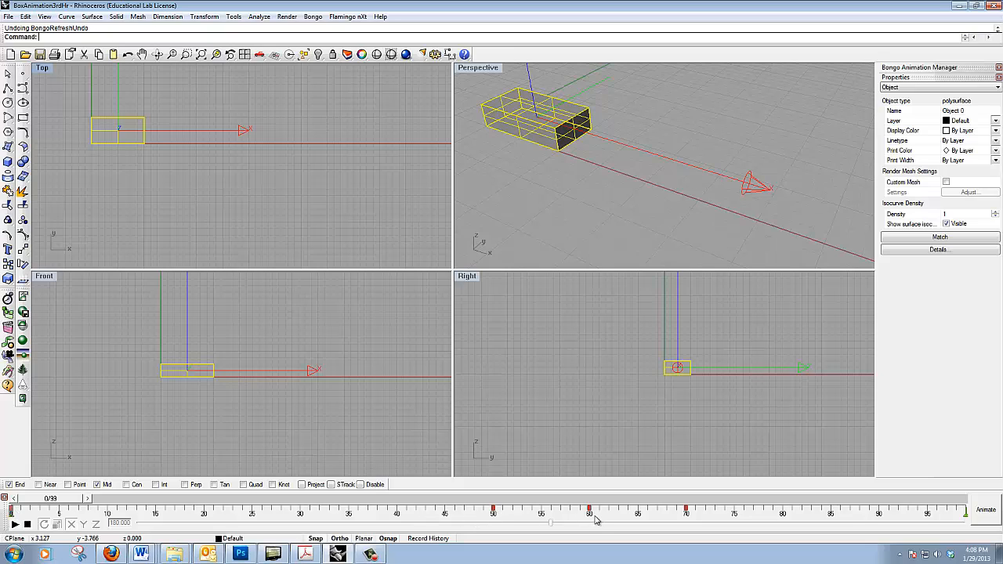
{"action": "left_click", "coordinate": [14, 524]}
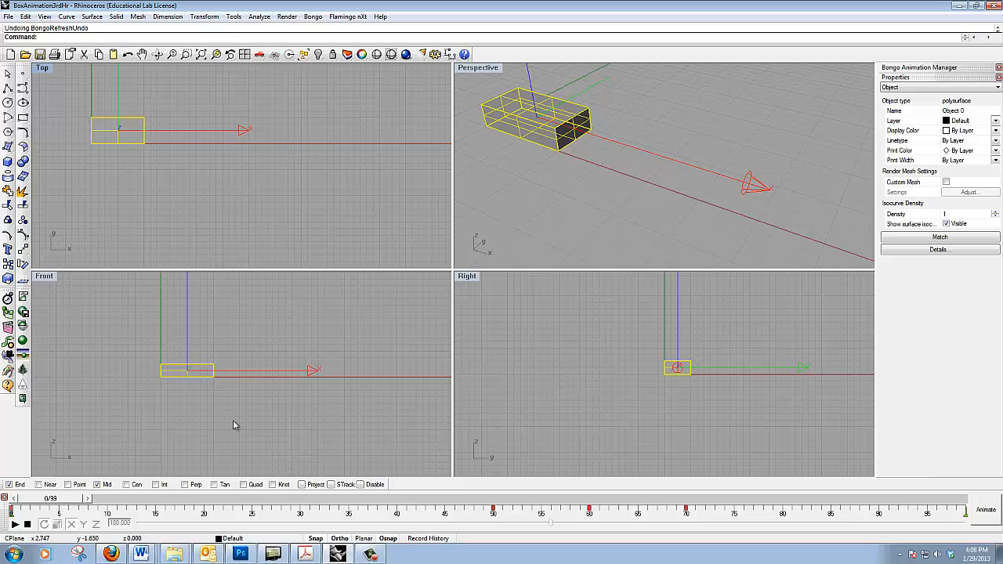
{"action": "mouse_move", "coordinate": [502, 449]}
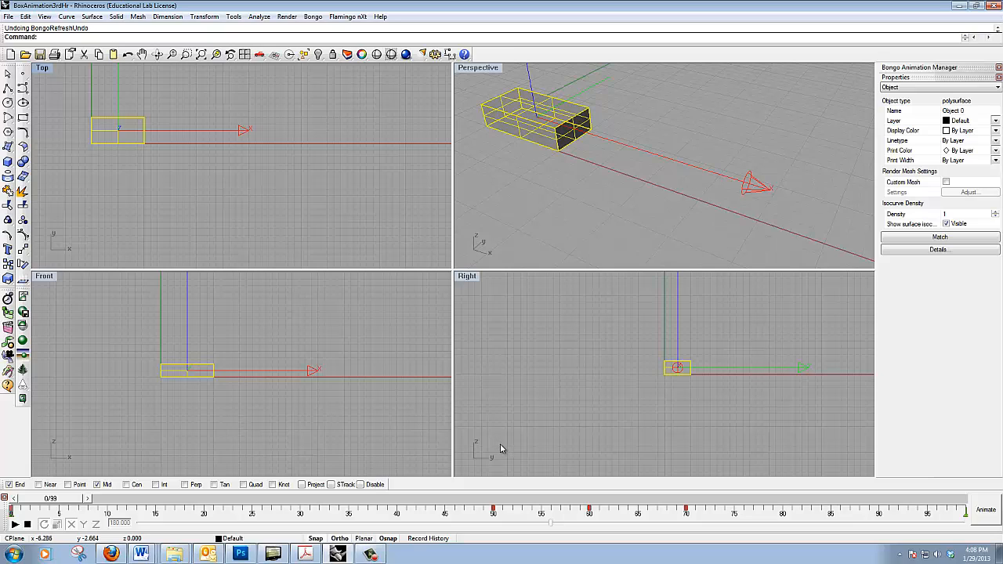
{"action": "mouse_move", "coordinate": [589, 515]}
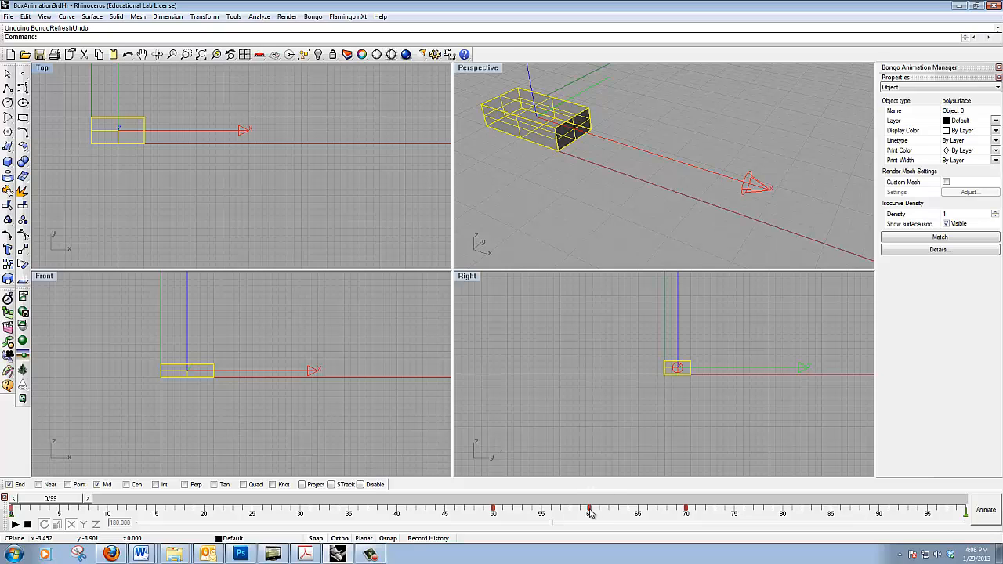
- Make the frame-60 keyframe store scale information with Along Z axis set to 1, and confirm
{"action": "right_click", "coordinate": [589, 511]}
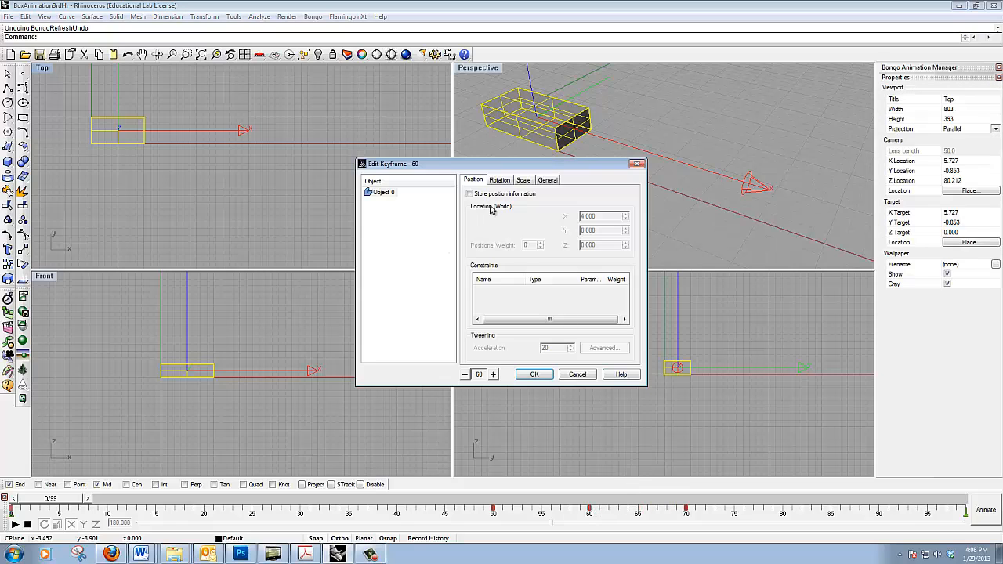
{"action": "left_click", "coordinate": [524, 180]}
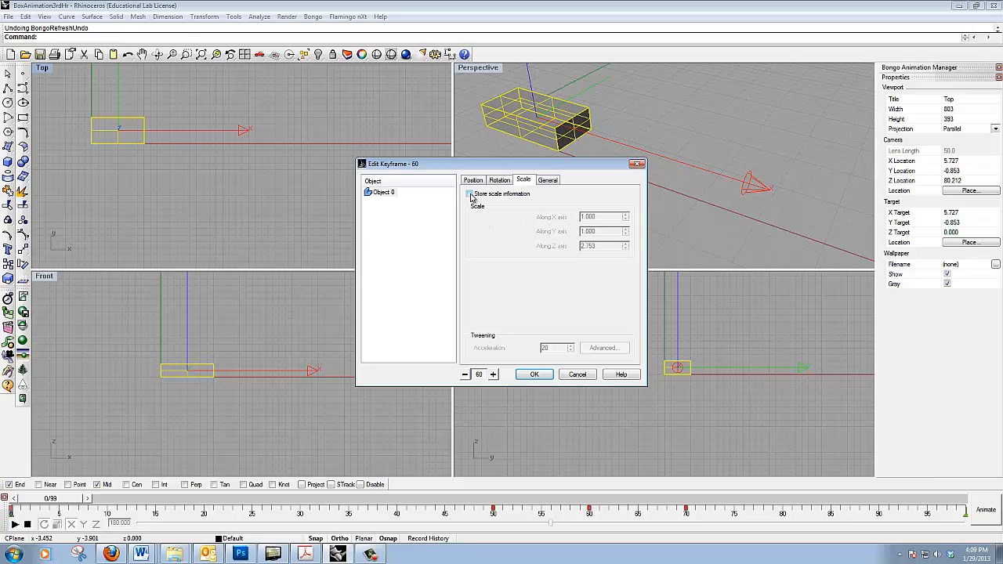
{"action": "left_click", "coordinate": [470, 194]}
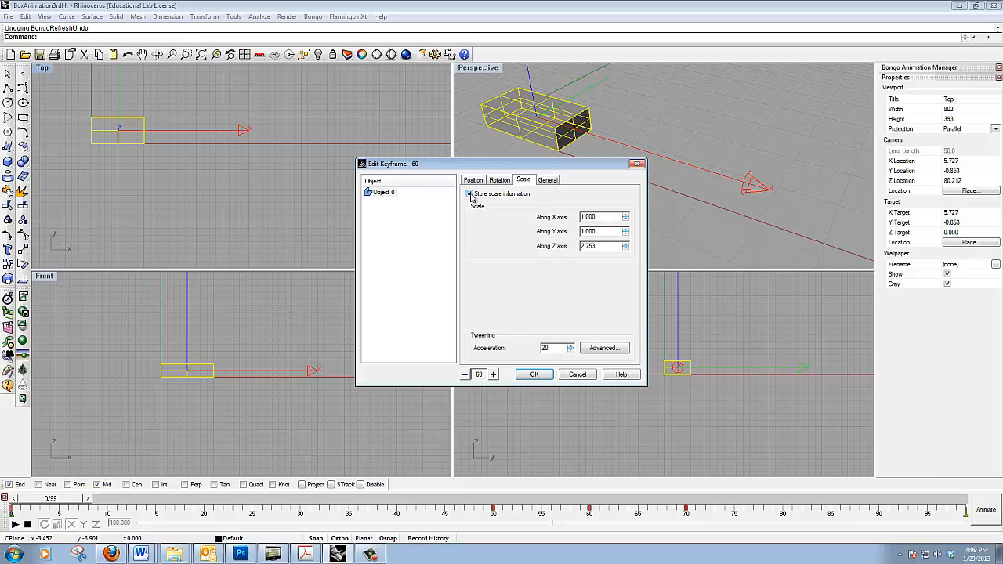
{"action": "triple_click", "coordinate": [599, 245]}
{"action": "type", "text": "1"}
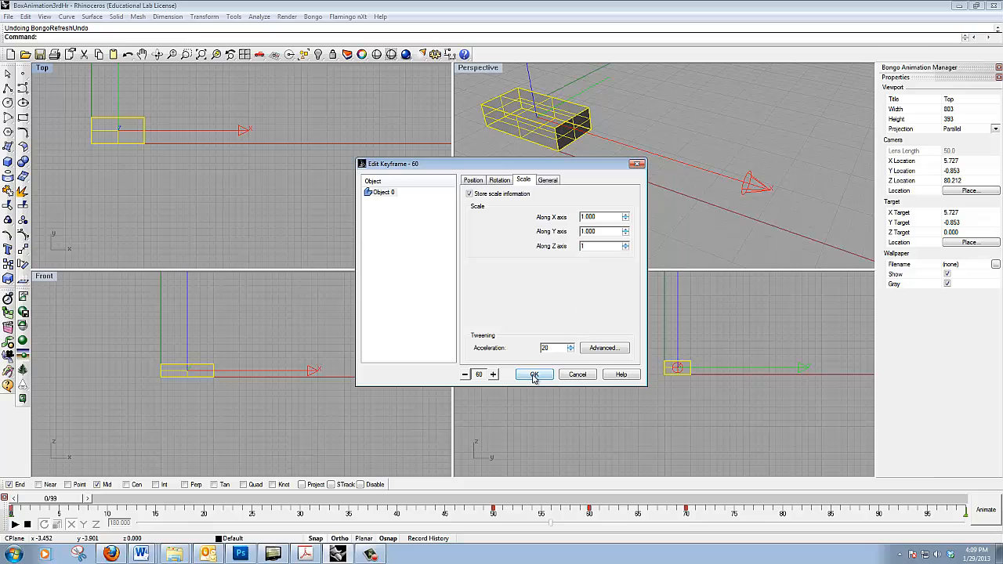
{"action": "left_click", "coordinate": [533, 373]}
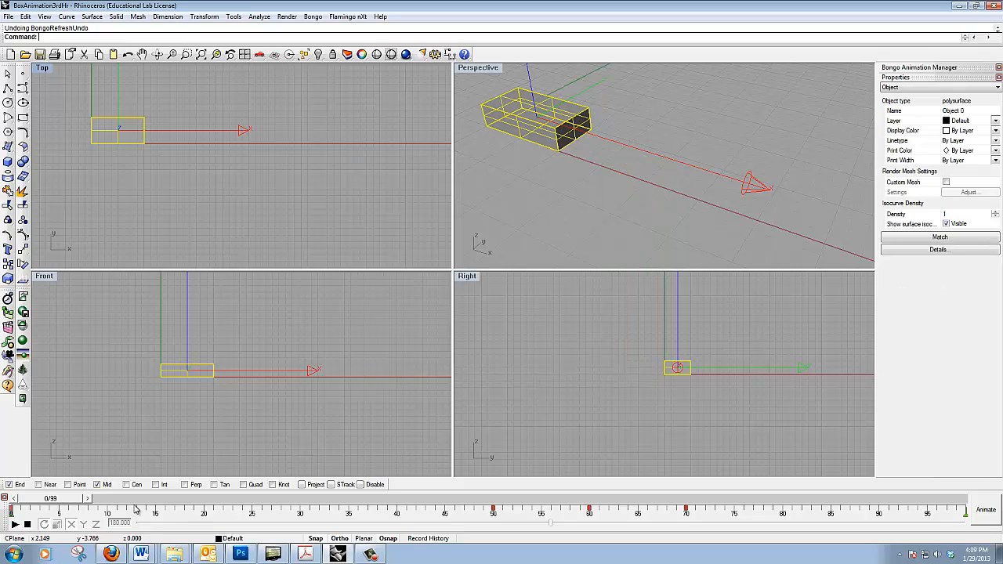
{"action": "left_click", "coordinate": [14, 523]}
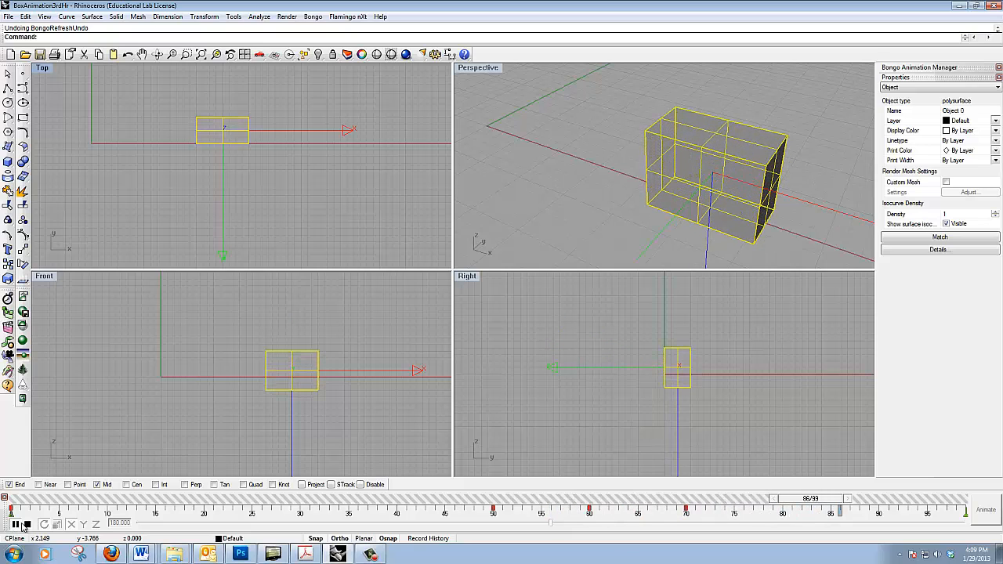
{"action": "left_click", "coordinate": [12, 524]}
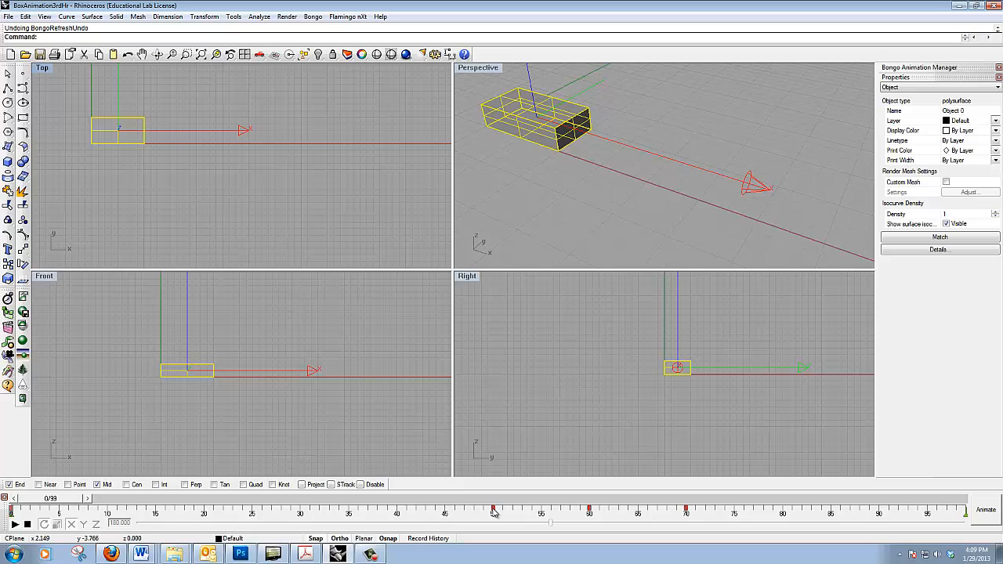
- Move one of the box's keyframe markers to frame 25 through the Move dialog
{"action": "right_click", "coordinate": [494, 511]}
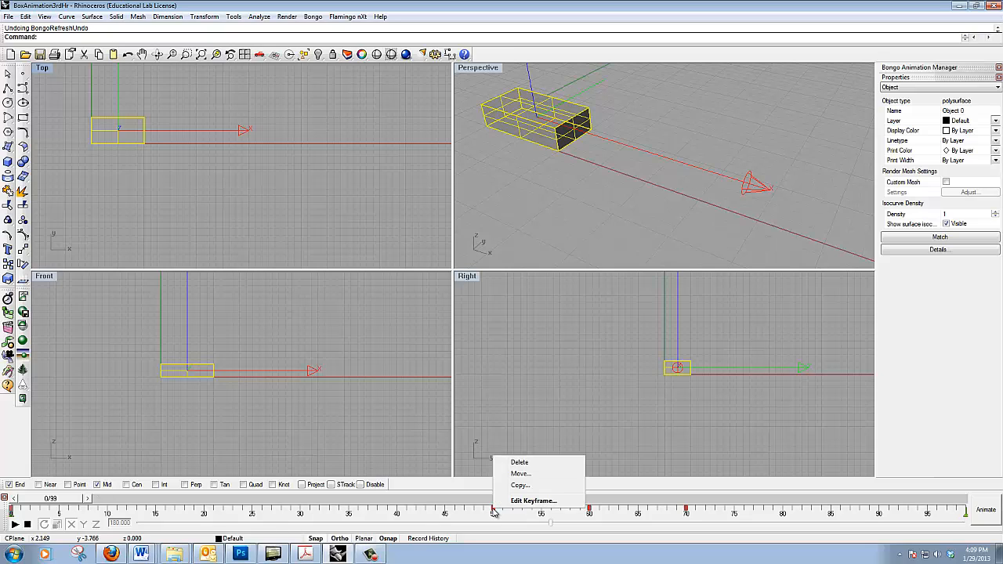
{"action": "left_click", "coordinate": [520, 473]}
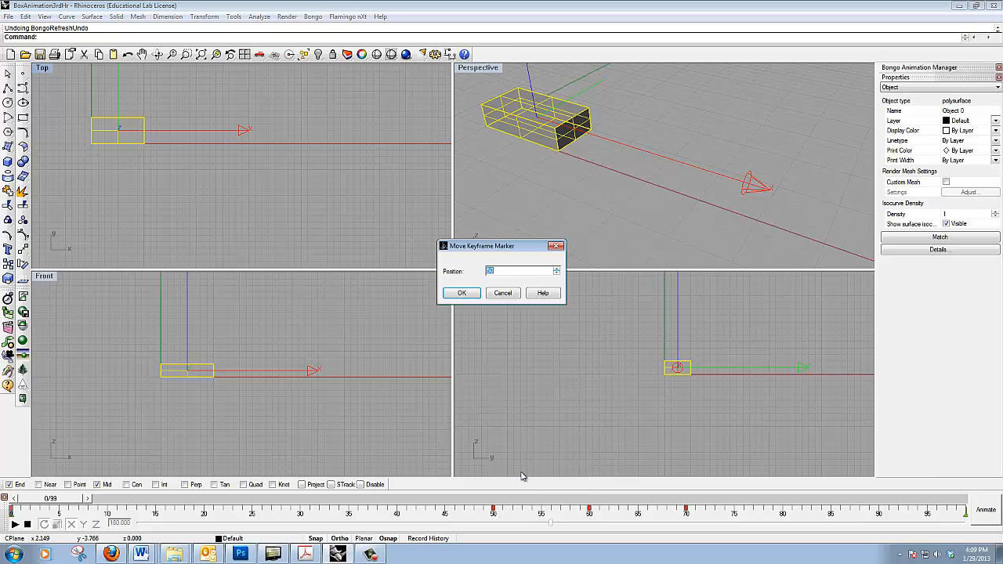
{"action": "type", "text": "25"}
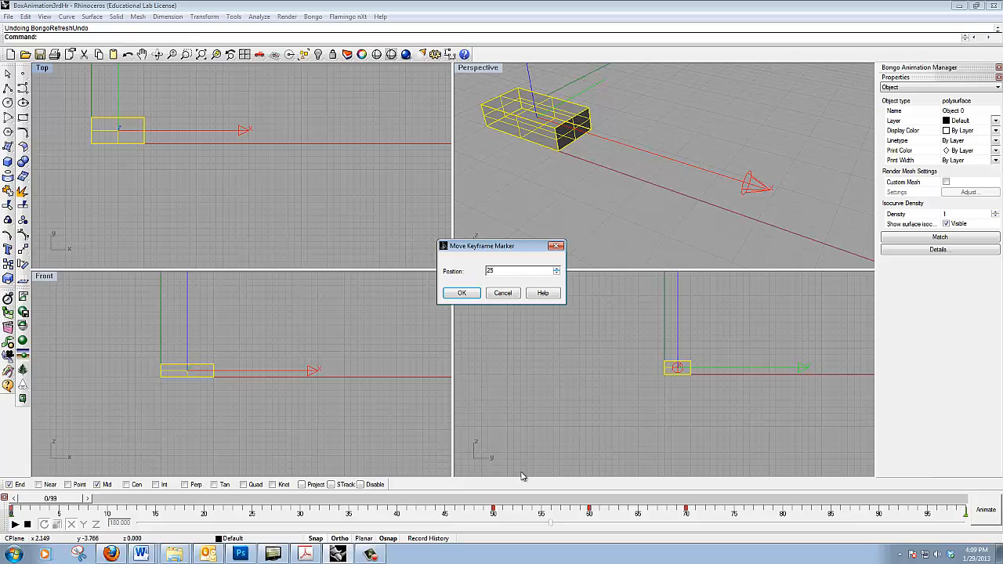
{"action": "left_click", "coordinate": [461, 294]}
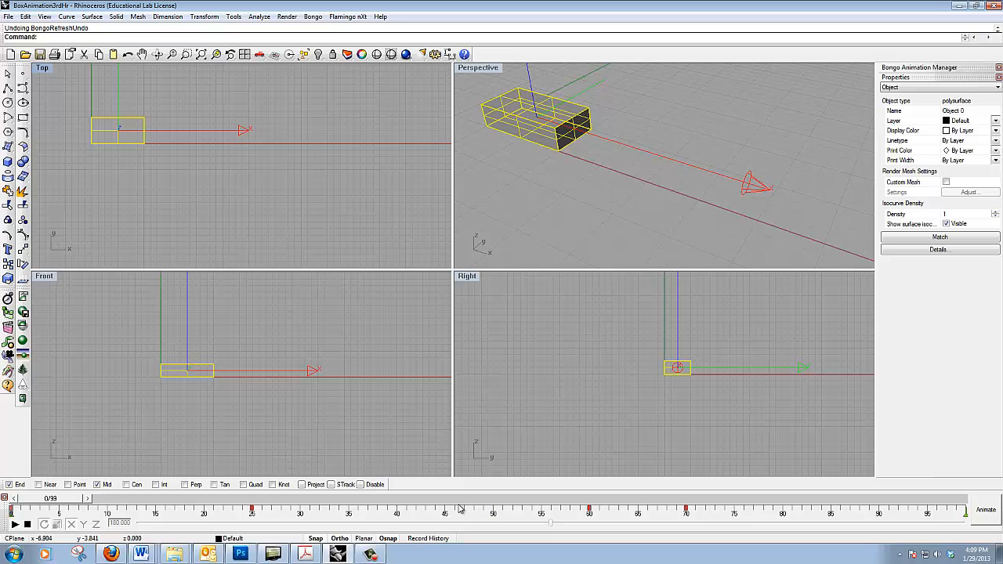
{"action": "mouse_move", "coordinate": [464, 510]}
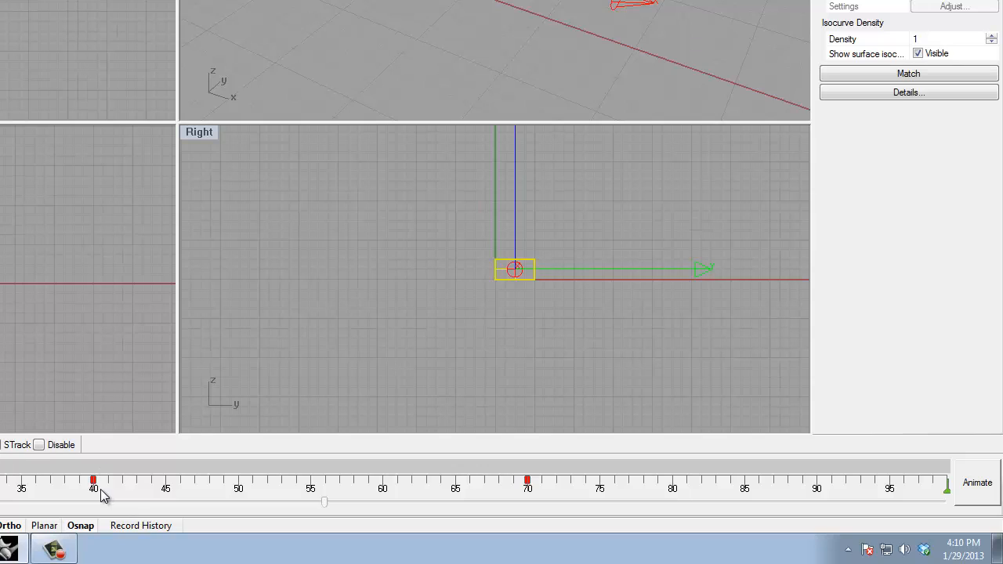
{"action": "mouse_move", "coordinate": [484, 495]}
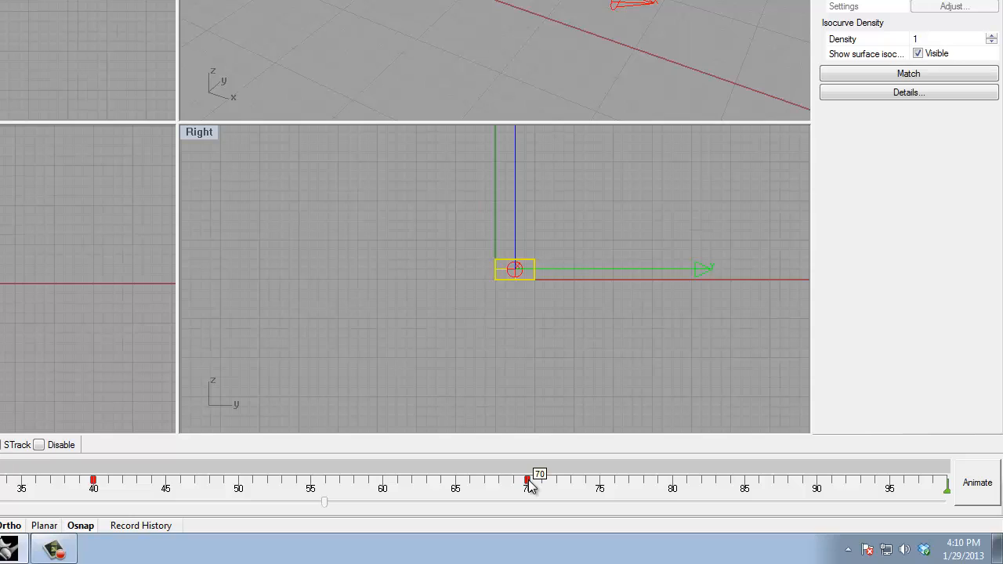
- Drag the keyframe marker at frame 70 along the timeline to frame 50
{"action": "left_click_drag", "start_coordinate": [526, 480], "coordinate": [238, 480]}
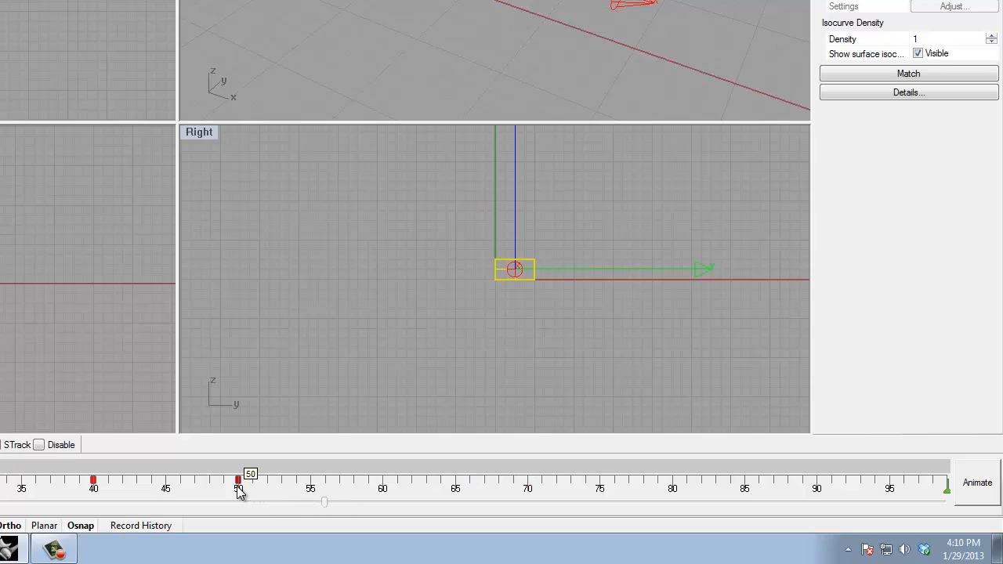
{"action": "mouse_move", "coordinate": [254, 499]}
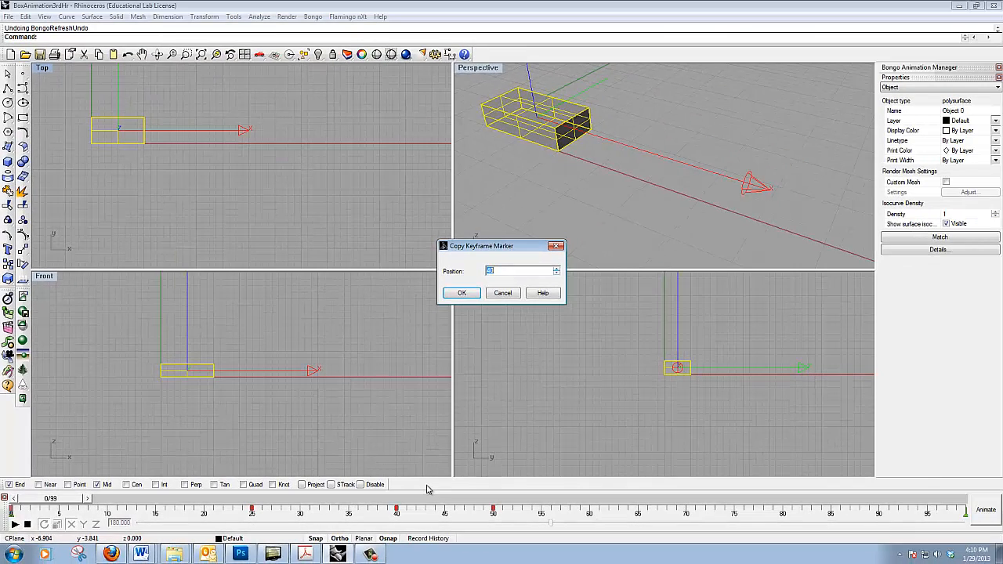
- Confirm a keyframe copy at frame 60 in the Copy Keyframe Marker dialog
{"action": "type", "text": "60"}
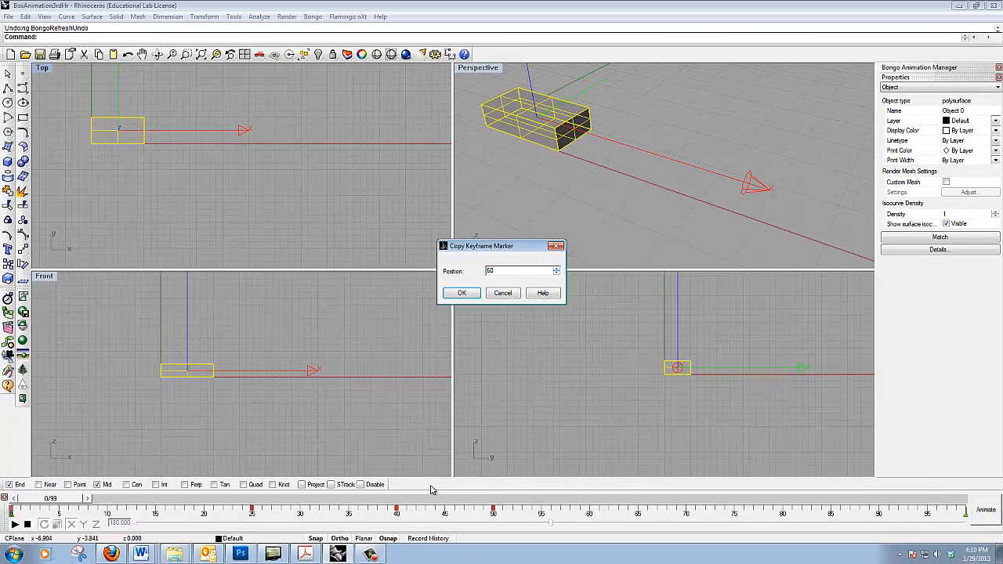
{"action": "left_click", "coordinate": [461, 293]}
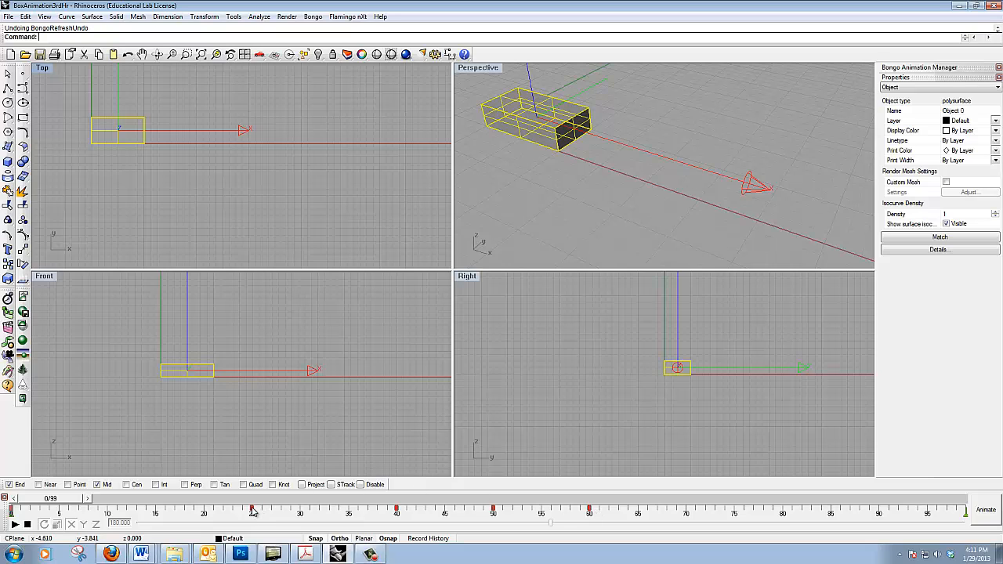
- Copy the frame-25 keyframe to frame 75
{"action": "right_click", "coordinate": [253, 510]}
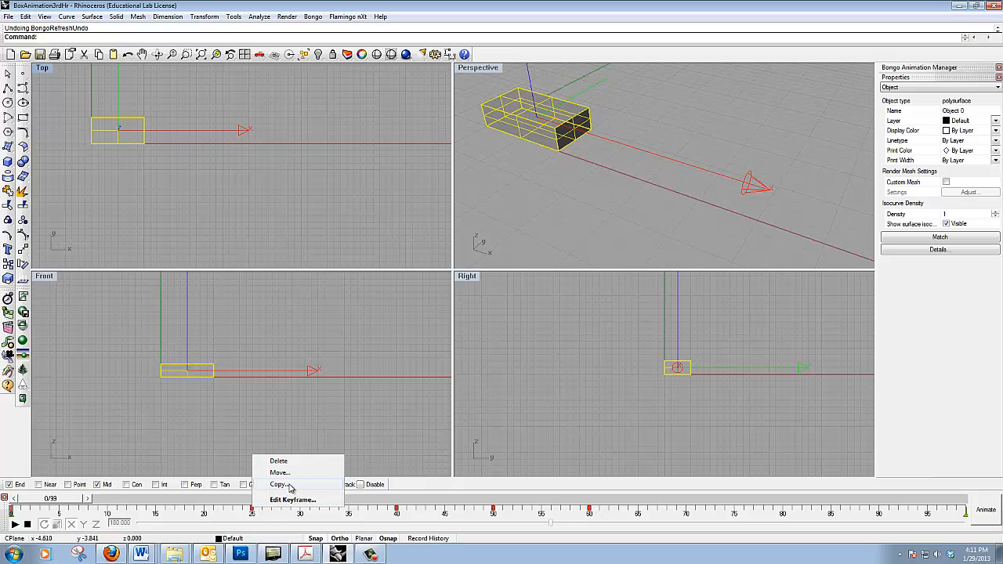
{"action": "left_click", "coordinate": [279, 484]}
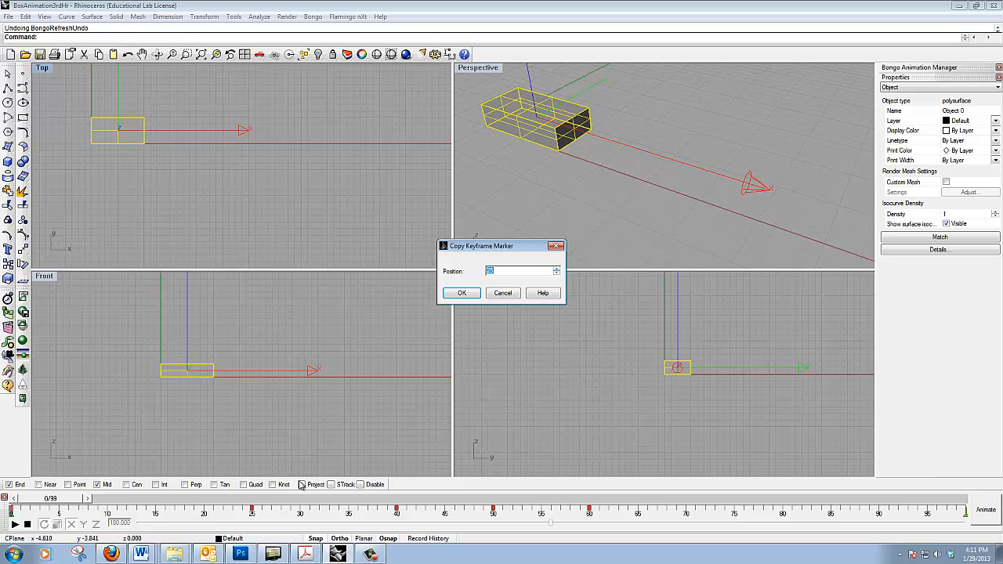
{"action": "type", "text": "75"}
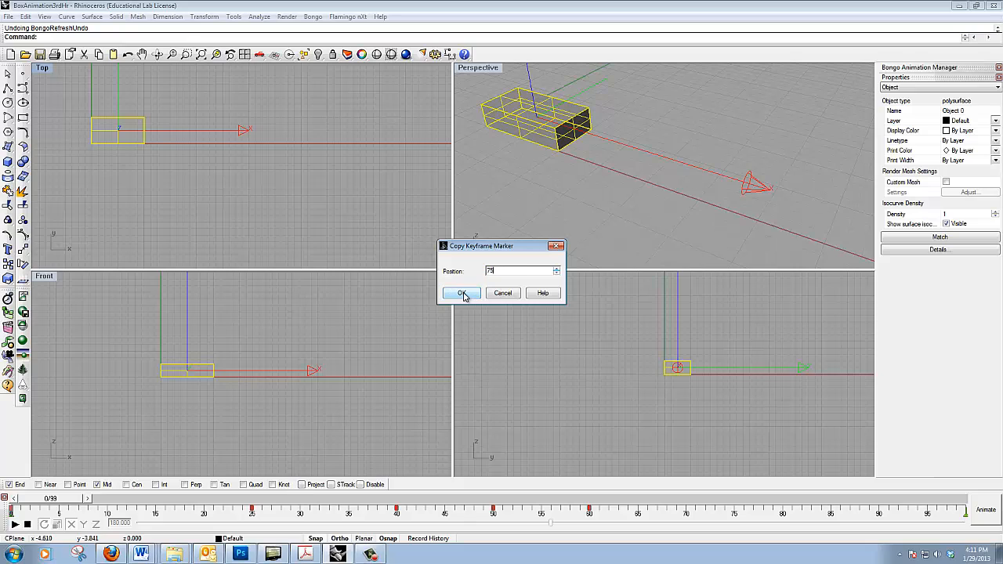
{"action": "left_click", "coordinate": [462, 293]}
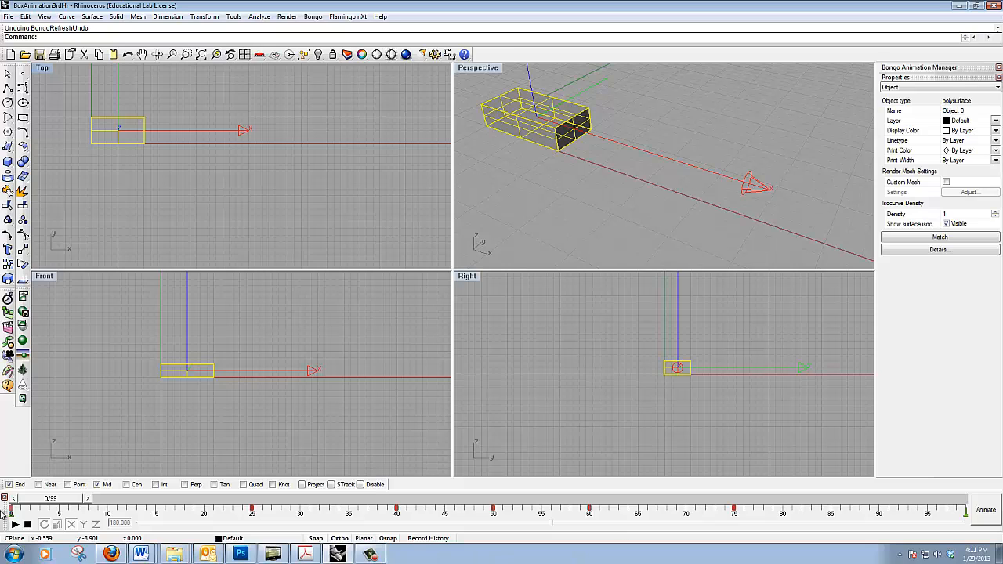
- Start copying the frame-0 keyframe, entering 9 as the target position
{"action": "right_click", "coordinate": [12, 511]}
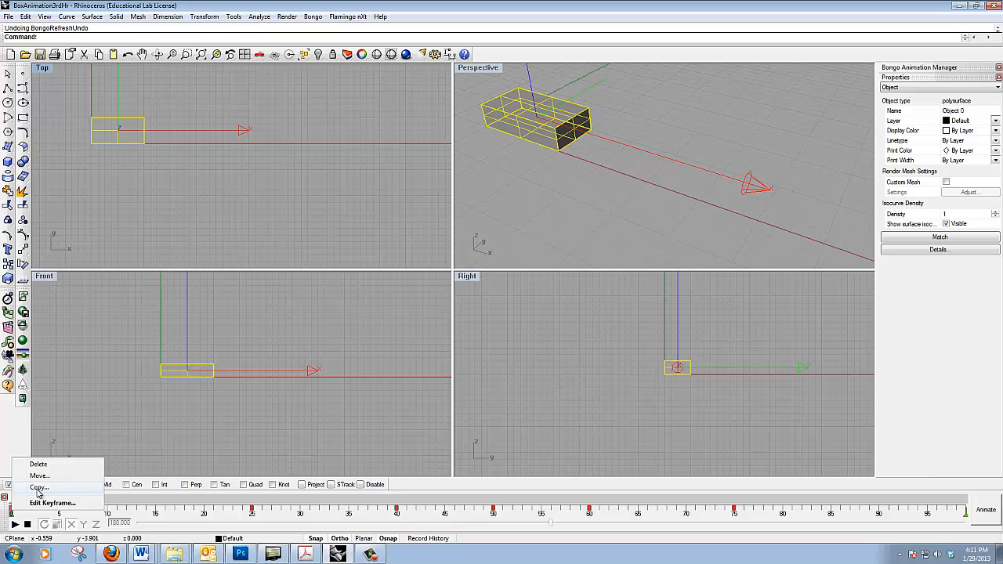
{"action": "left_click", "coordinate": [37, 488]}
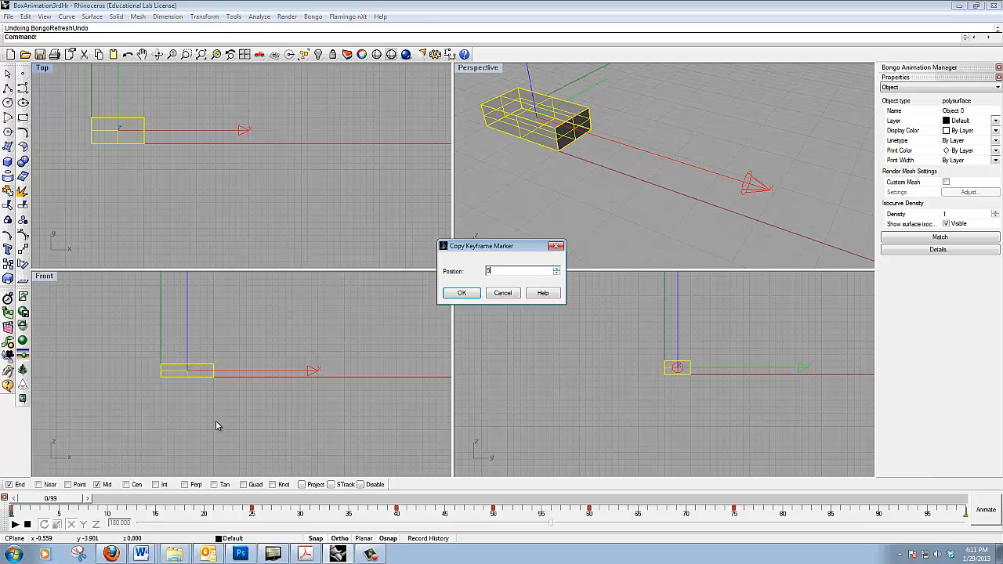
{"action": "type", "text": "9"}
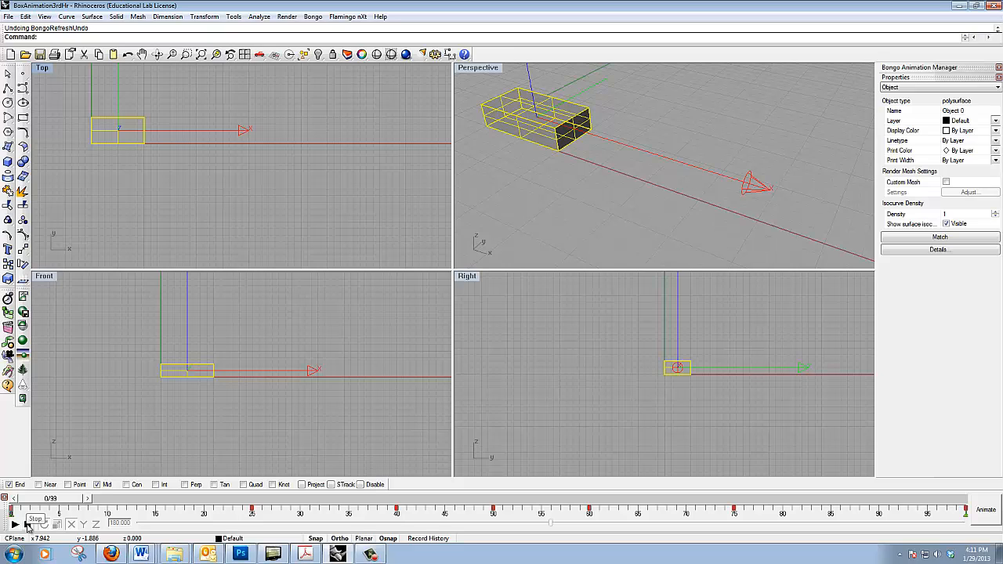
{"action": "left_click", "coordinate": [34, 519]}
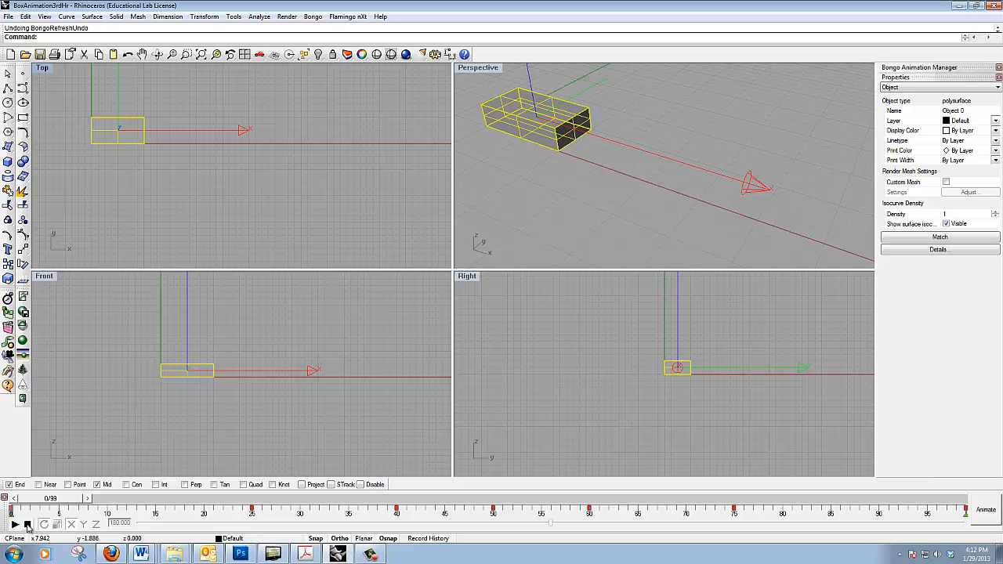
{"action": "mouse_move", "coordinate": [524, 141]}
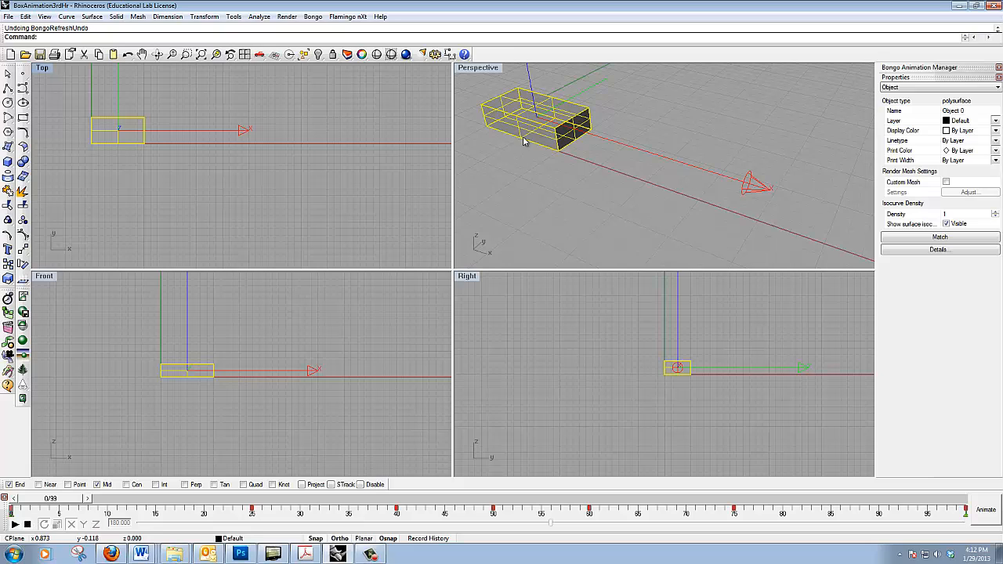
{"action": "mouse_move", "coordinate": [541, 127]}
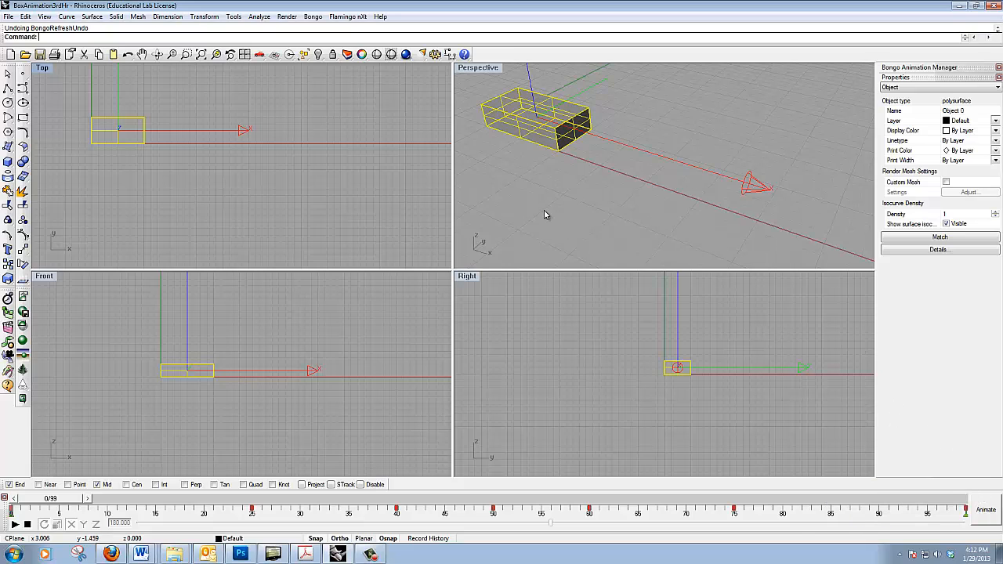
{"action": "mouse_move", "coordinate": [551, 213]}
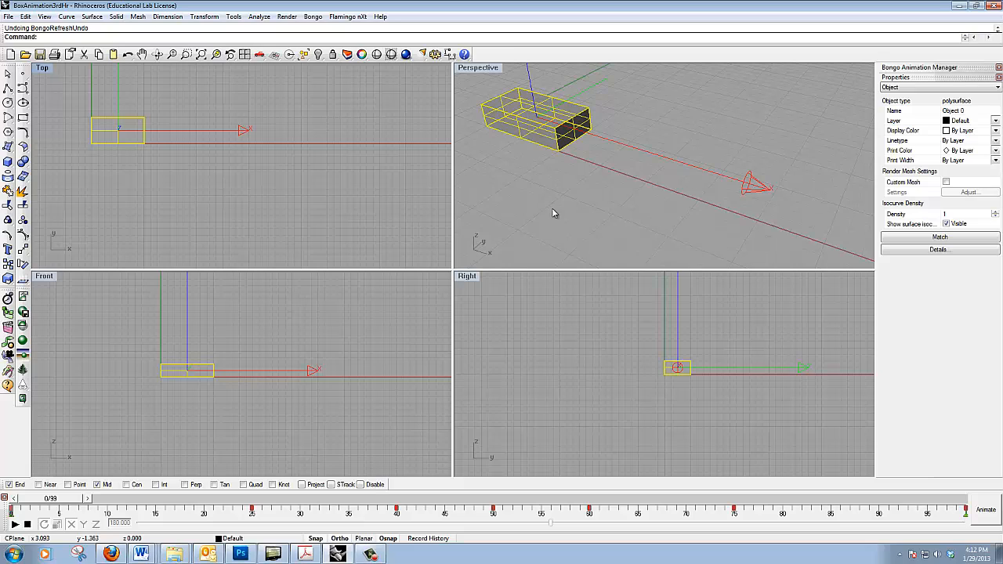
{"action": "mouse_move", "coordinate": [503, 182]}
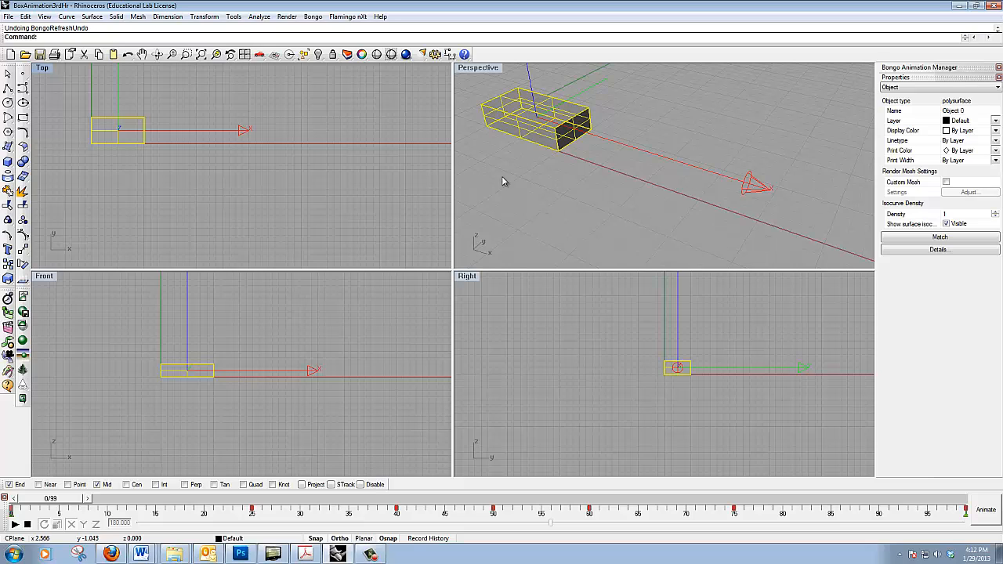
{"action": "mouse_move", "coordinate": [338, 147]}
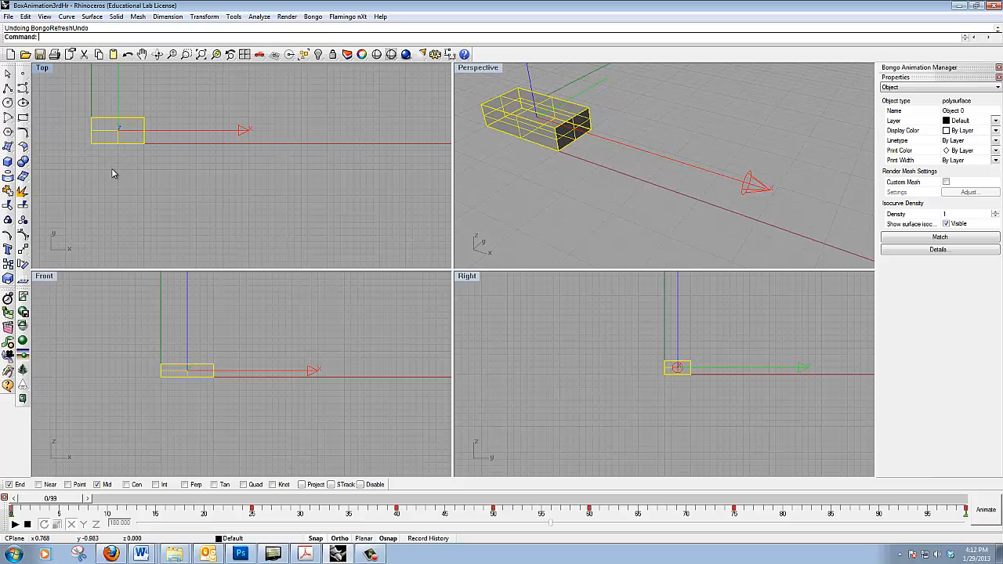
{"action": "mouse_move", "coordinate": [121, 176]}
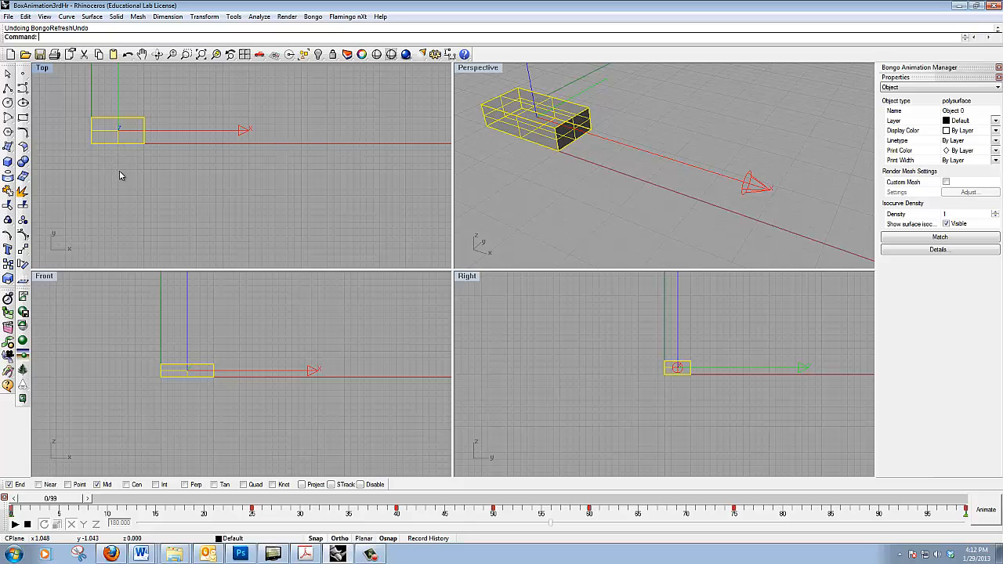
{"action": "mouse_move", "coordinate": [135, 170]}
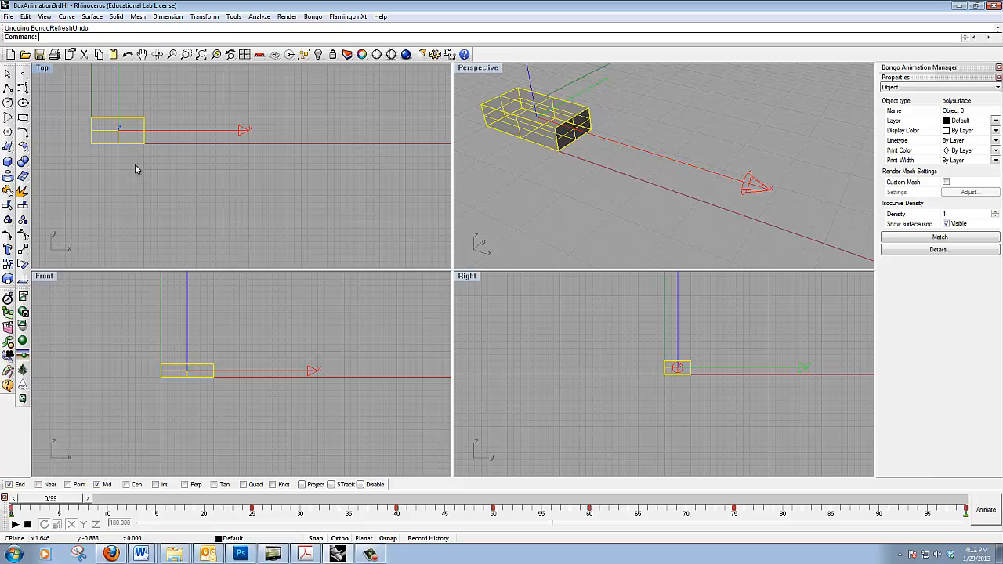
{"action": "mouse_move", "coordinate": [129, 150]}
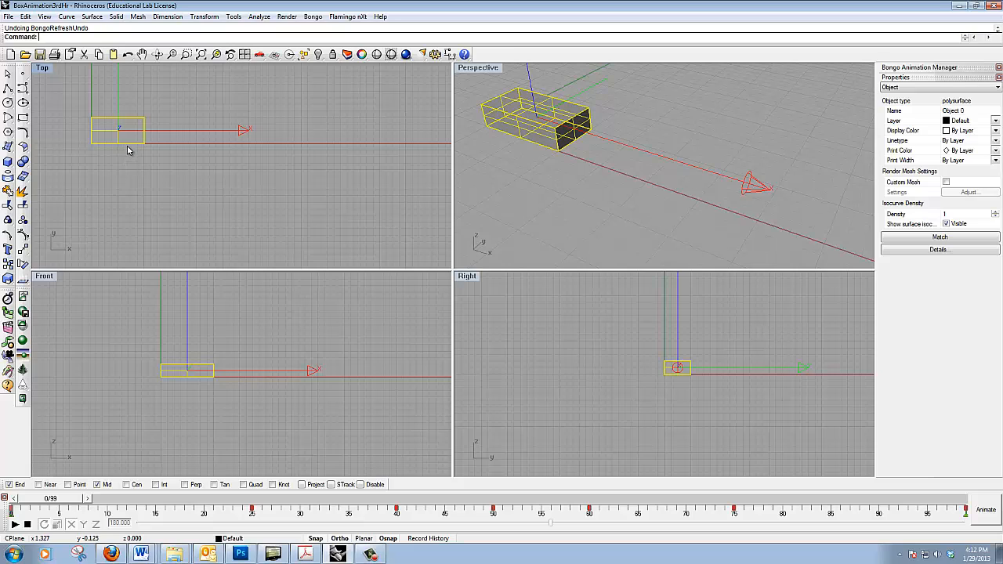
{"action": "mouse_move", "coordinate": [131, 164]}
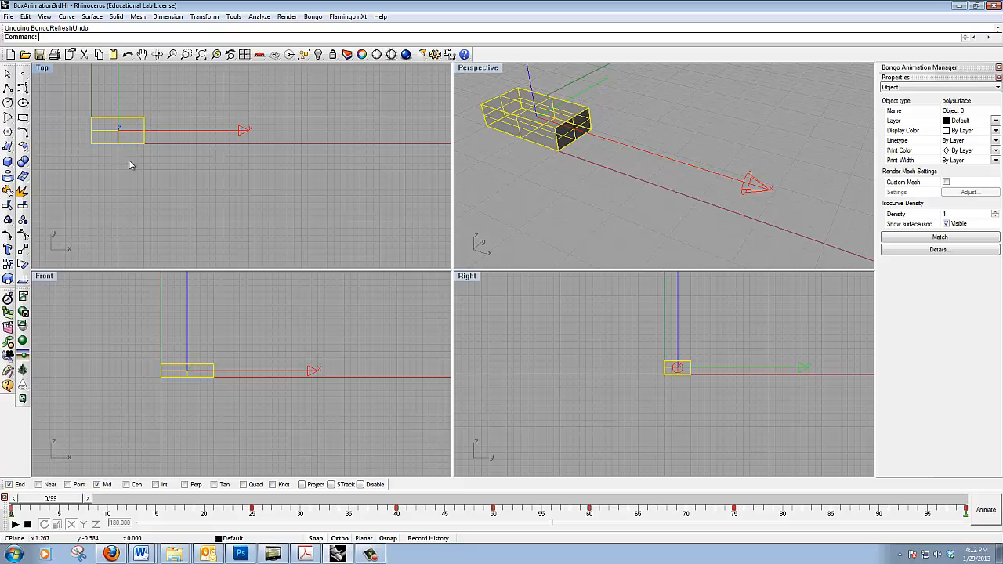
{"action": "mouse_move", "coordinate": [150, 156]}
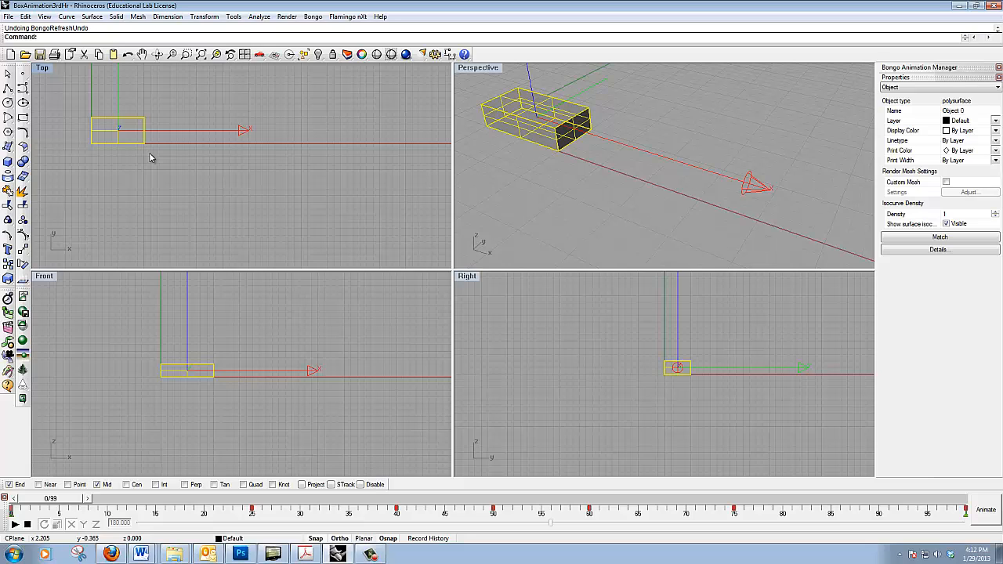
{"action": "mouse_move", "coordinate": [561, 157]}
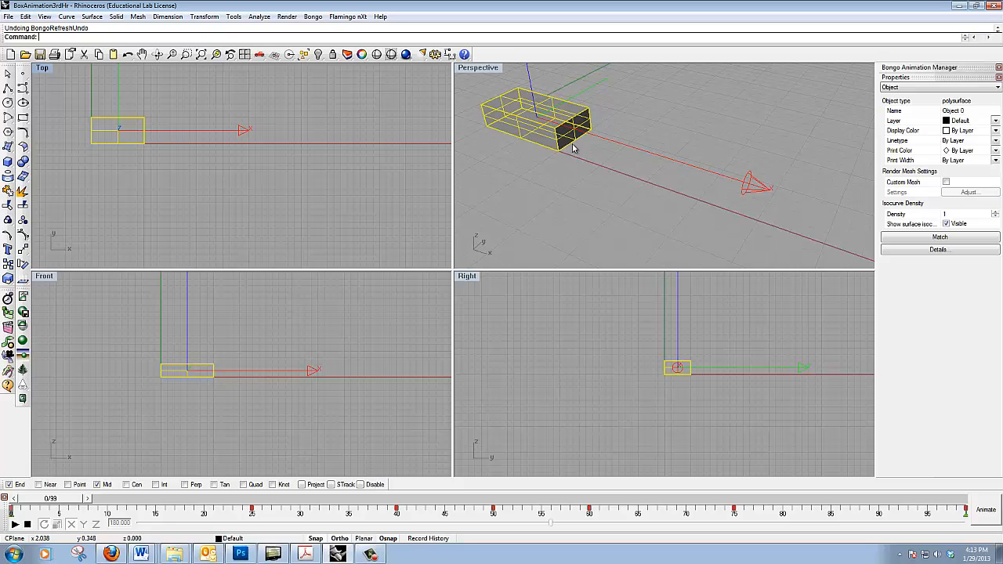
{"action": "mouse_move", "coordinate": [549, 203]}
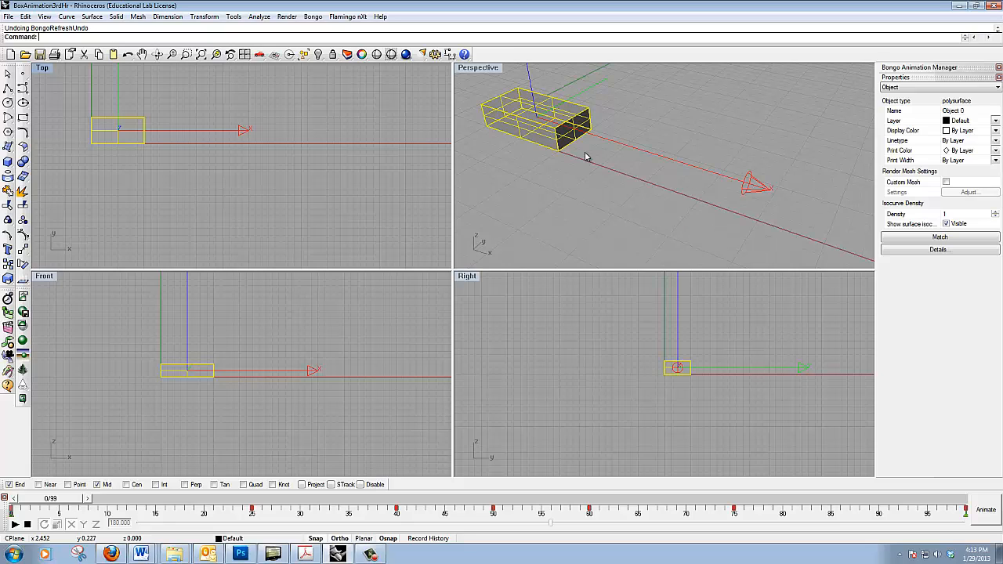
{"action": "mouse_move", "coordinate": [530, 87]}
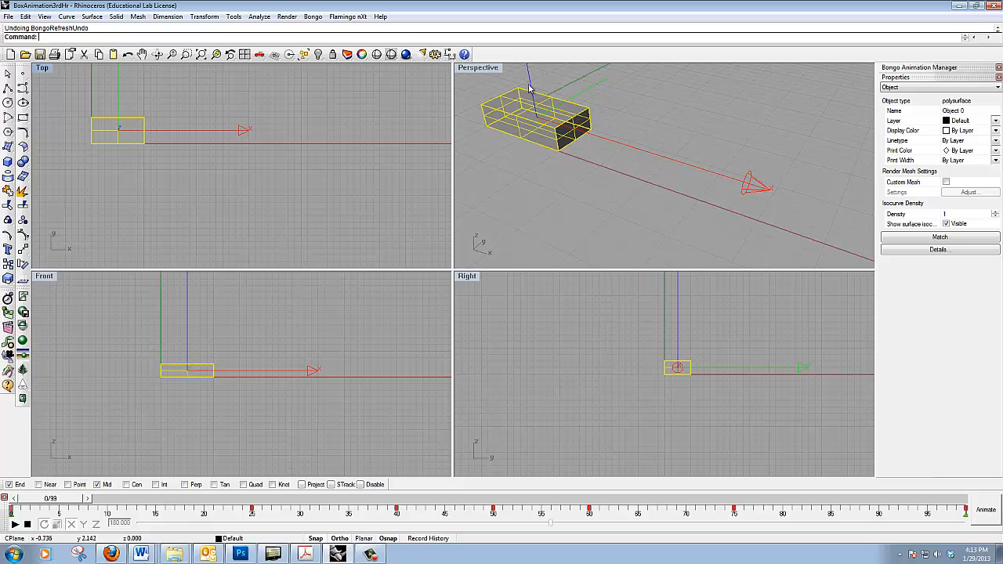
{"action": "mouse_move", "coordinate": [479, 132]}
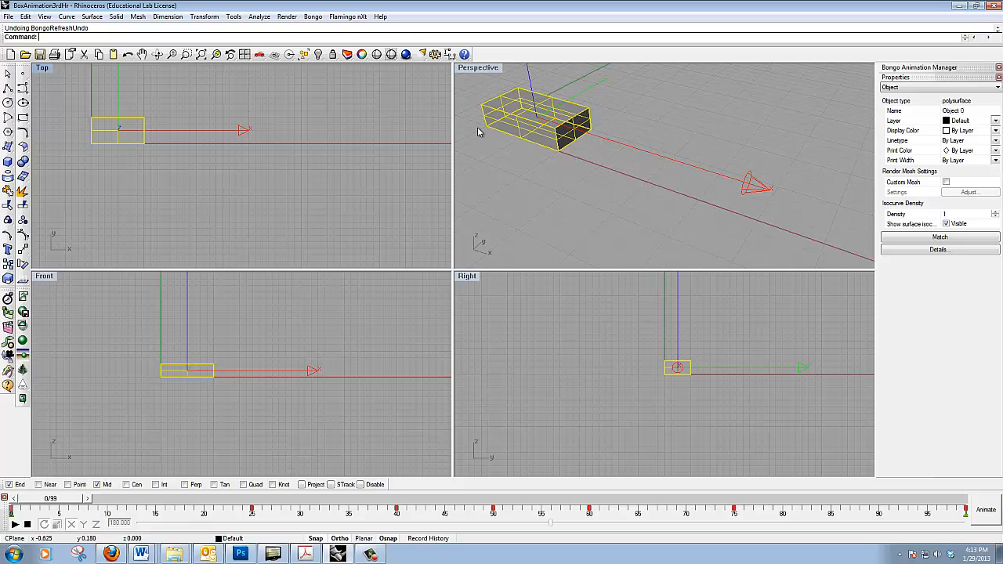
{"action": "mouse_move", "coordinate": [479, 144]}
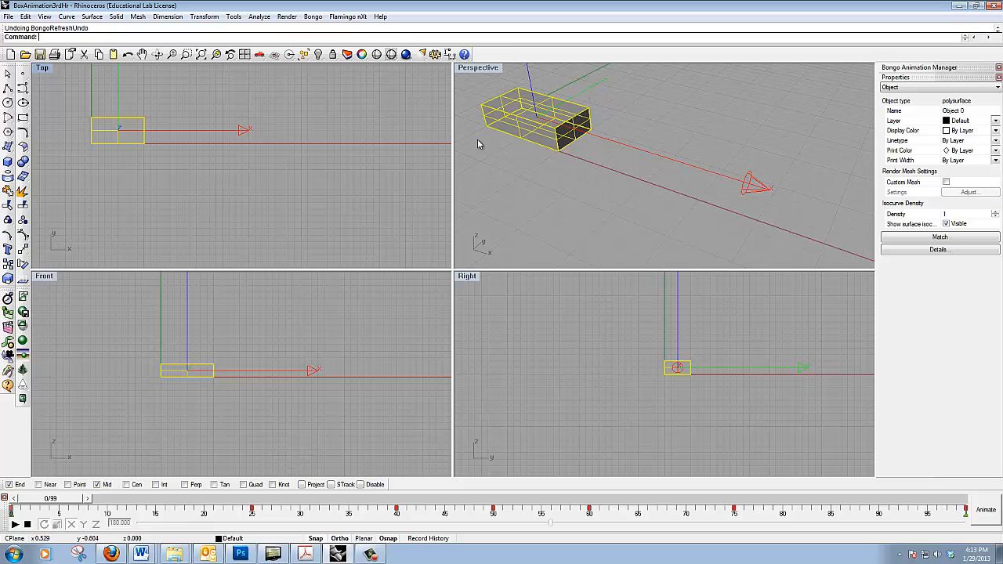
{"action": "mouse_move", "coordinate": [702, 196]}
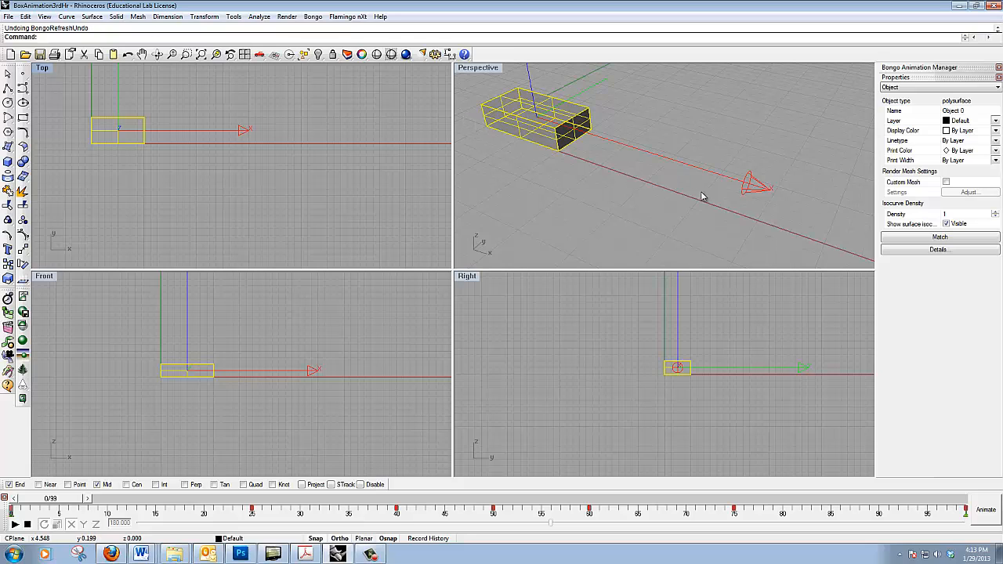
{"action": "mouse_move", "coordinate": [485, 127]}
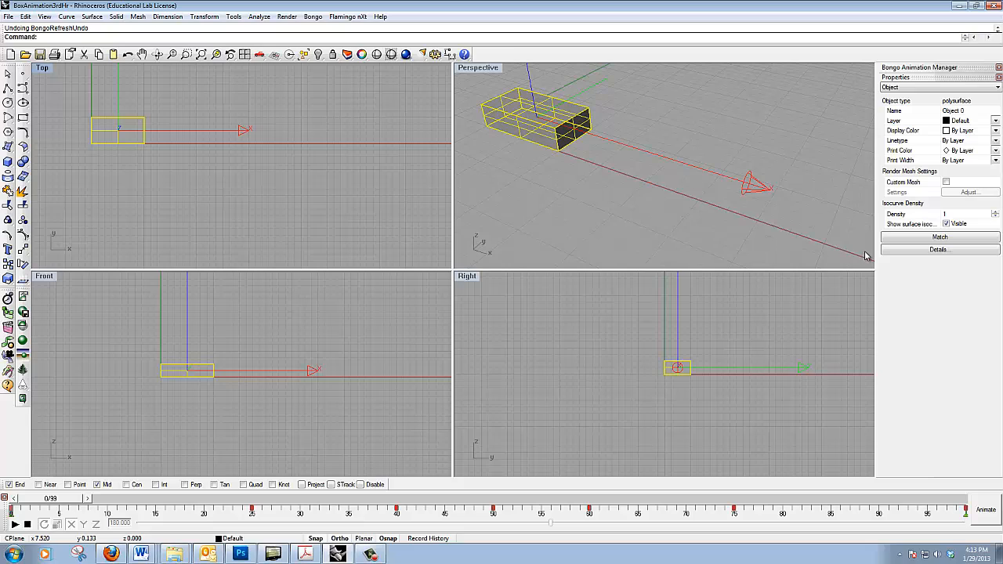
{"action": "mouse_move", "coordinate": [854, 252]}
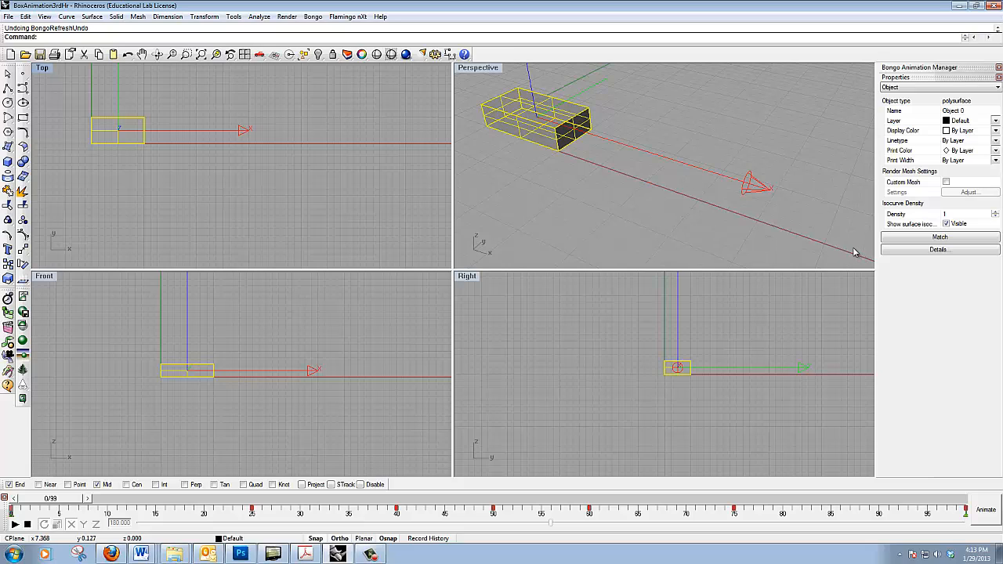
{"action": "mouse_move", "coordinate": [590, 223]}
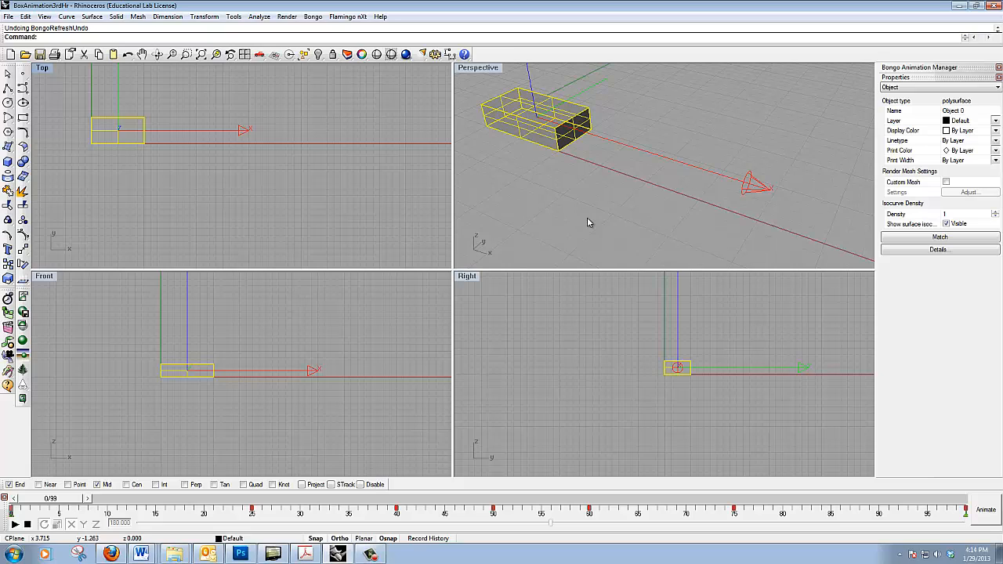
{"action": "mouse_move", "coordinate": [485, 90]}
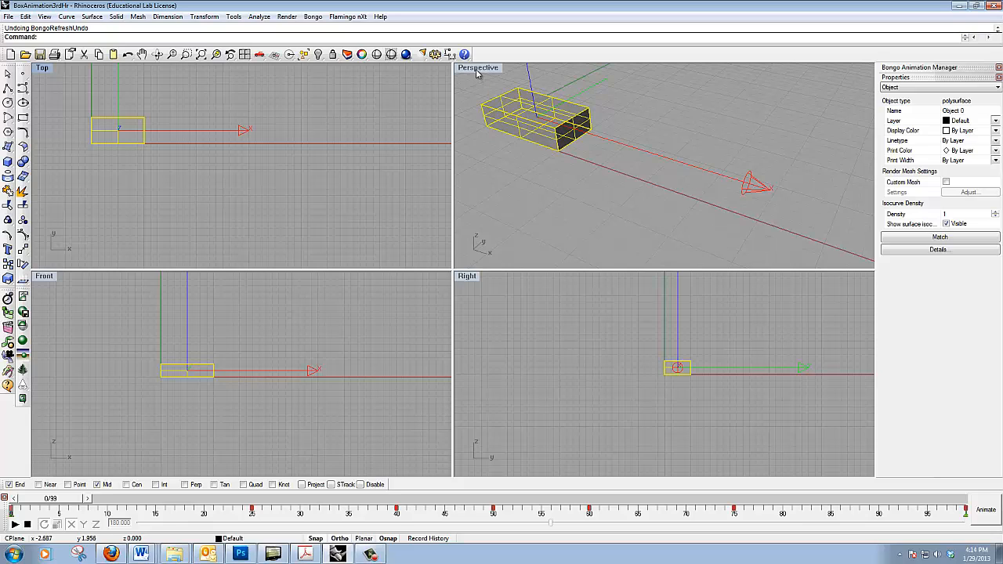
- Maximize the Perspective viewport so the box and its motion path fill the window
{"action": "double_click", "coordinate": [478, 68]}
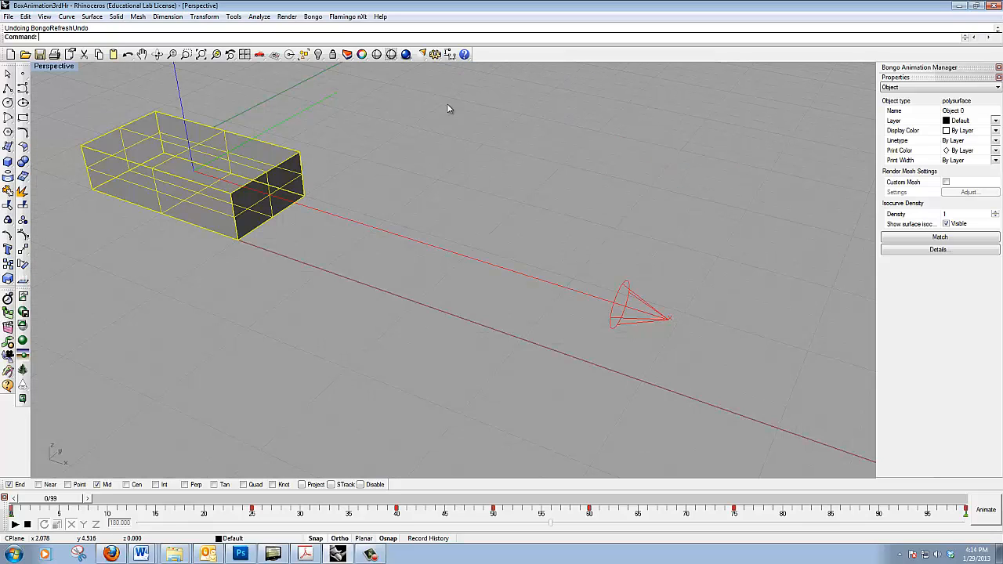
{"action": "mouse_move", "coordinate": [417, 480]}
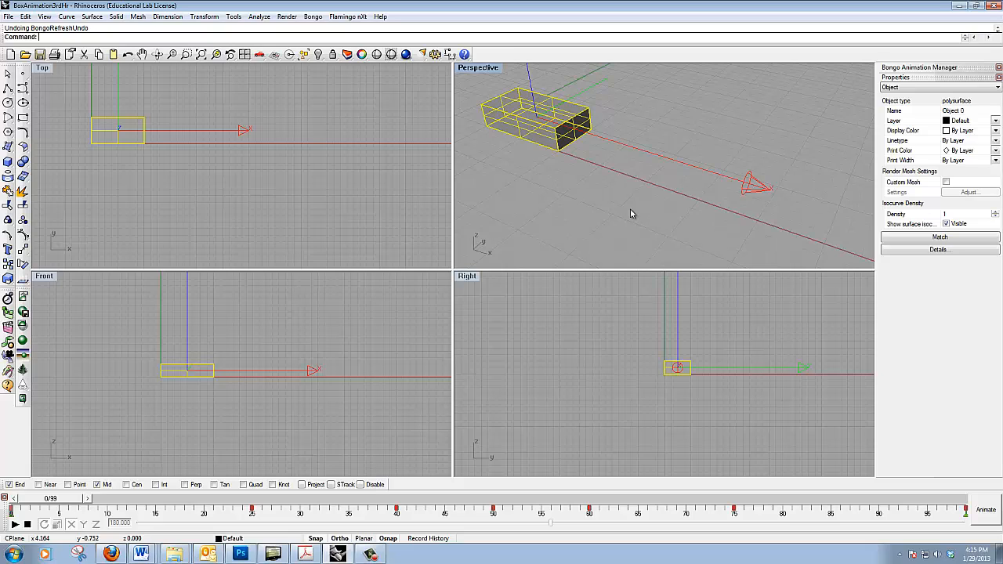
{"action": "mouse_move", "coordinate": [634, 223]}
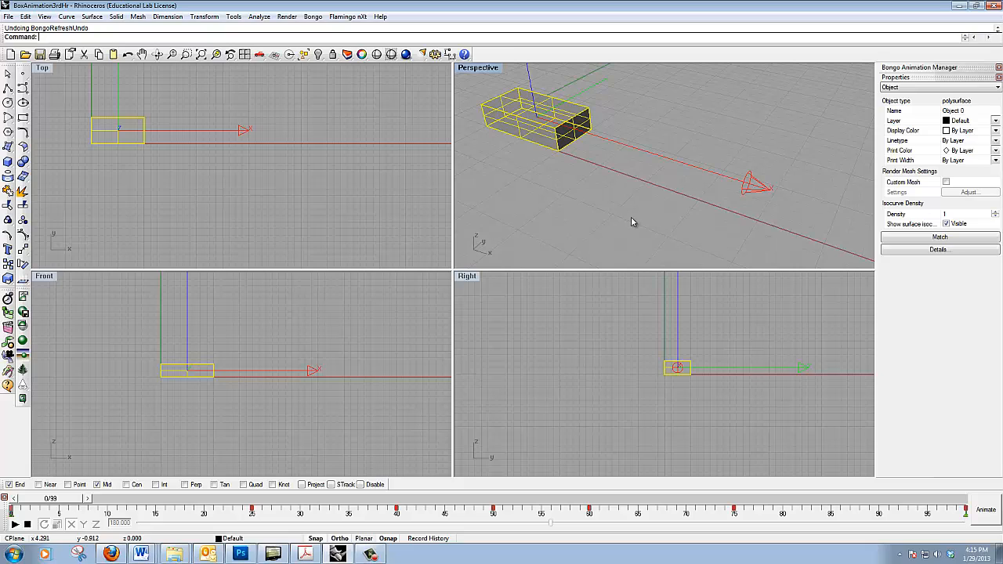